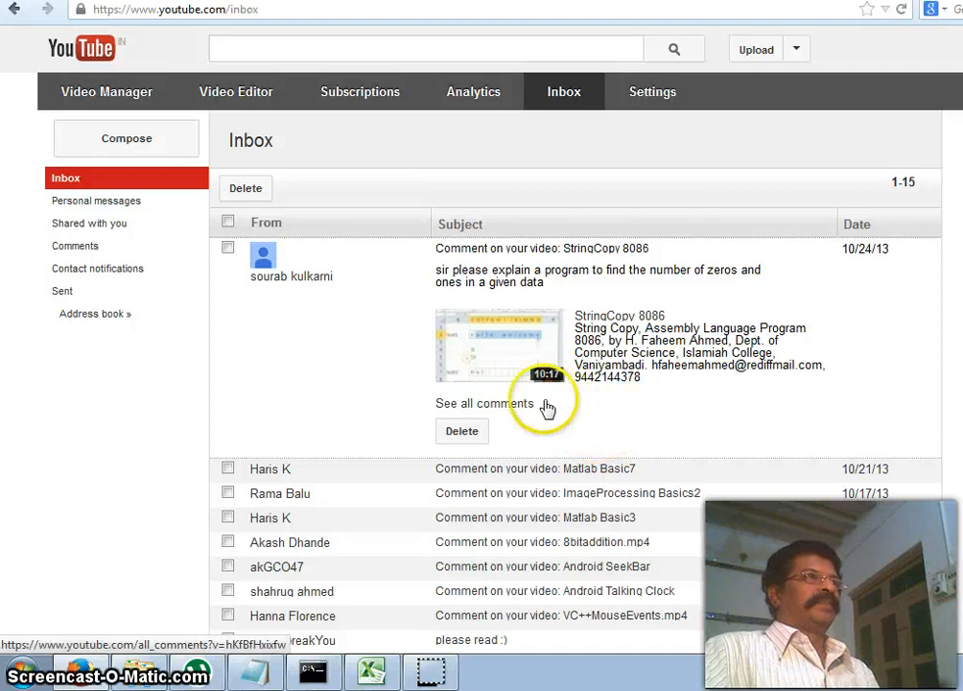
pyautogui.moveTo(399, 288)
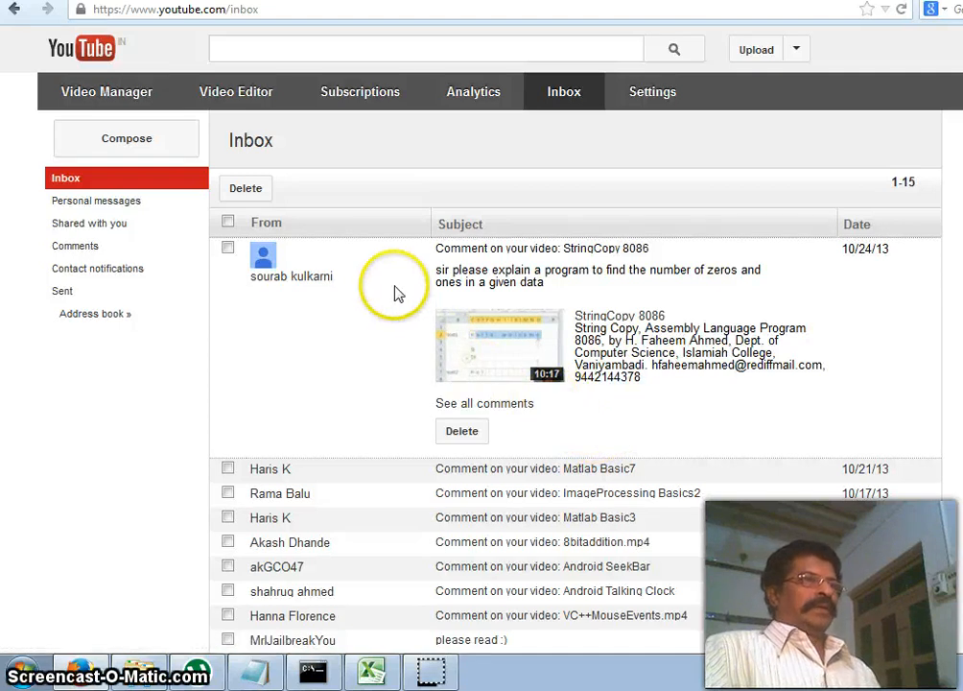
pyautogui.moveTo(459, 264)
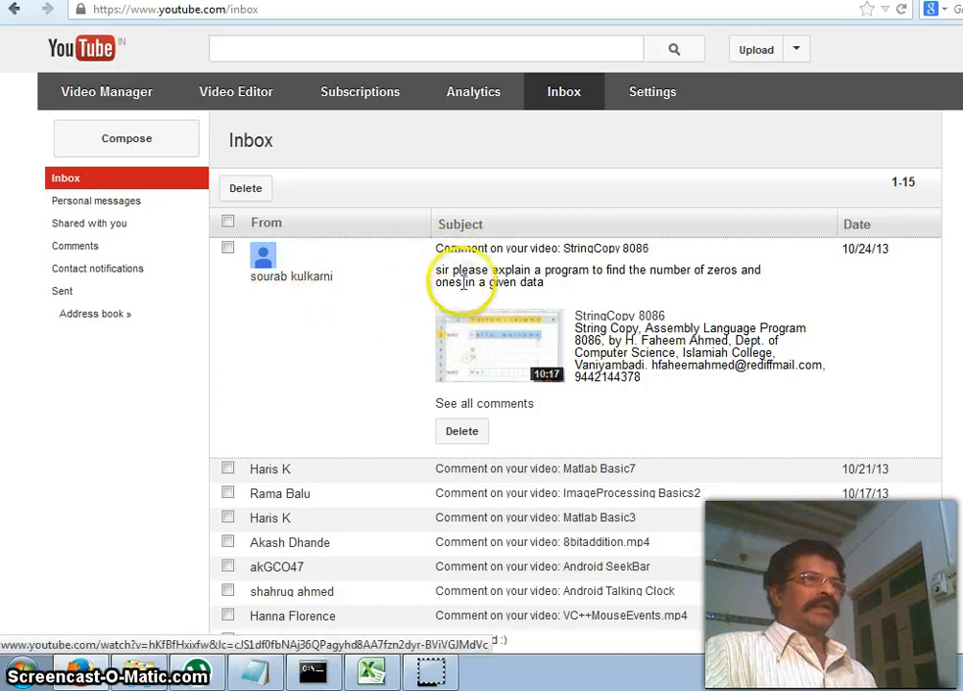
pyautogui.moveTo(676, 275)
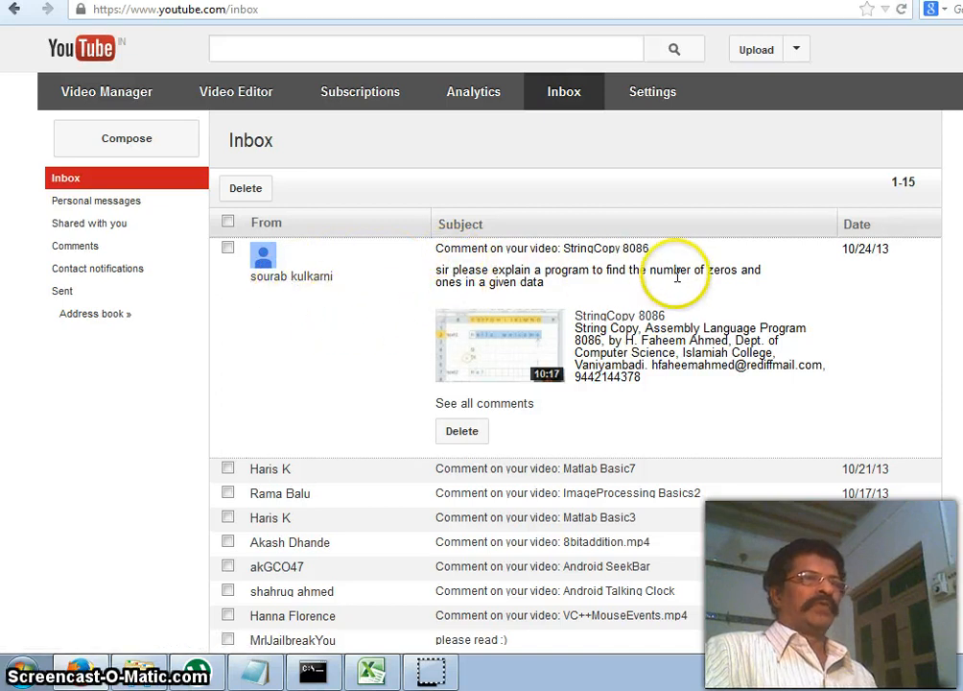
pyautogui.moveTo(445, 283)
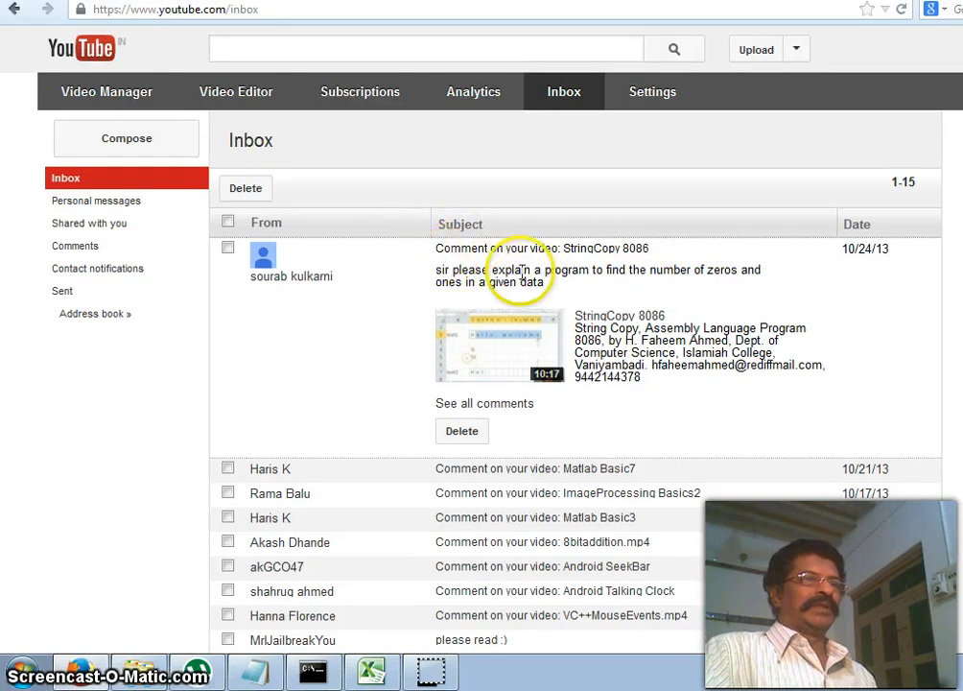
pyautogui.moveTo(371, 605)
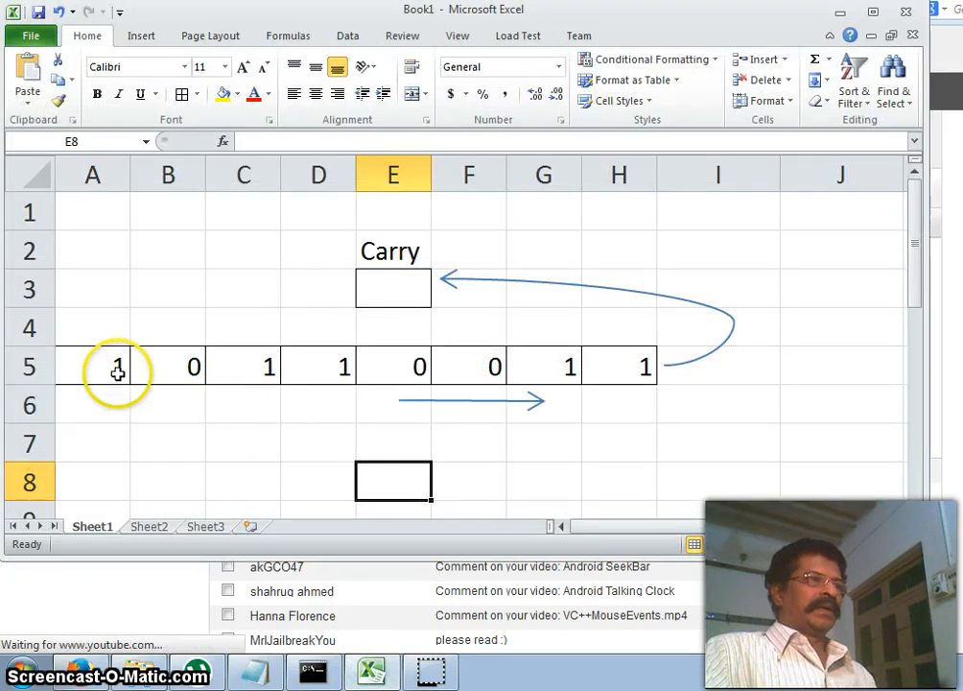
pyautogui.moveTo(491, 367)
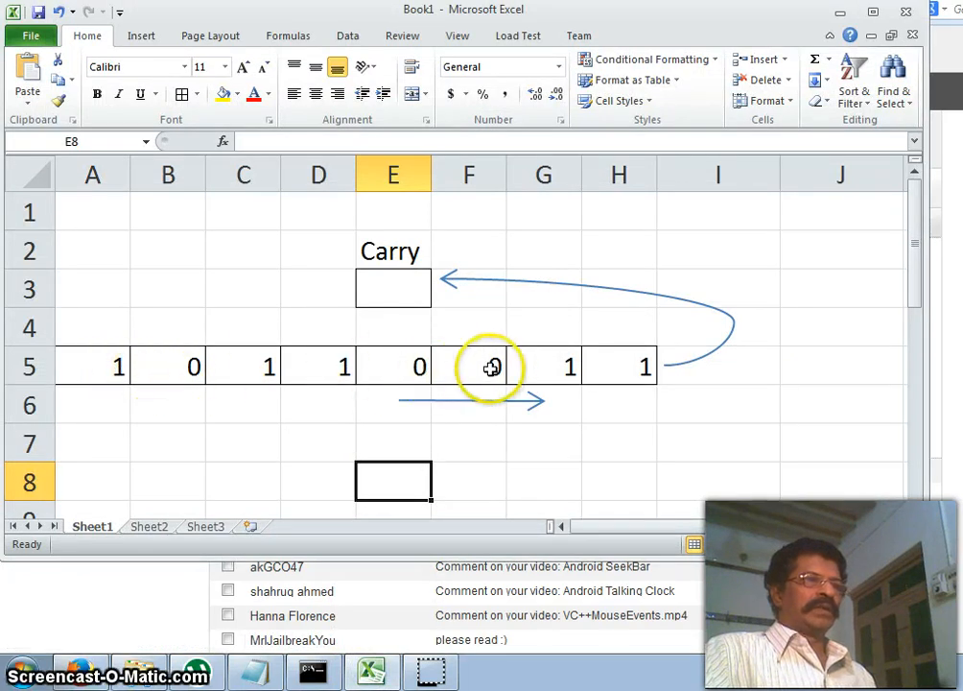
pyautogui.moveTo(114, 366)
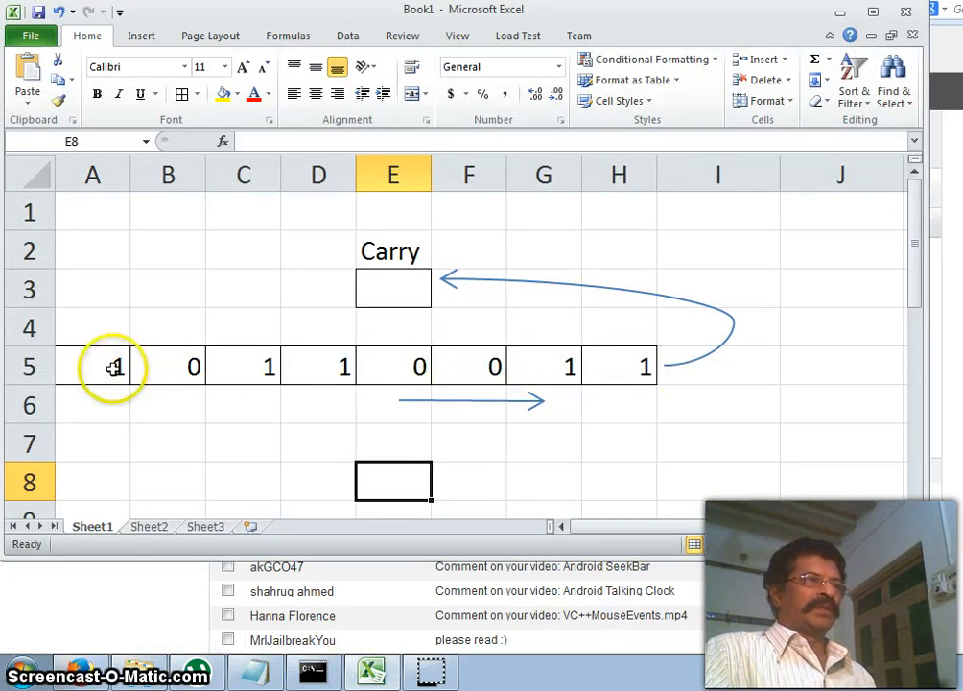
# Step: Highlight the eight bits of row 5 and point out the last bit in H5
pyautogui.moveTo(92, 366); pyautogui.dragTo(618, 367)
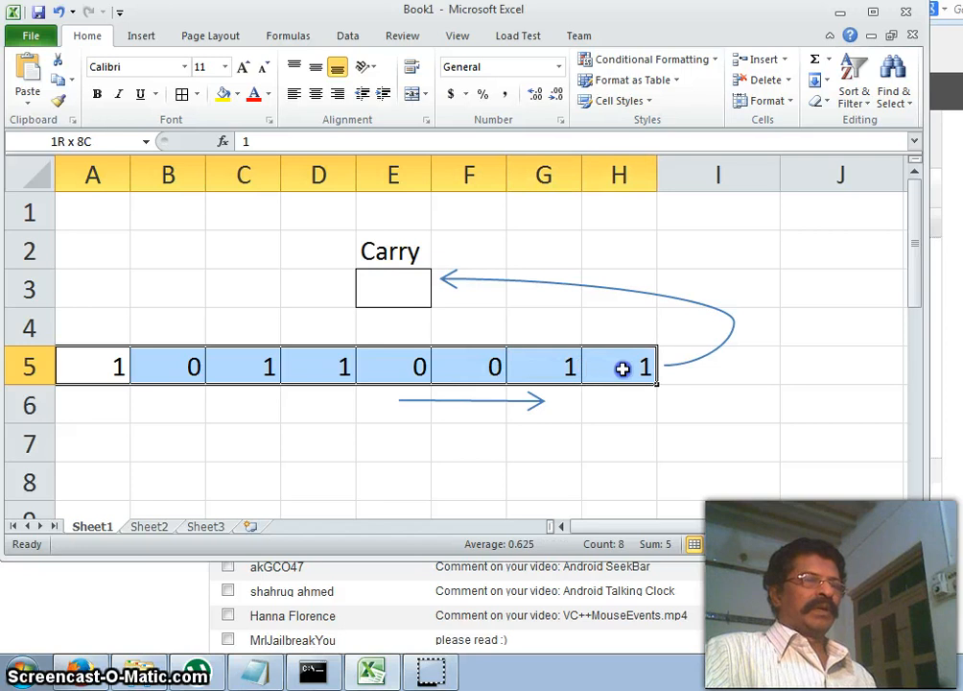
pyautogui.click(619, 405)
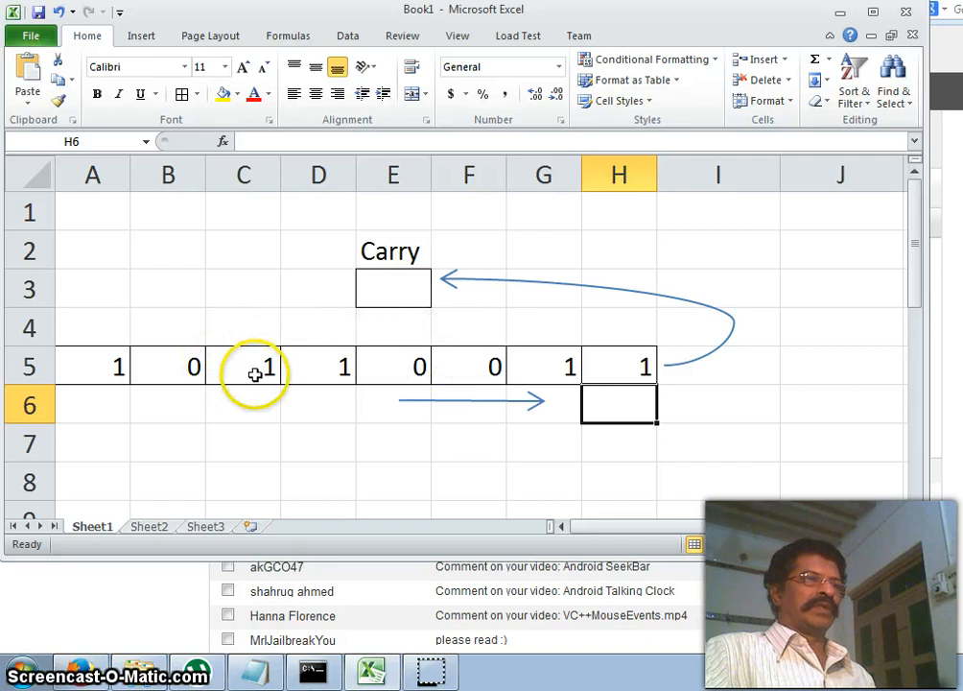
pyautogui.moveTo(602, 370)
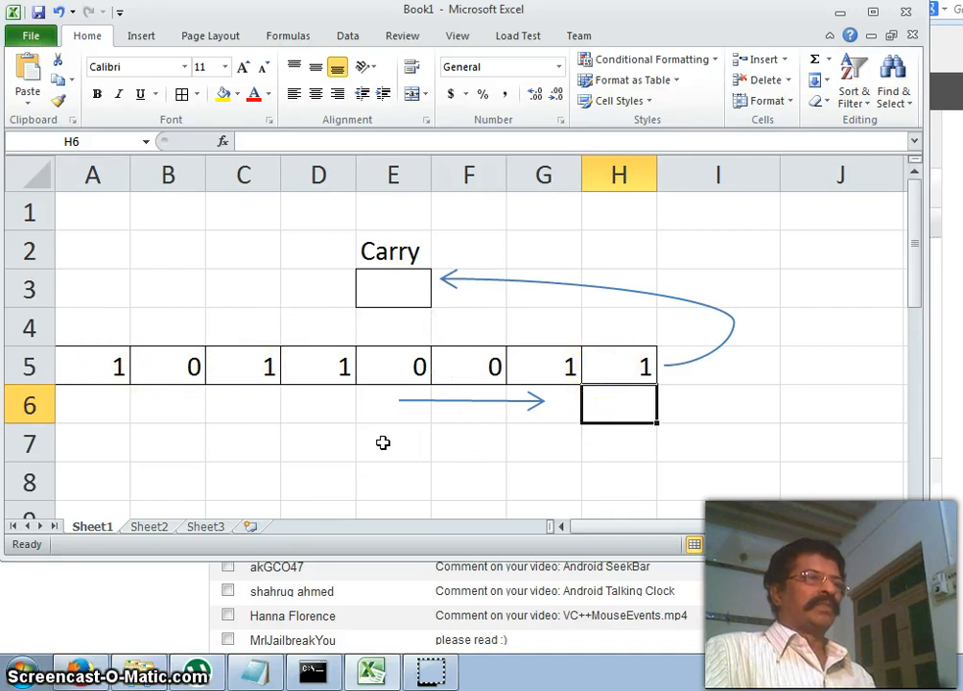
pyautogui.moveTo(406, 446)
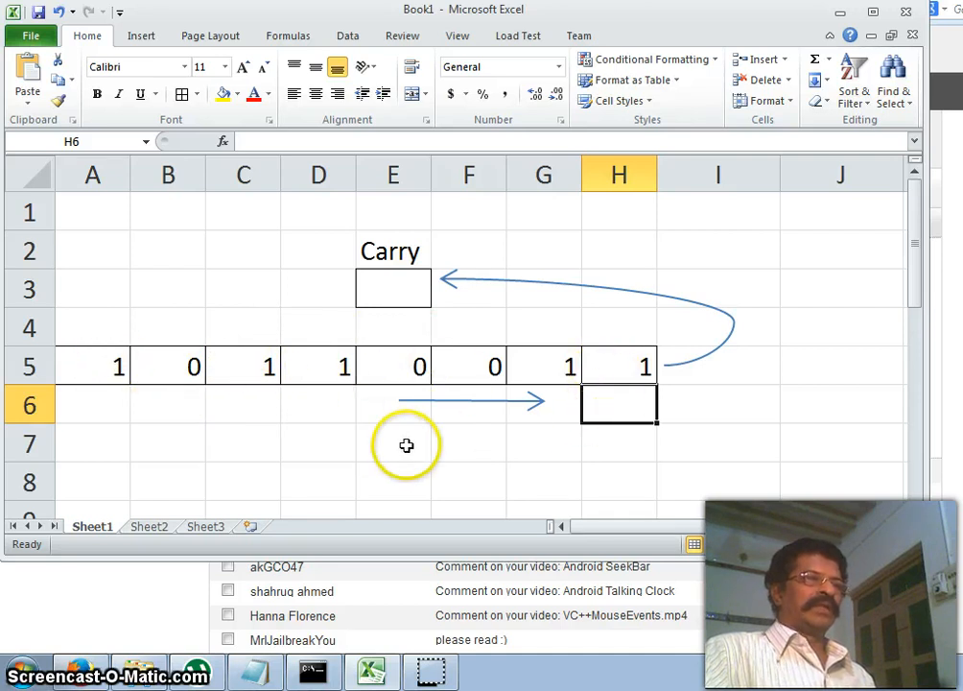
pyautogui.moveTo(92, 366); pyautogui.dragTo(392, 366)
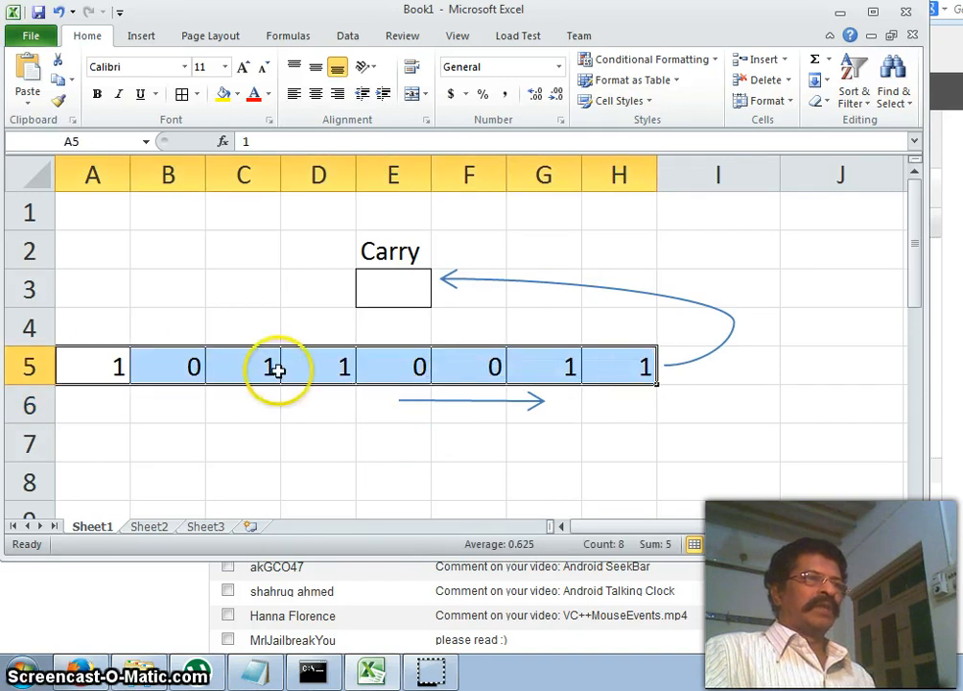
pyautogui.click(393, 442)
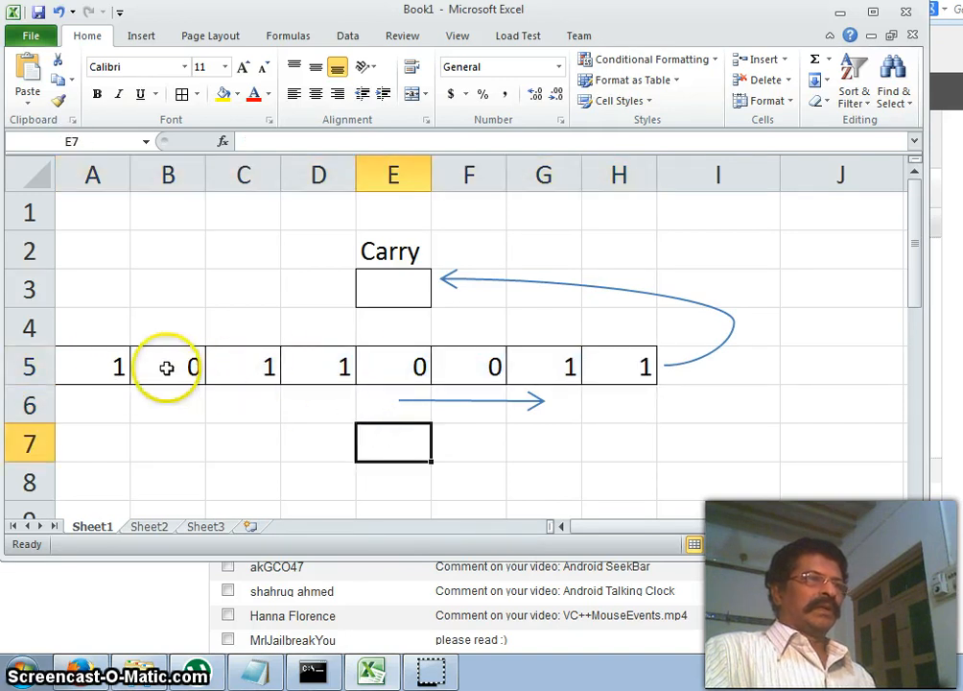
pyautogui.moveTo(403, 402)
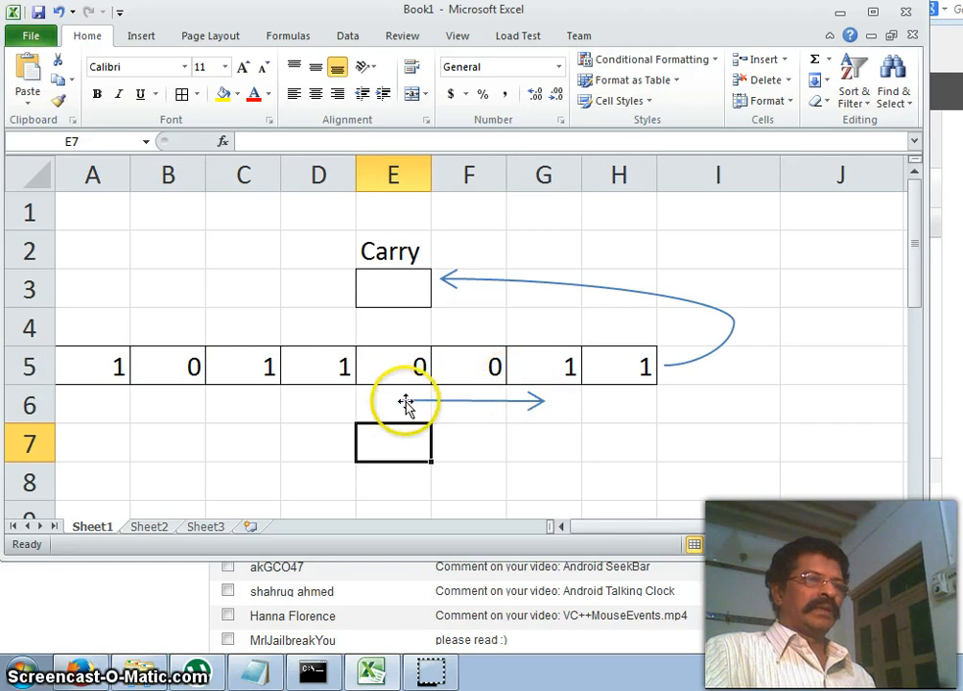
pyautogui.moveTo(667, 338)
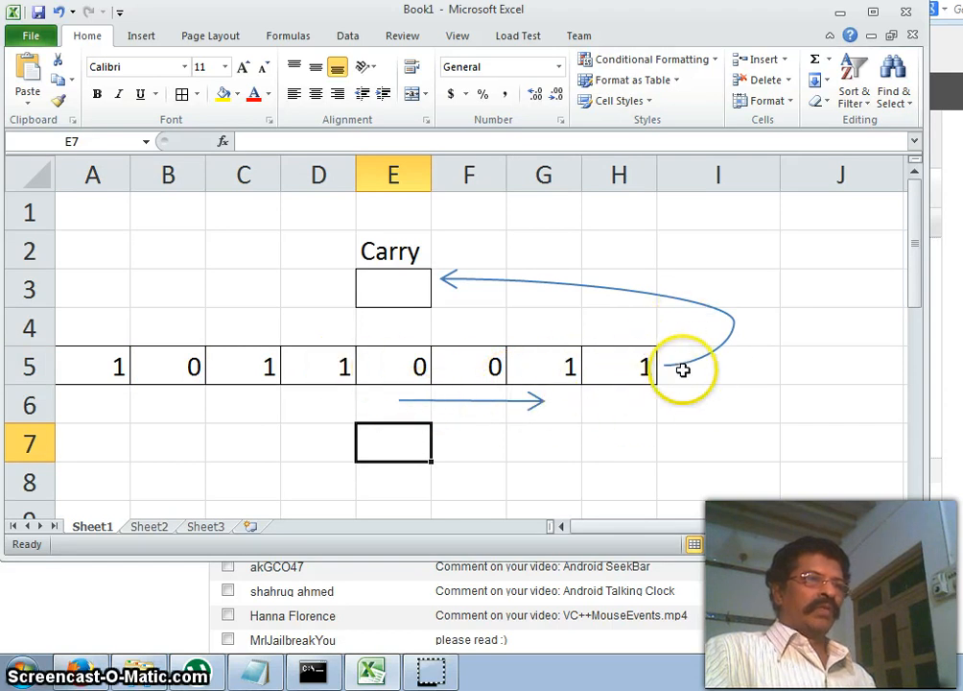
pyautogui.click(619, 365)
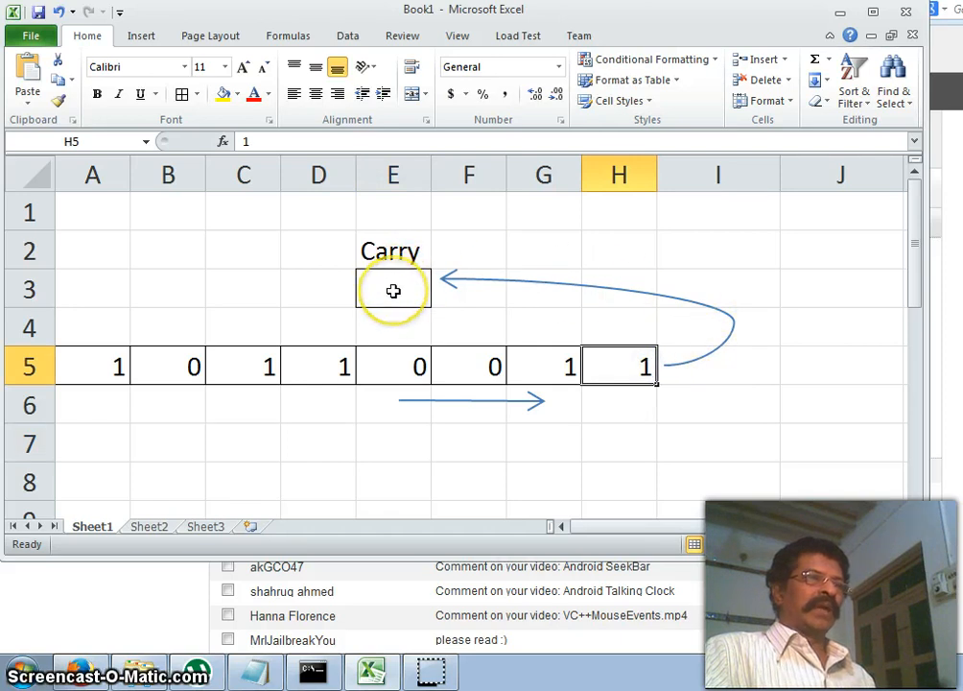
# Step: Update the ones count in I2 while pointing out bits E5, D5 and Carry E3
pyautogui.click(718, 250)
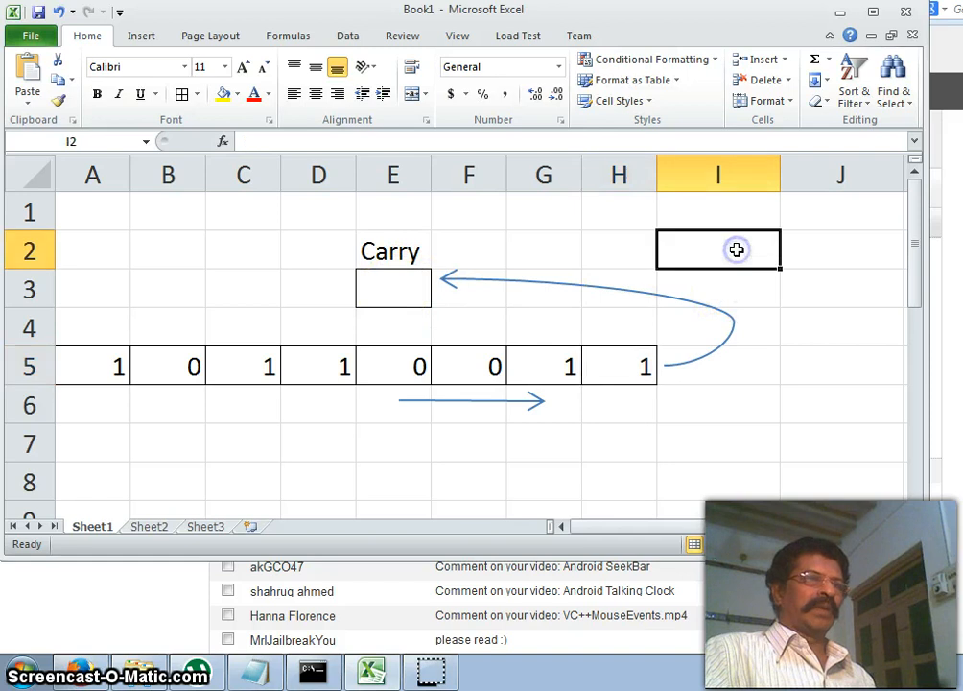
pyautogui.write('1')
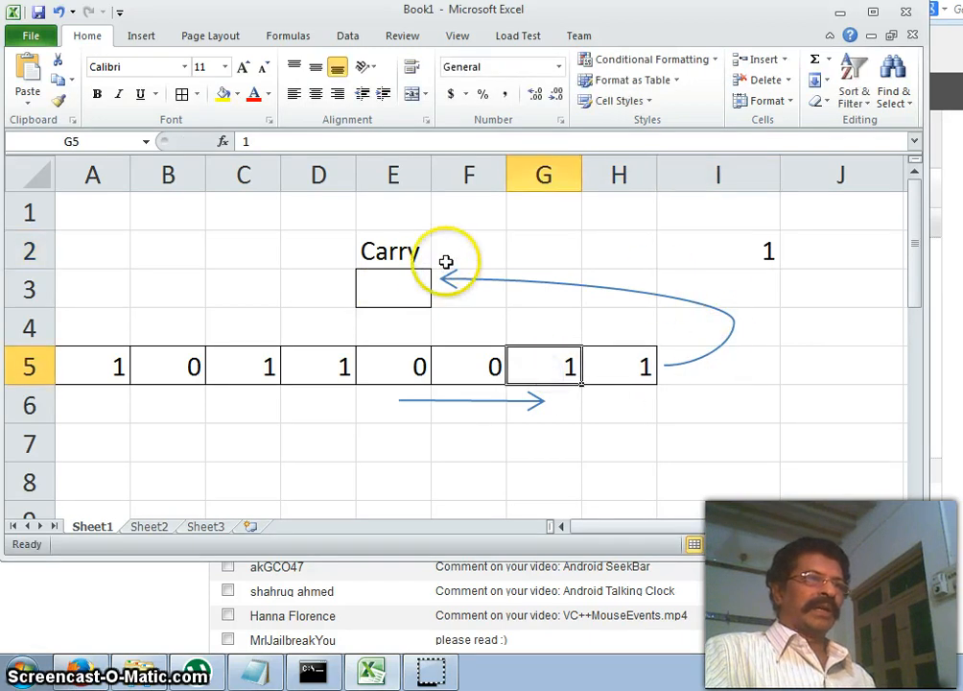
pyautogui.moveTo(707, 280)
pyautogui.write('2')
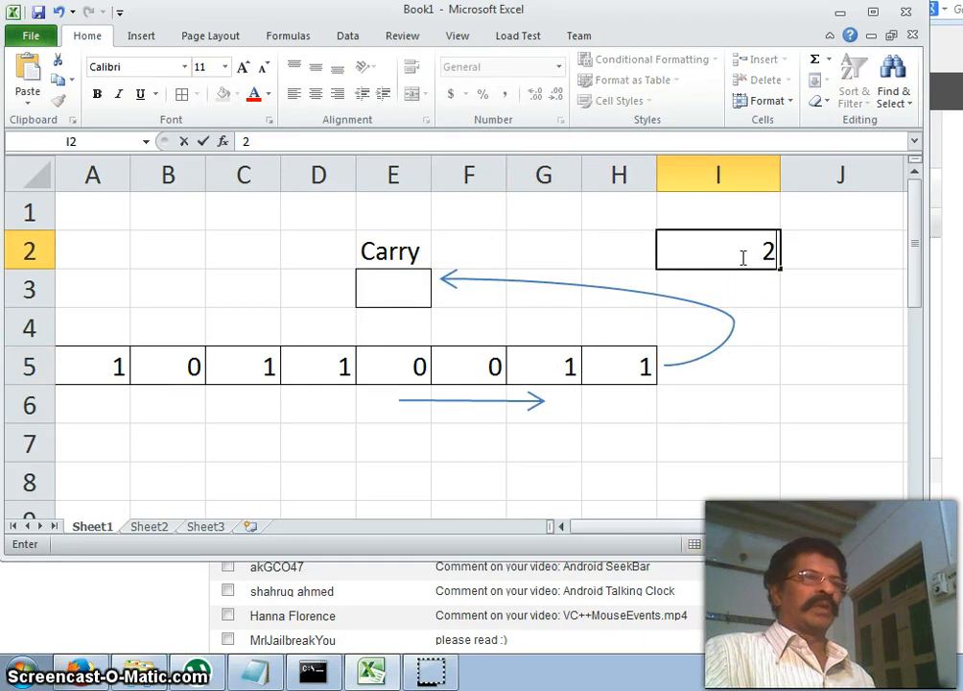
pyautogui.click(469, 365)
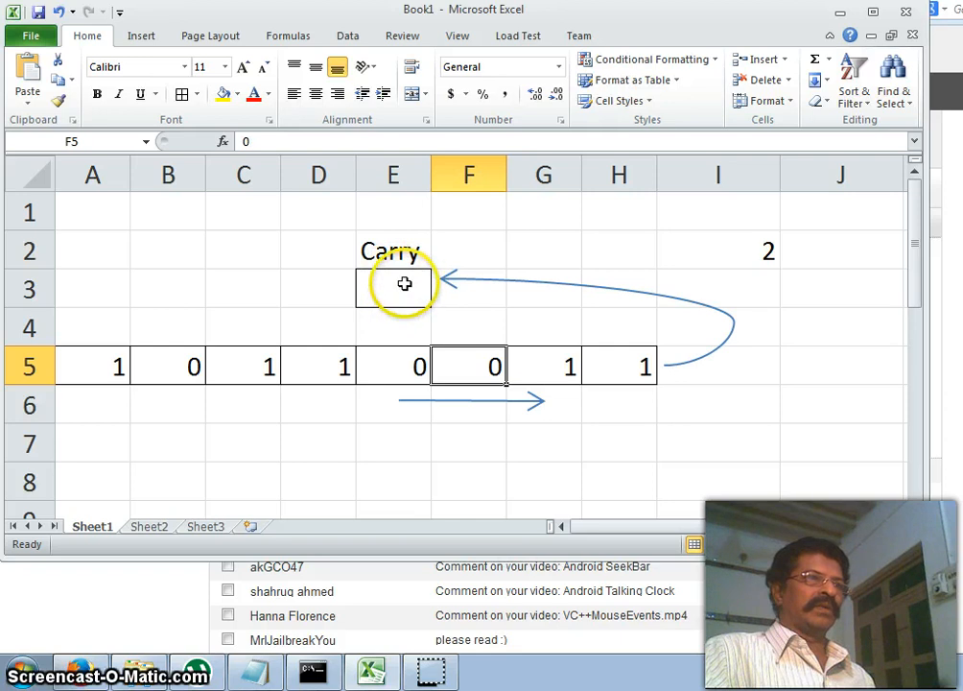
pyautogui.moveTo(741, 262)
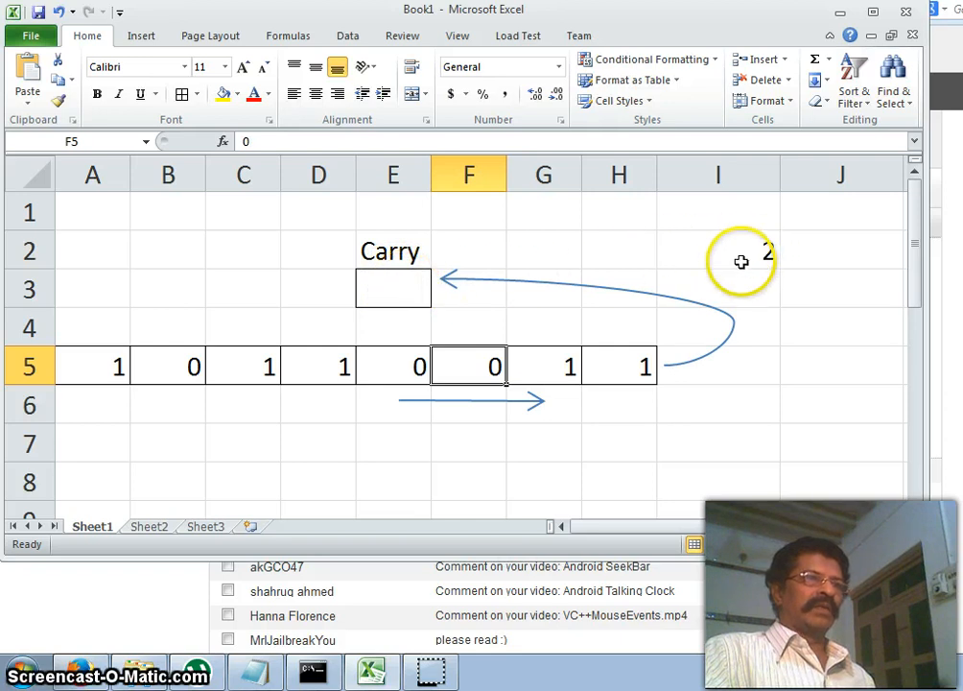
pyautogui.click(392, 366)
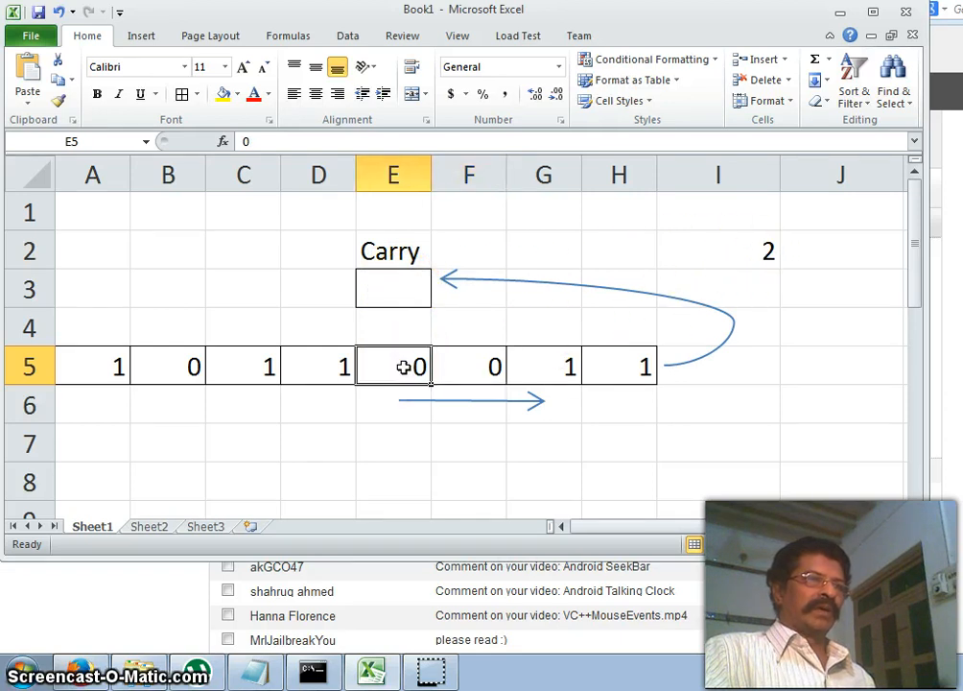
pyautogui.moveTo(600, 386)
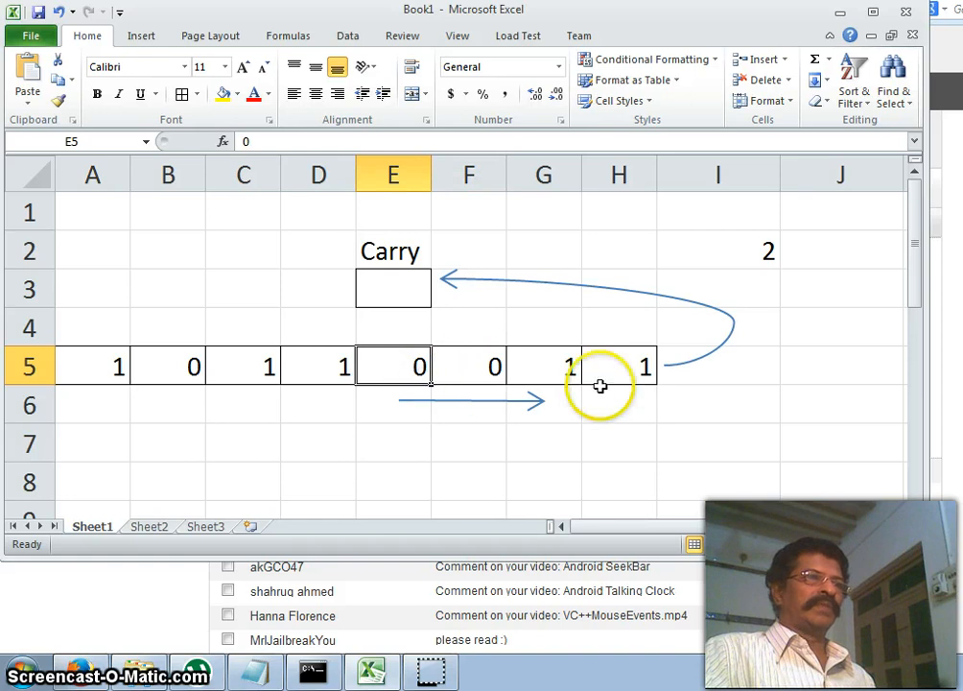
pyautogui.moveTo(756, 254)
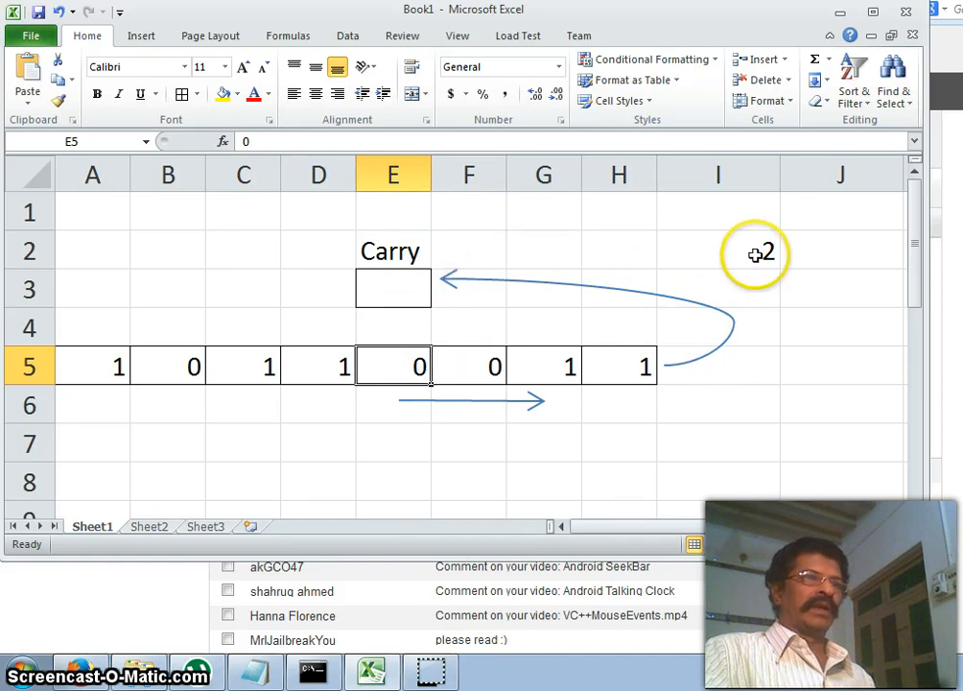
pyautogui.click(318, 366)
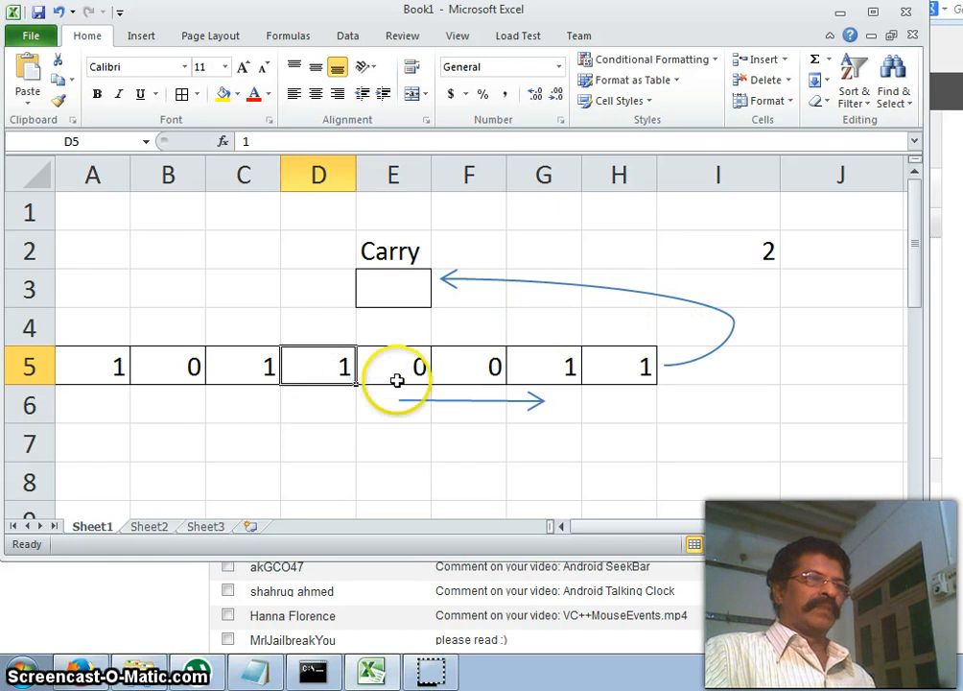
pyautogui.click(393, 288)
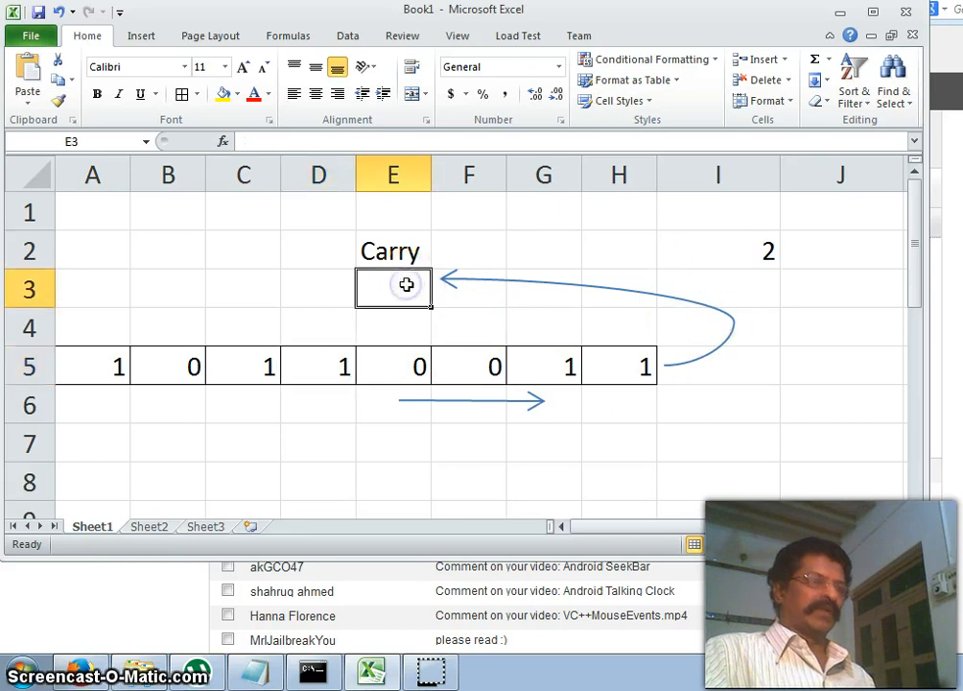
pyautogui.click(718, 250)
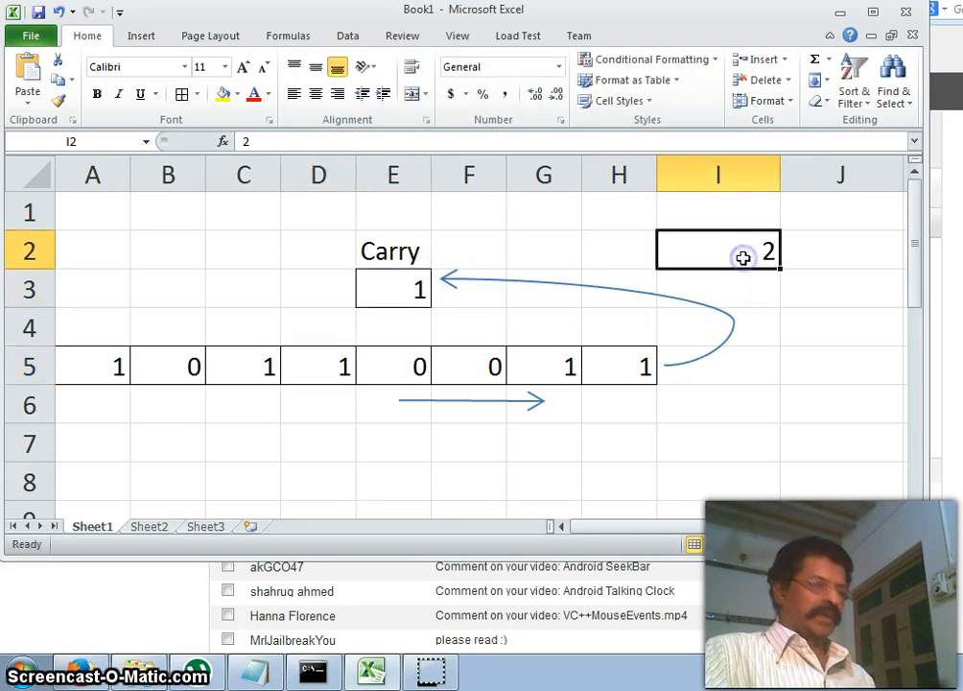
pyautogui.click(243, 366)
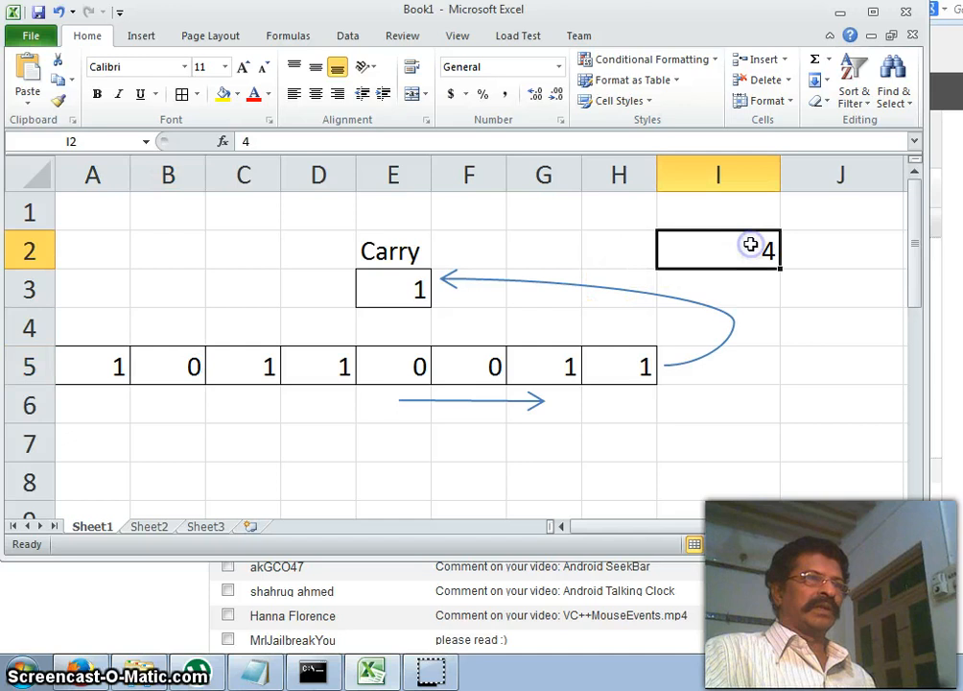
pyautogui.click(92, 366)
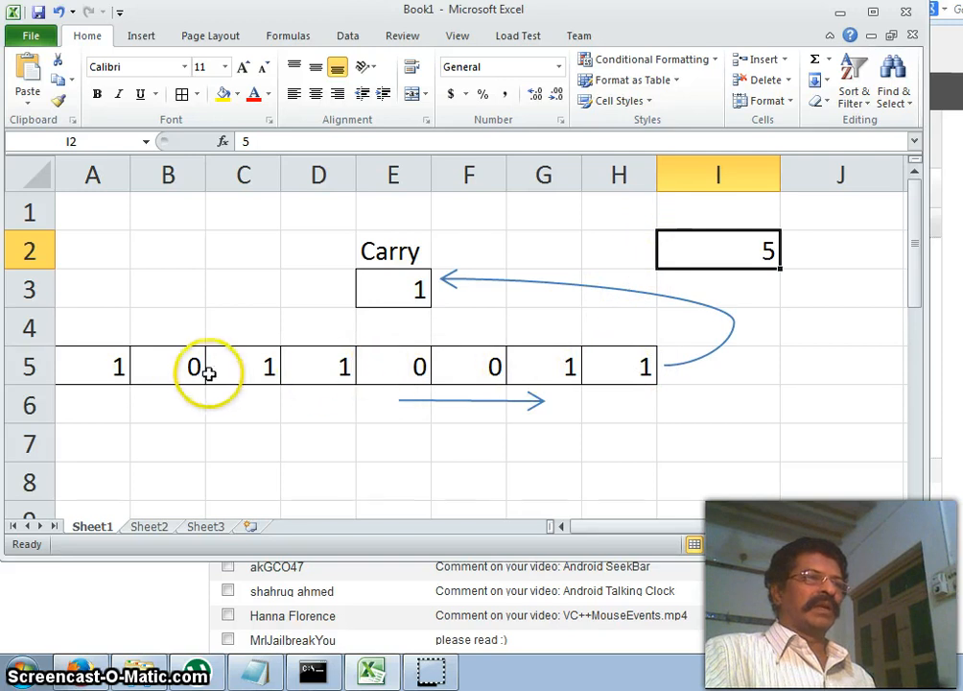
pyautogui.moveTo(712, 239)
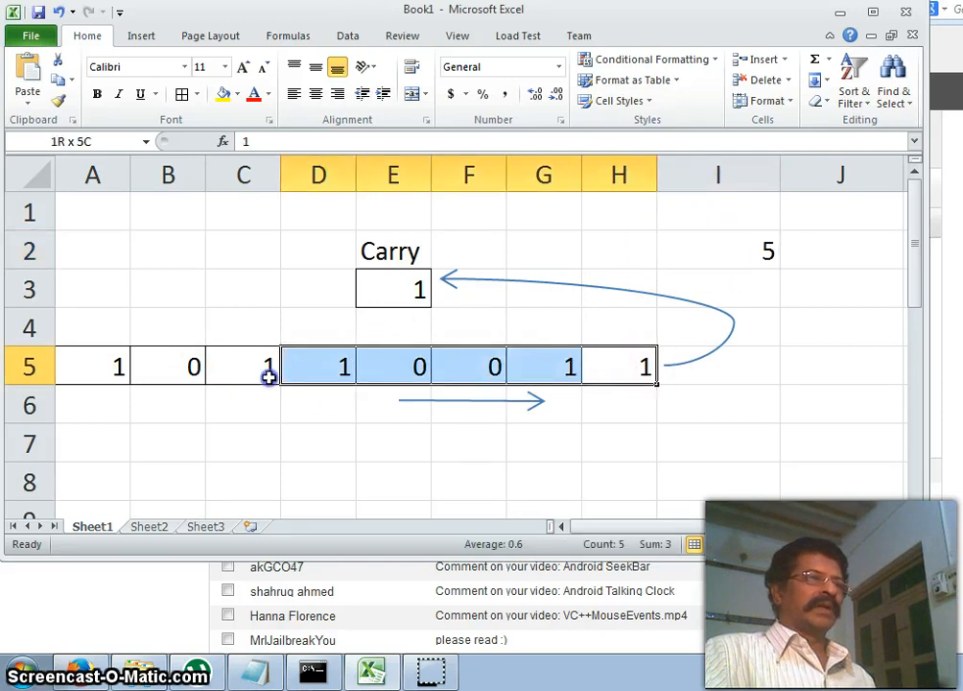
pyautogui.click(242, 404)
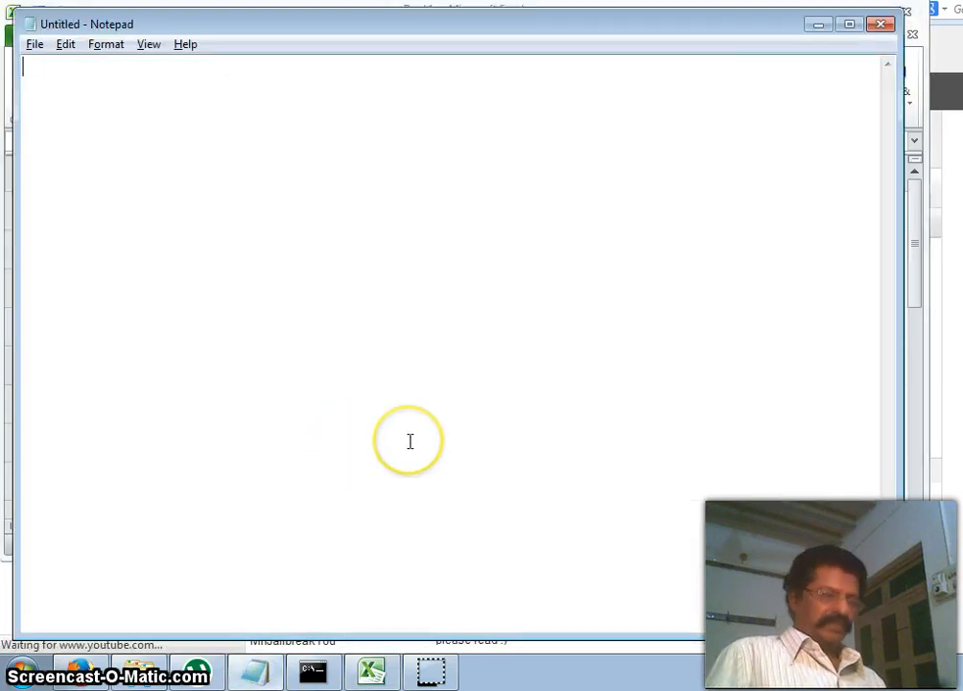
# Step: Write the header comment '; To count number of ones in a given data - 8086'
pyautogui.write('; Tp')
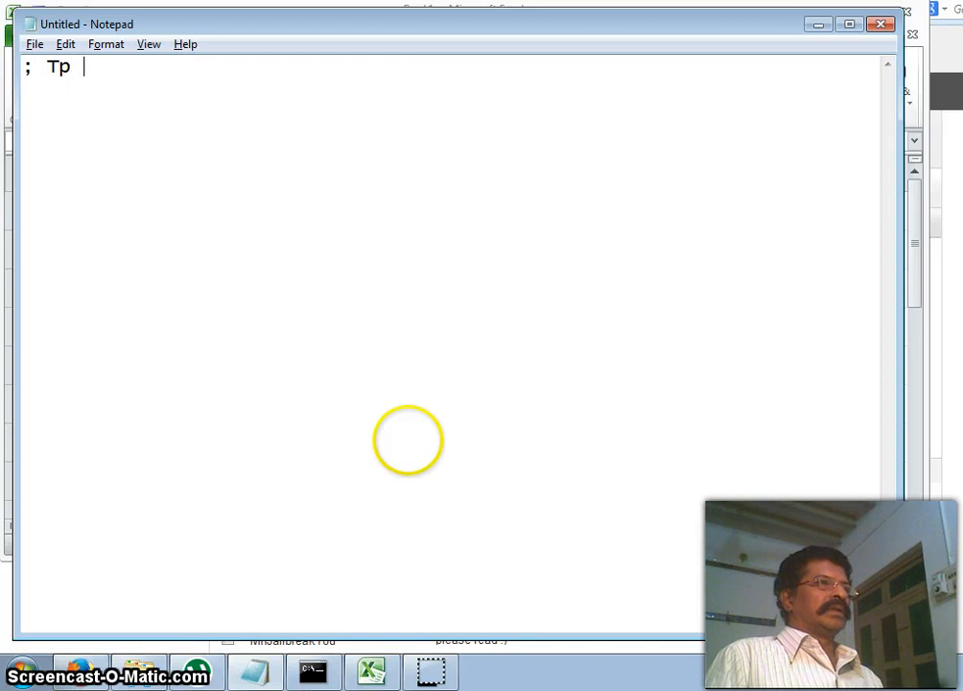
pyautogui.write('o cou')
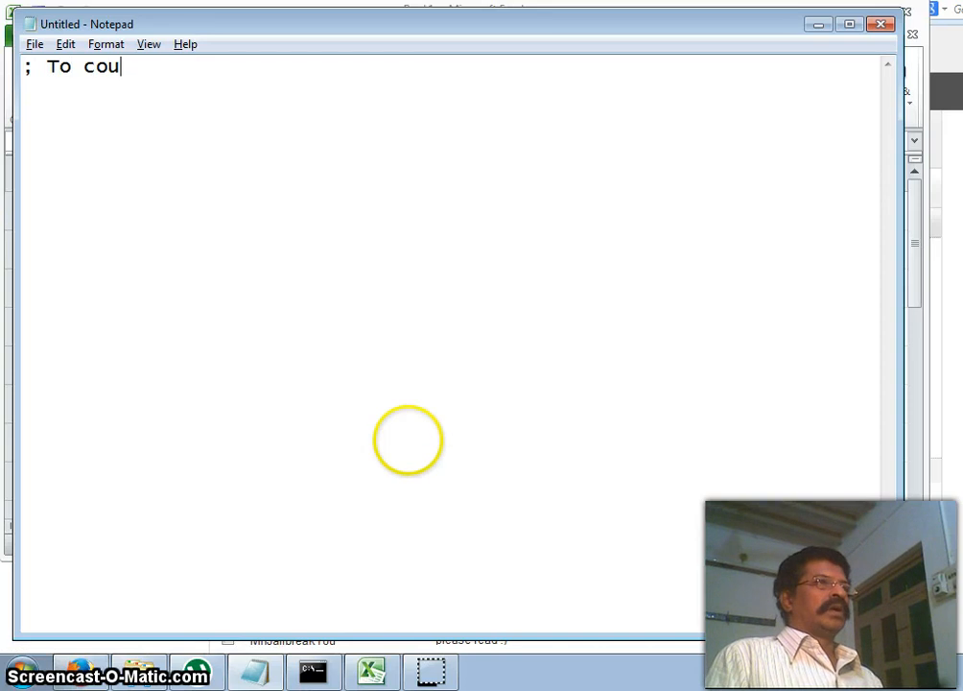
pyautogui.write('nt number')
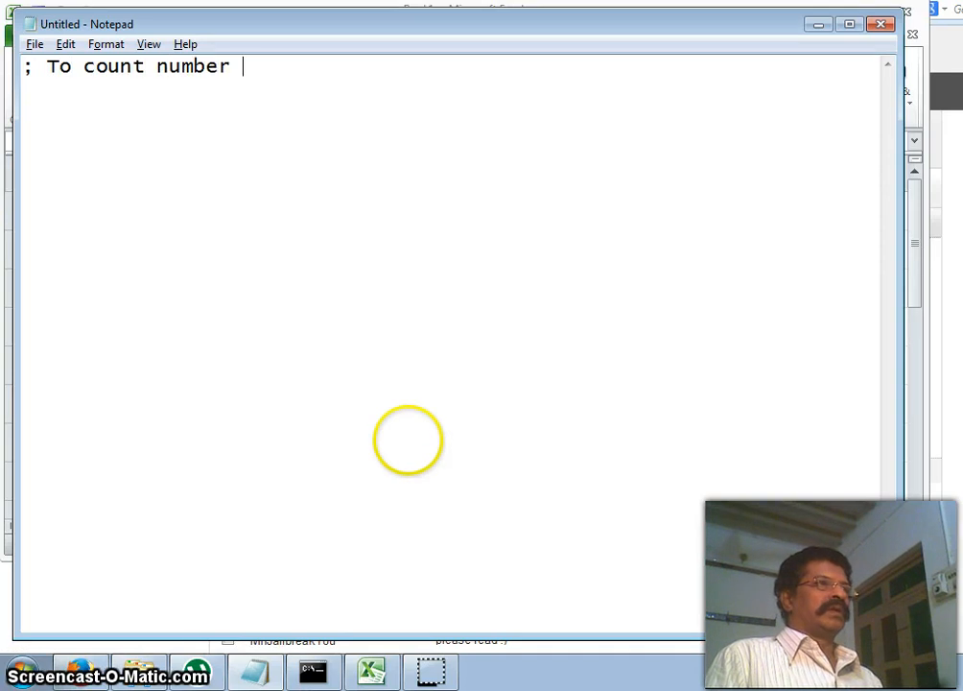
pyautogui.write('of on')
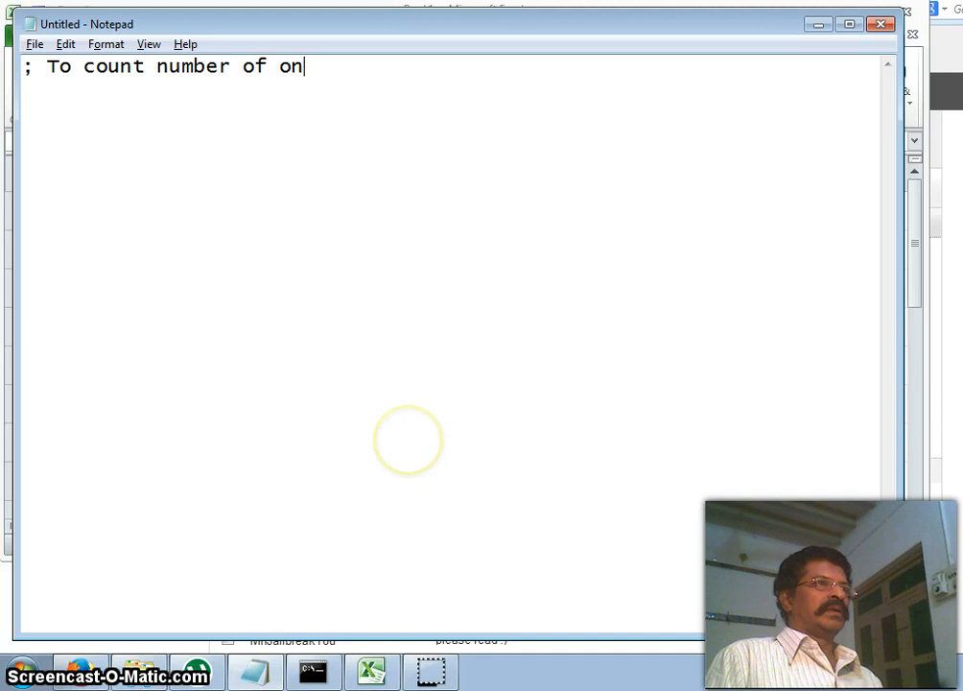
pyautogui.write('es in a')
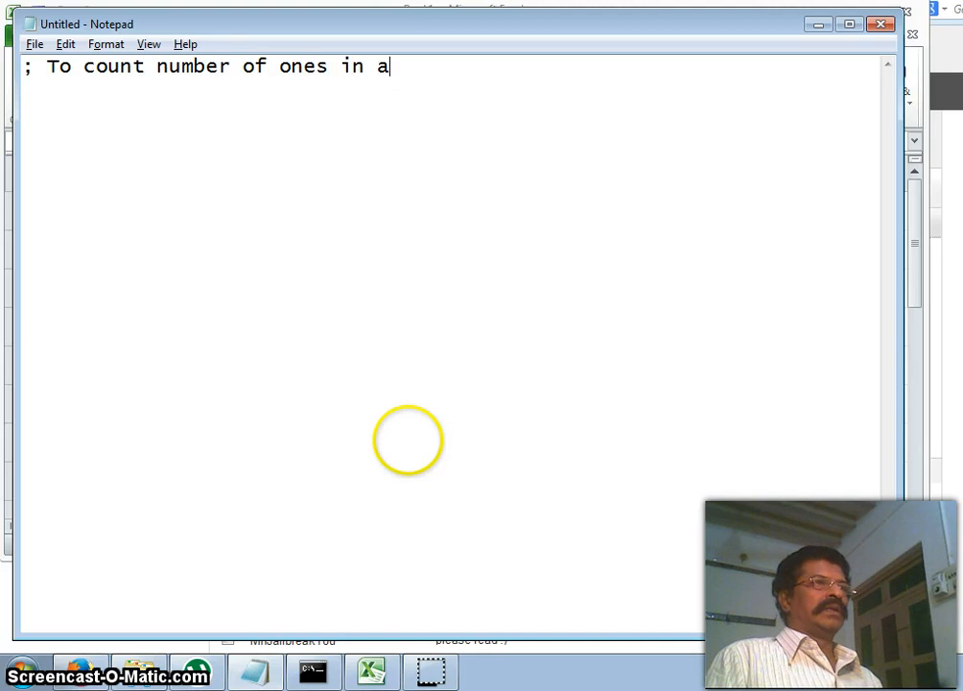
pyautogui.write('given data')
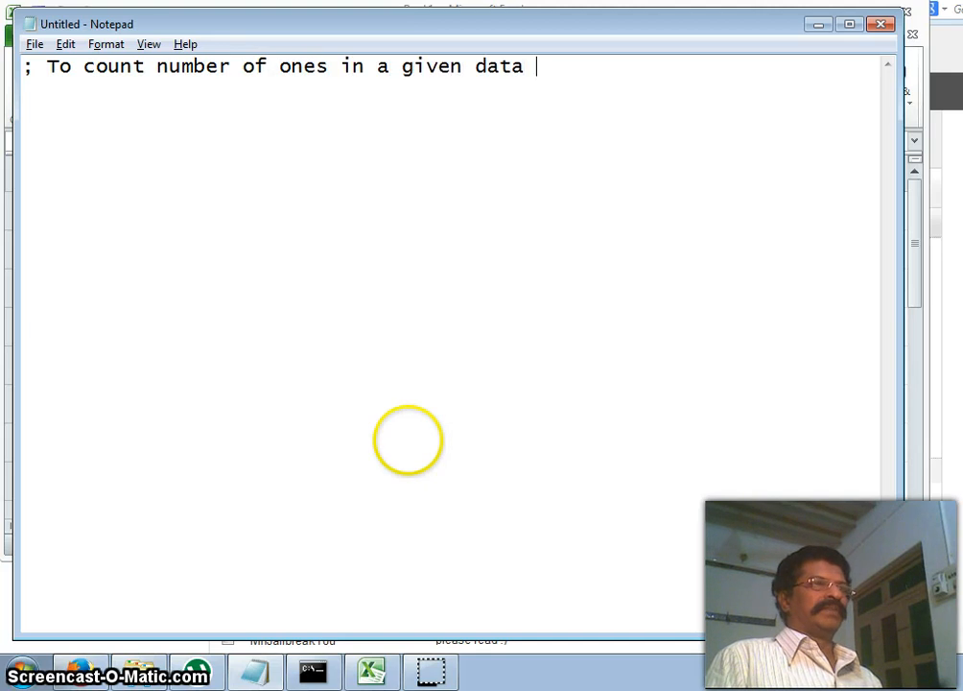
pyautogui.write('- 8086')
pyautogui.write('.model')
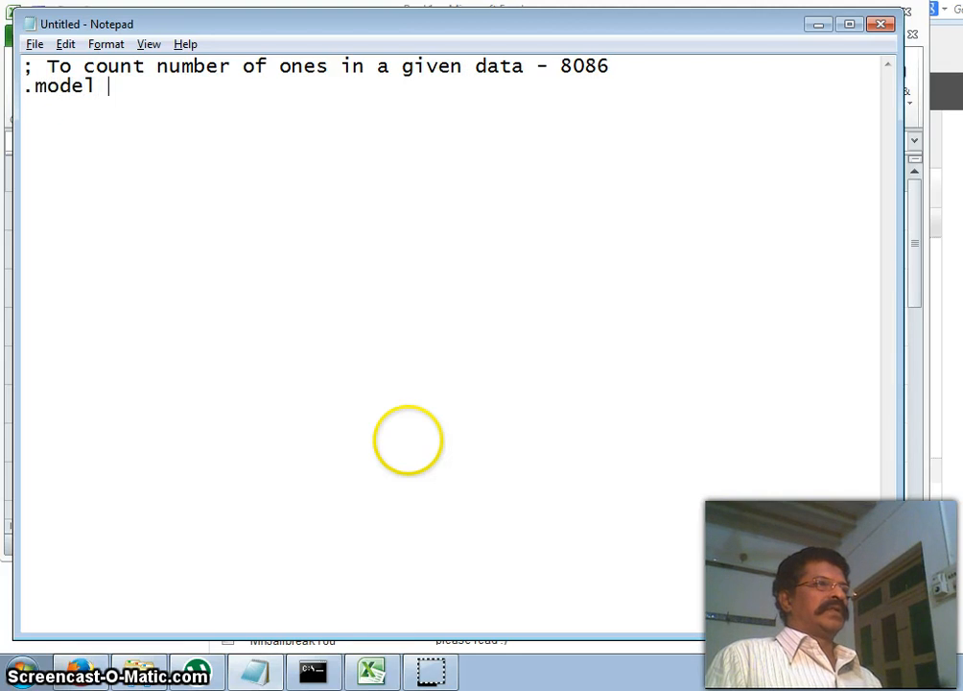
# Step: Add .model small, .stack 100h and a .data section with n db 5fh
pyautogui.write('small')
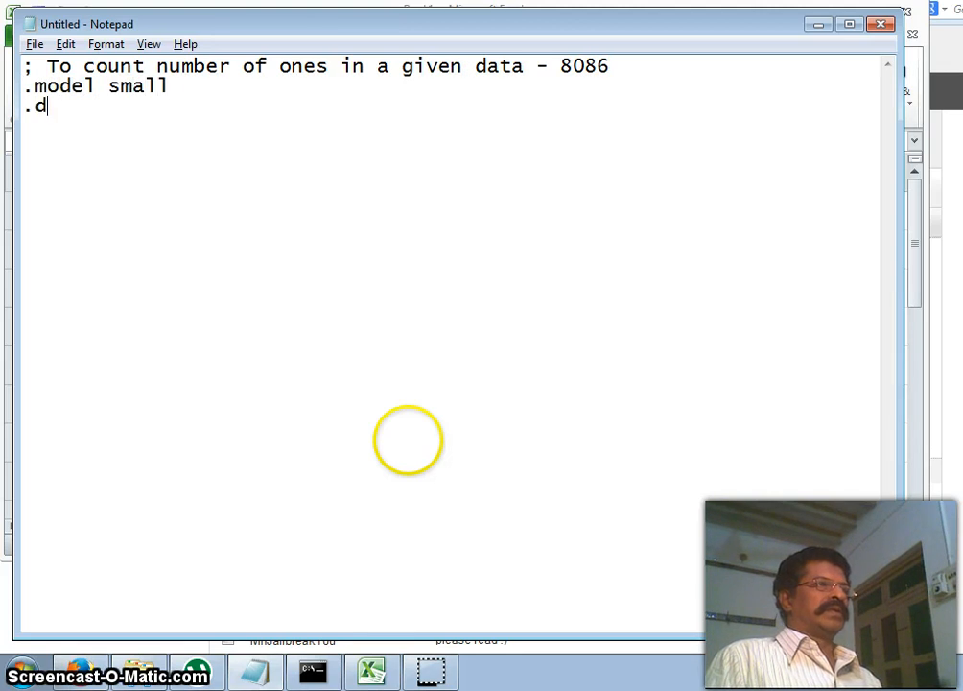
pyautogui.write('stack 1')
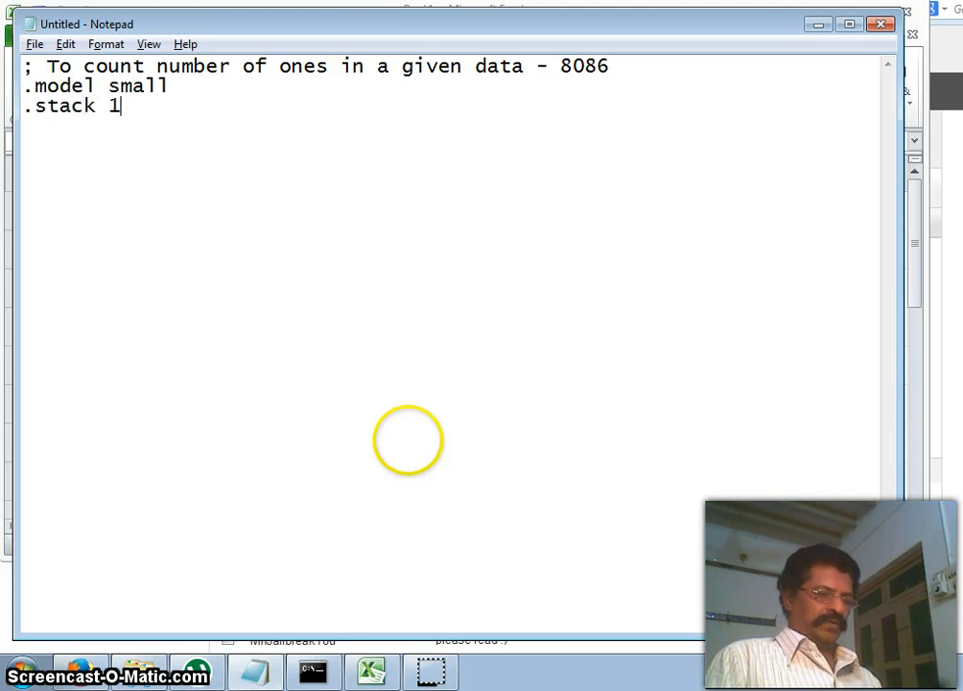
pyautogui.write('00h')
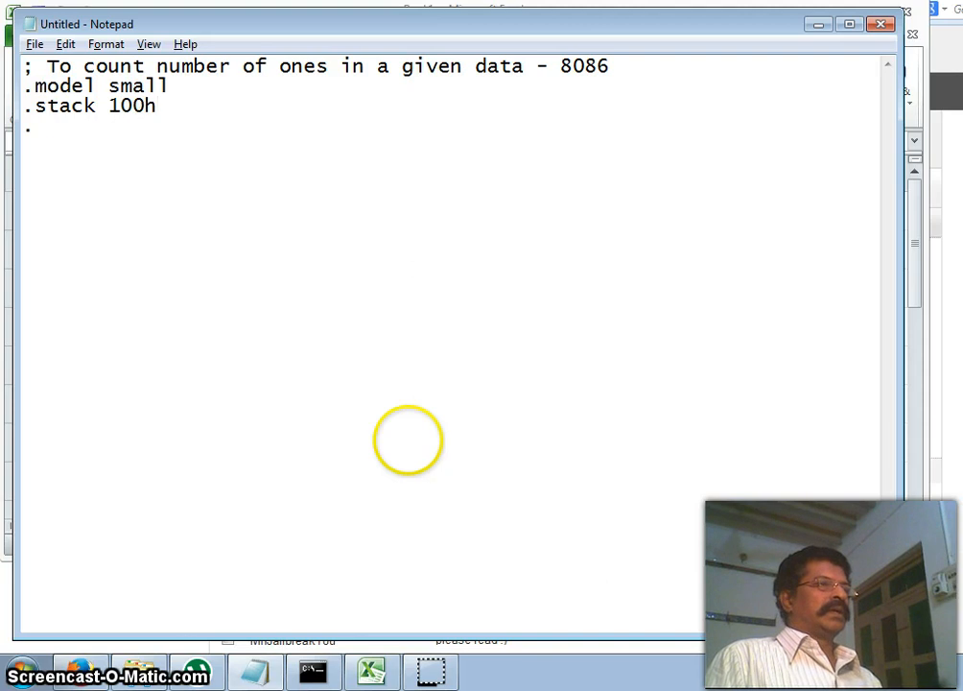
pyautogui.write('data')
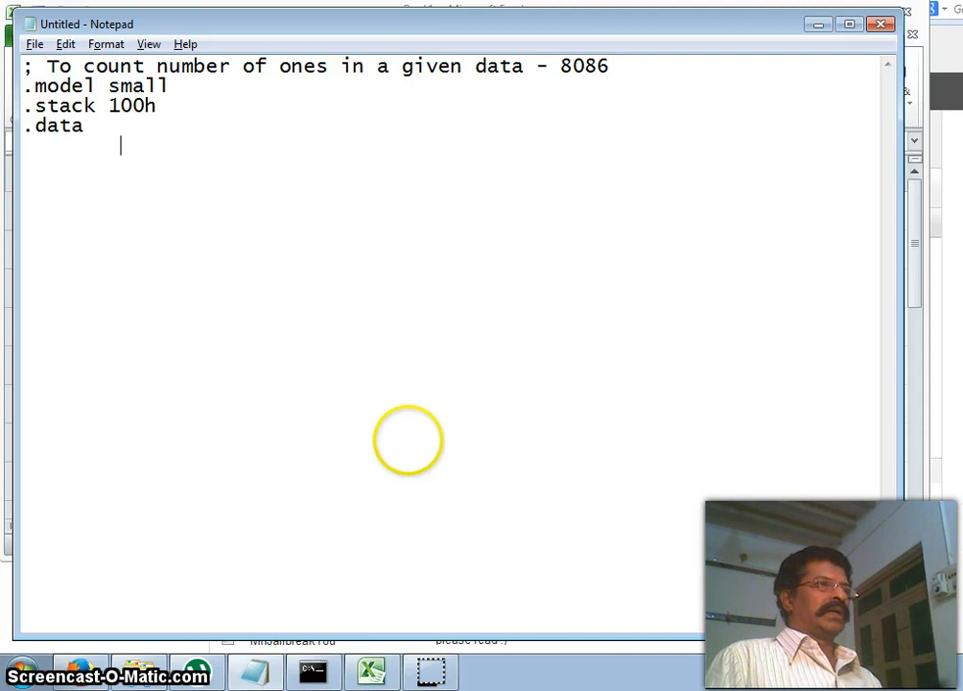
pyautogui.write('n db')
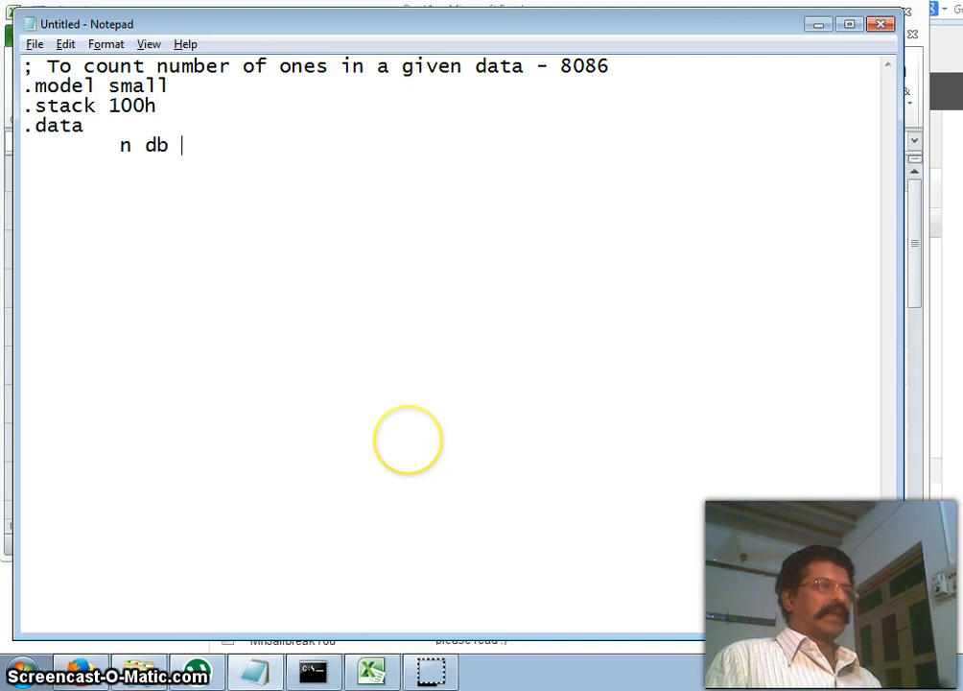
pyautogui.write('5')
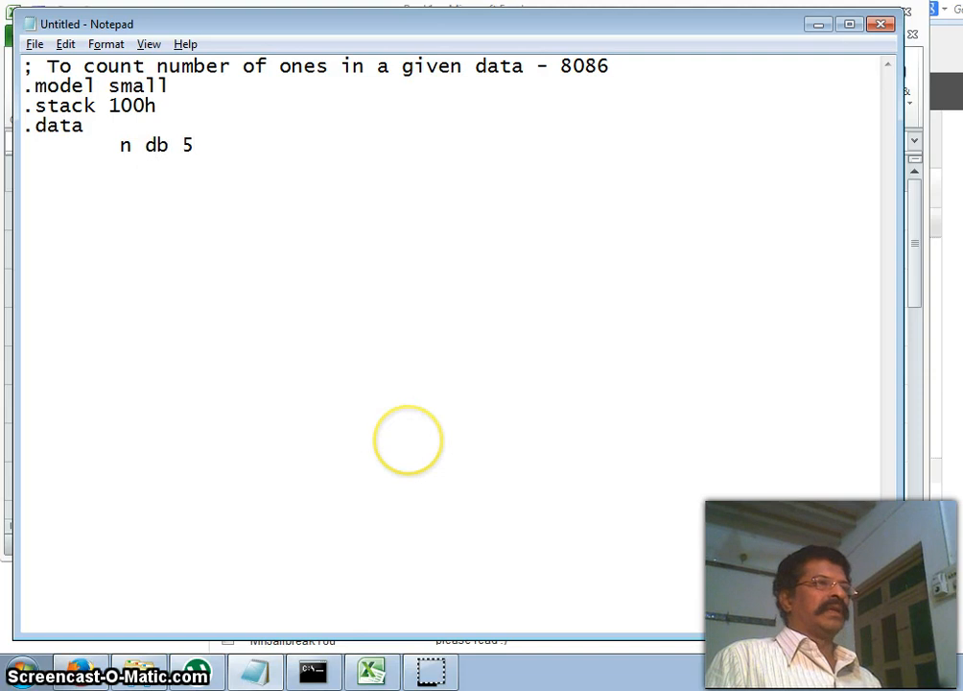
pyautogui.write('fh')
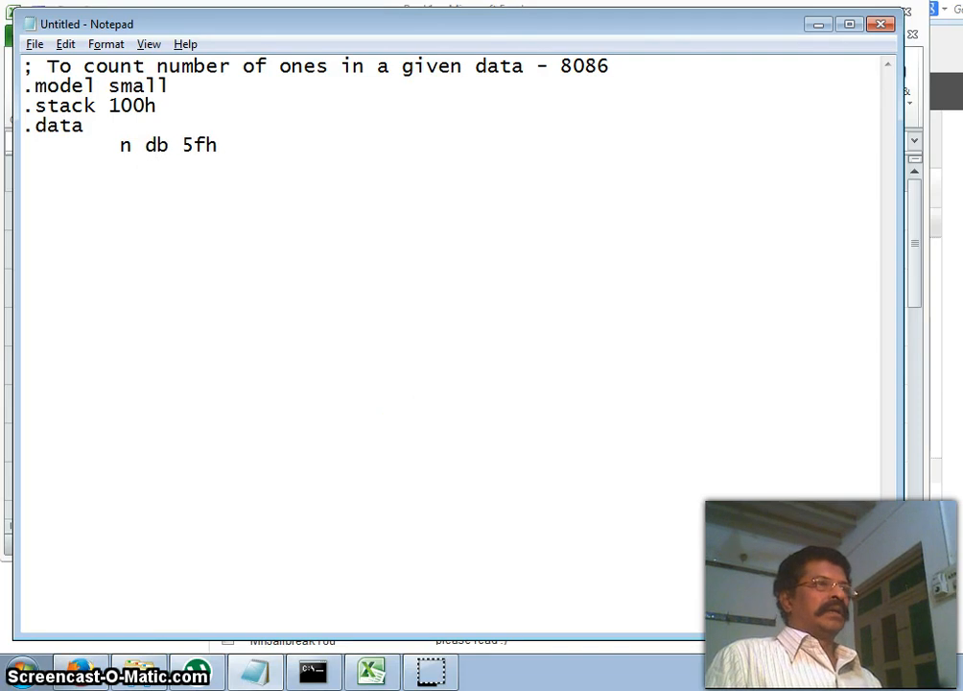
# Step: Declare count db ? and begin the .code section
pyautogui.write(';')
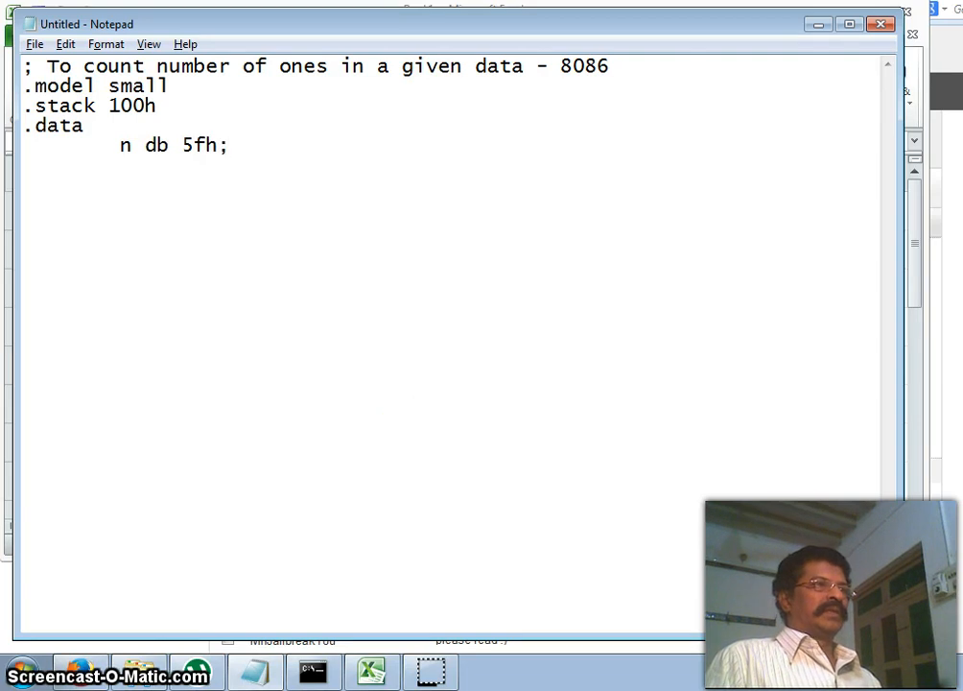
pyautogui.write('count')
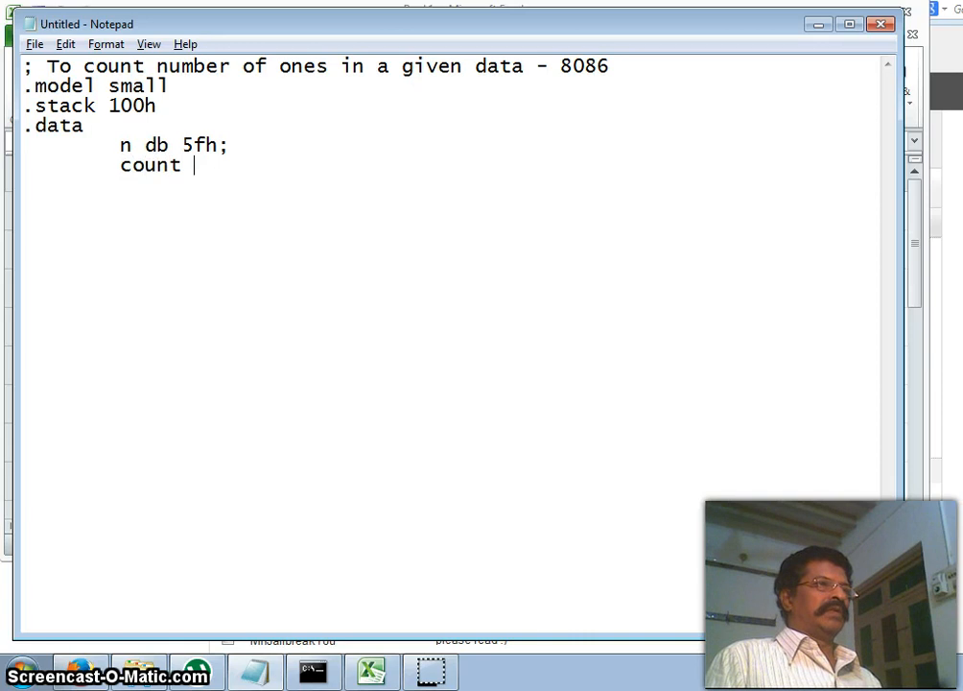
pyautogui.write('db')
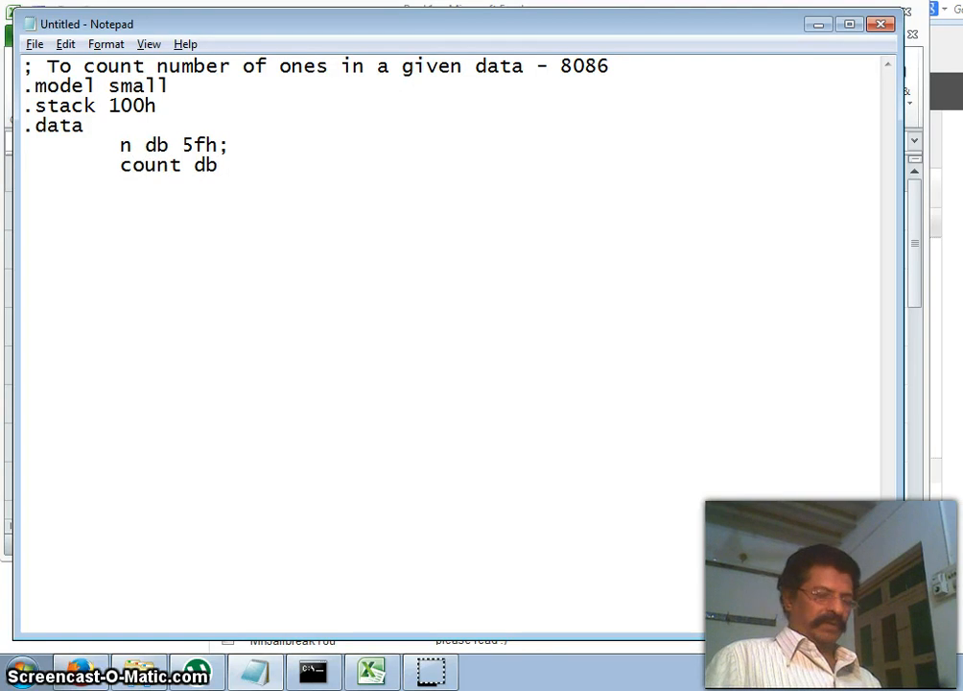
pyautogui.write('?')
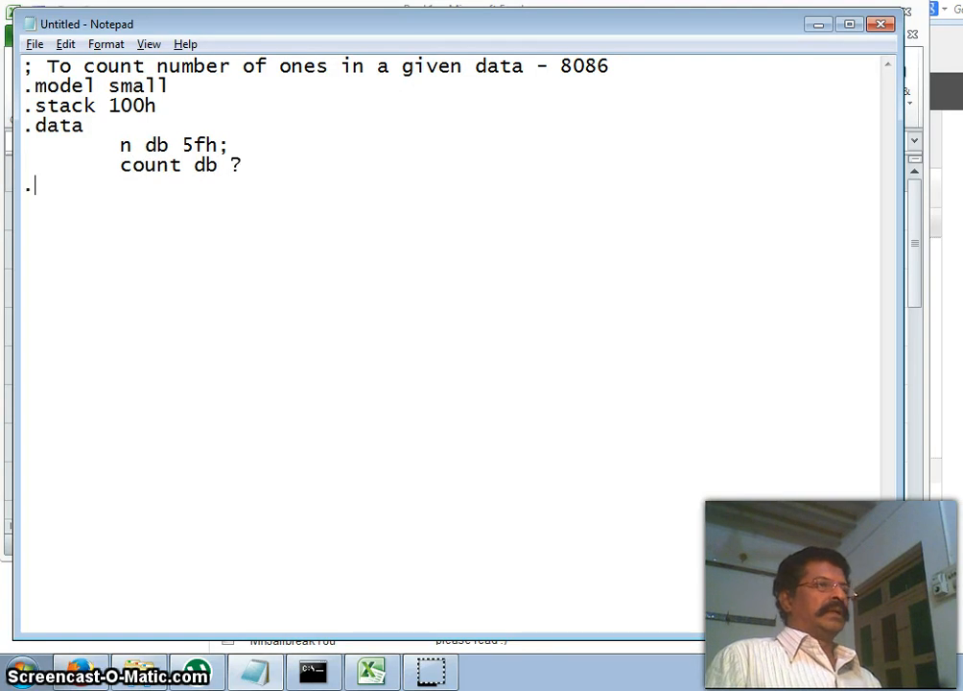
pyautogui.write('code')
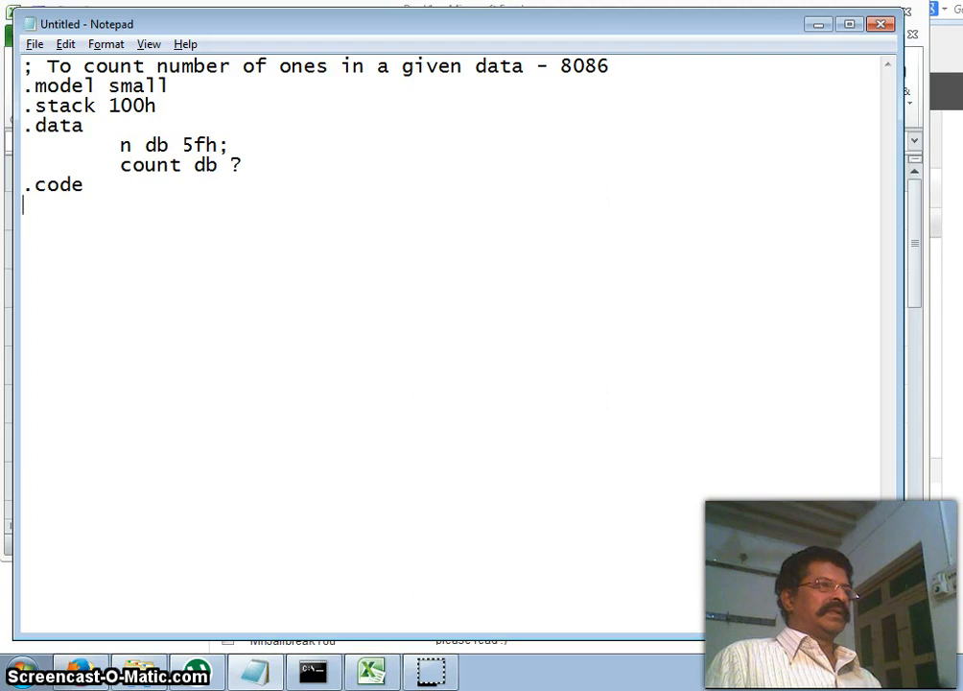
# Step: Add the begin label and initialize DS through AX
pyautogui.write('begin:')
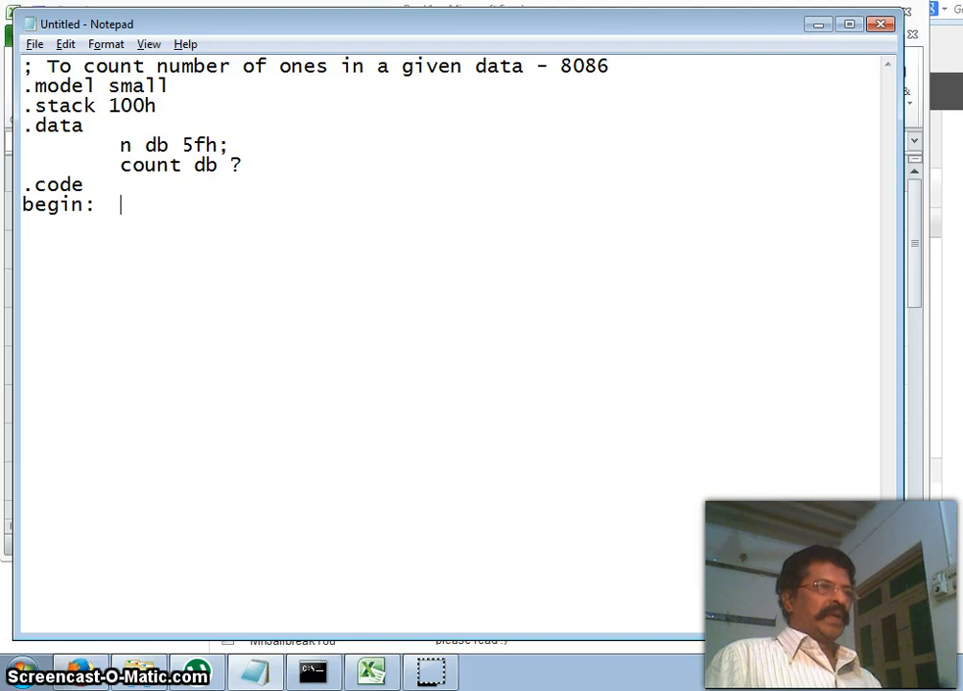
pyautogui.write('mov ax,@data')
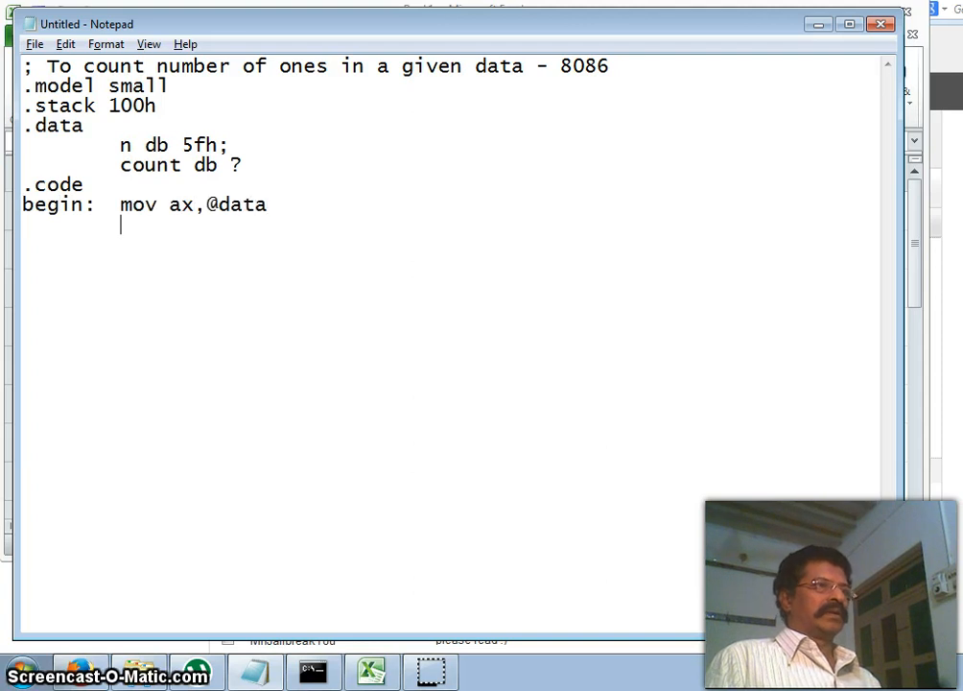
pyautogui.write('mov ds,')
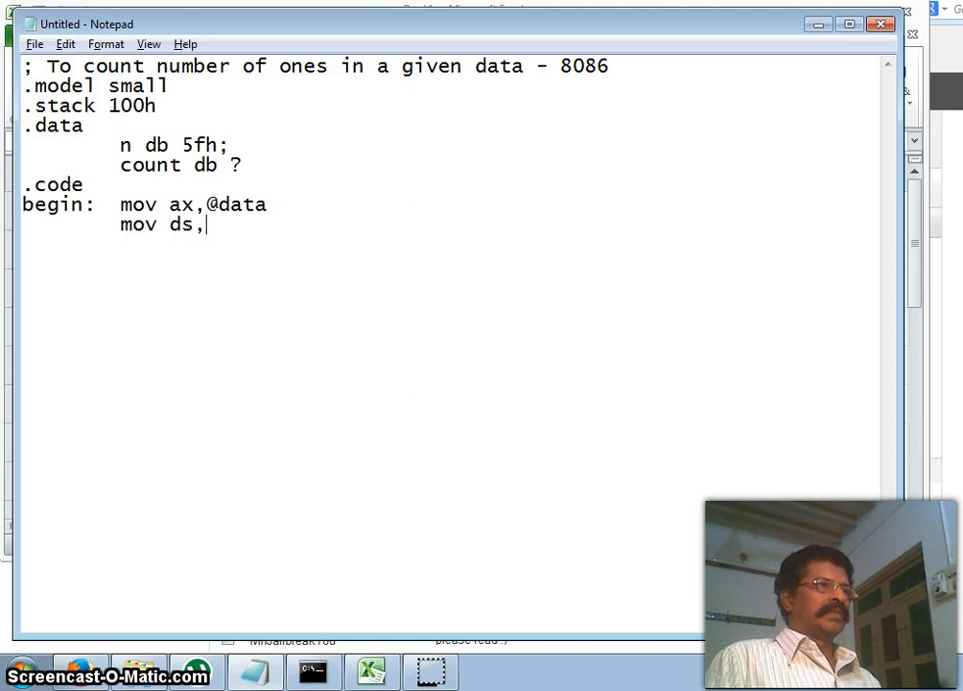
pyautogui.write('ax')
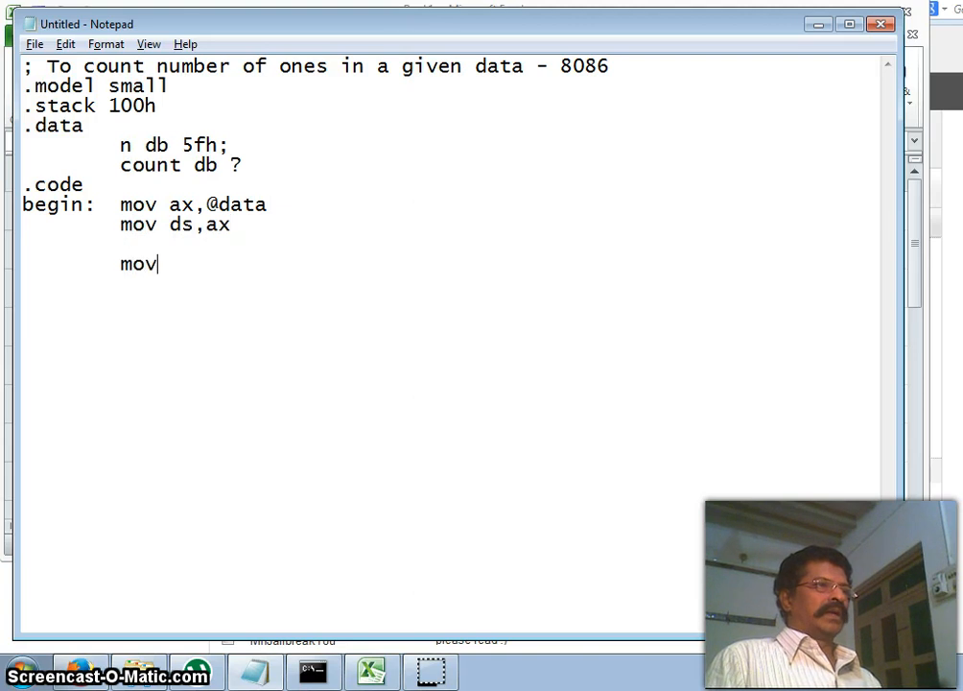
# Step: Write mov al,n with the comment '; n=5f=0101 1111'
pyautogui.write('a')
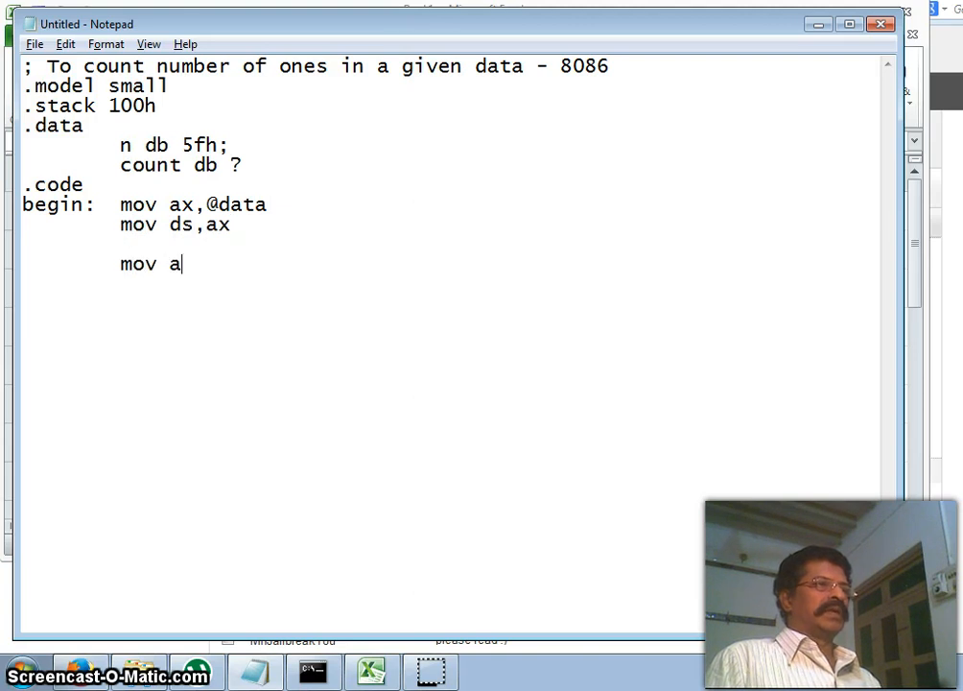
pyautogui.write('l,n')
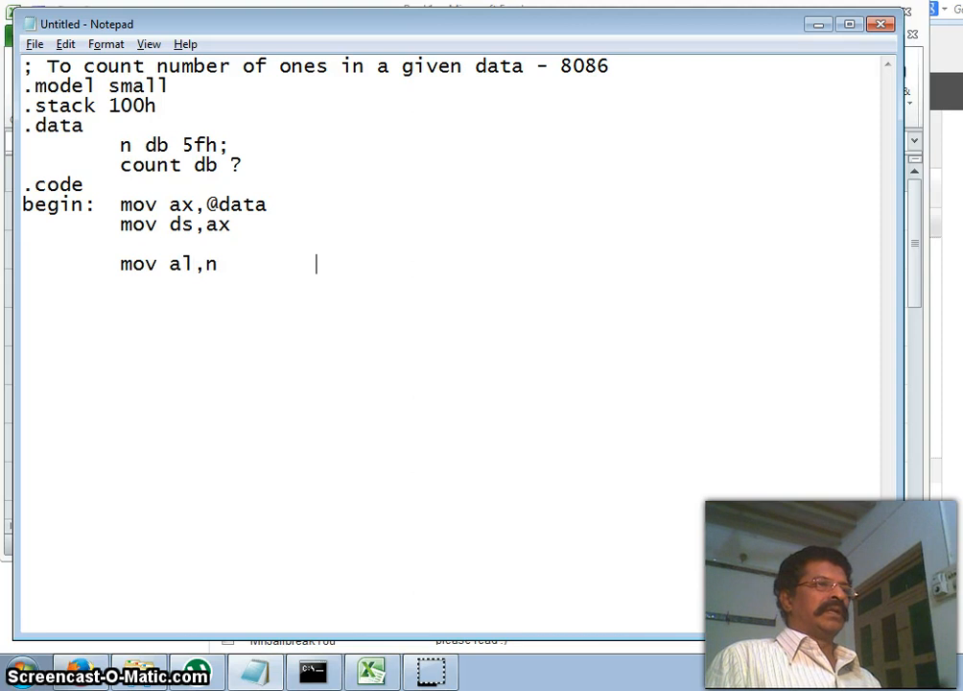
pyautogui.write('; n=5')
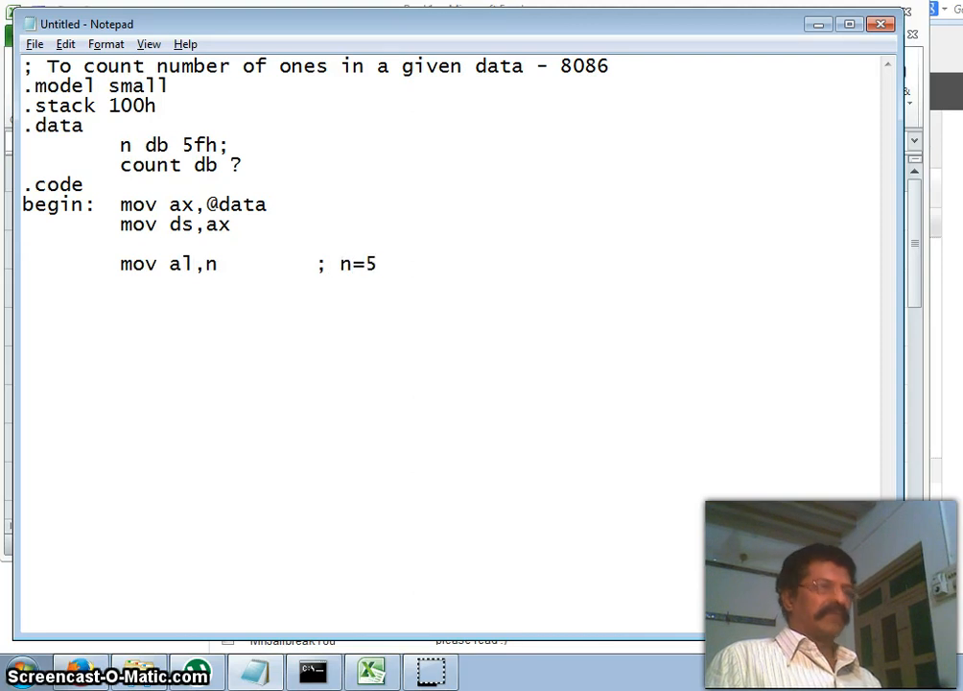
pyautogui.write('f=0')
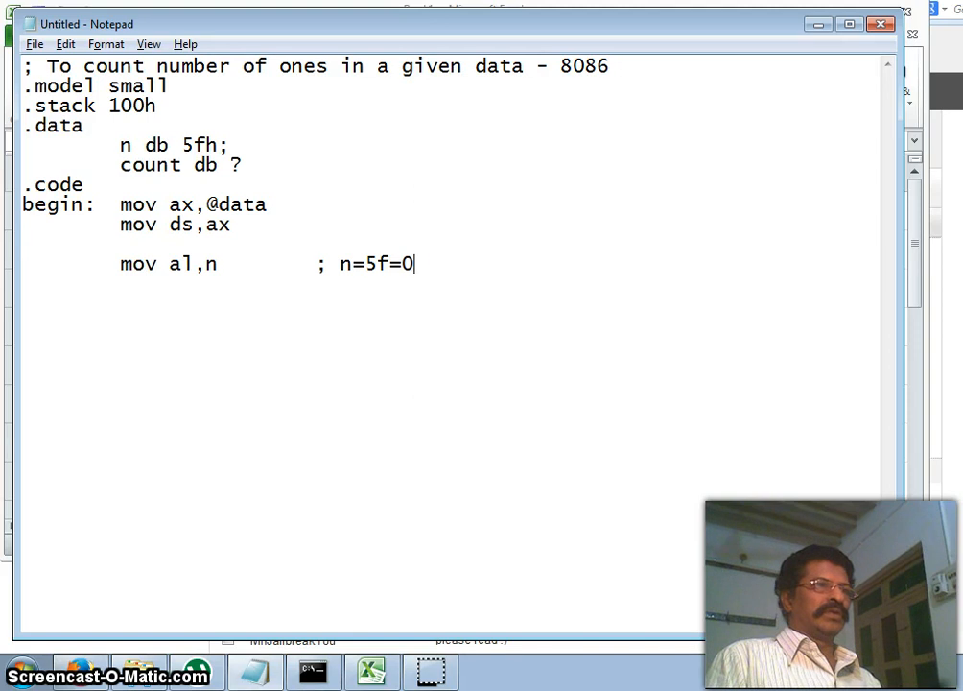
pyautogui.write('101')
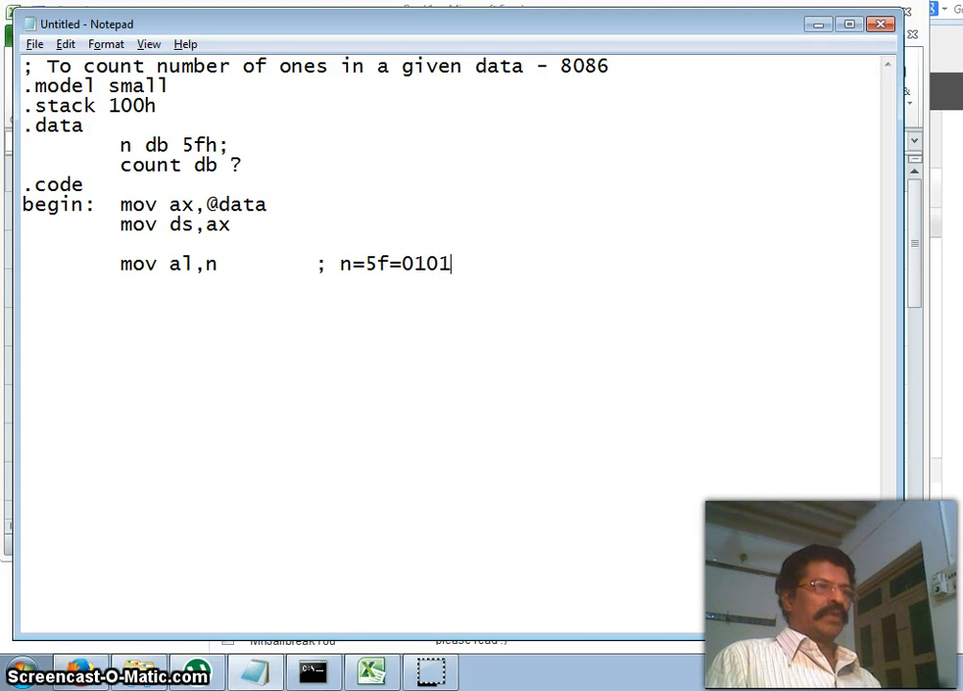
pyautogui.write('11')
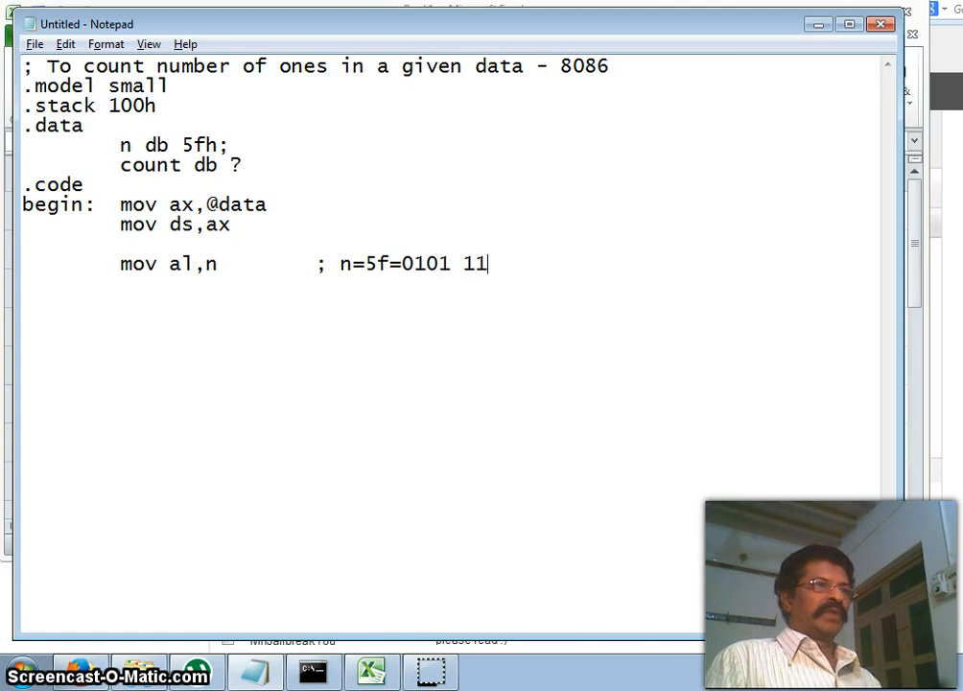
pyautogui.write('11')
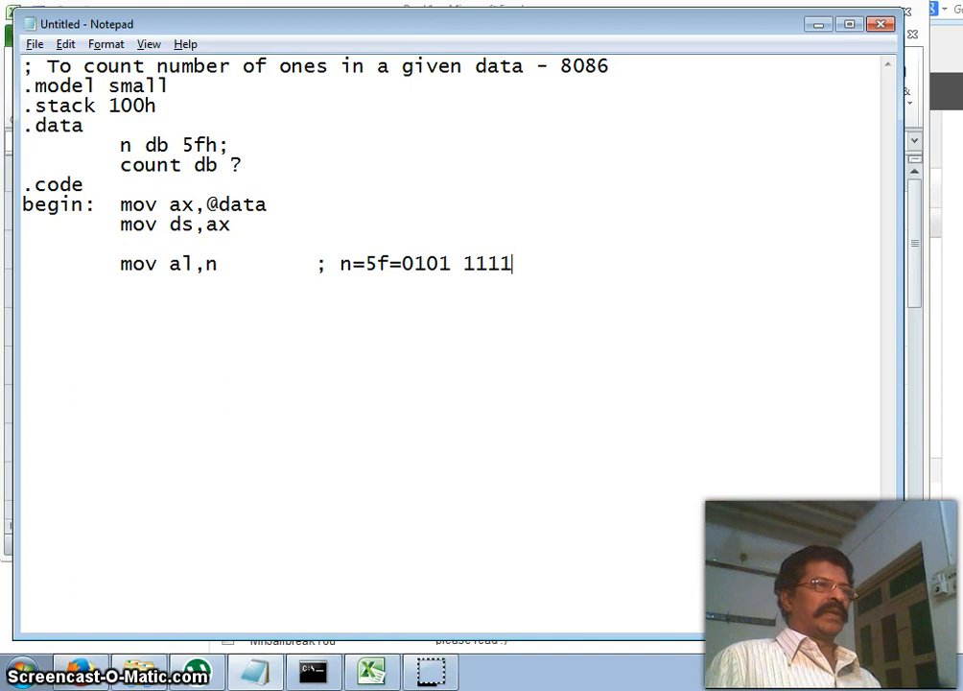
pyautogui.write('mov')
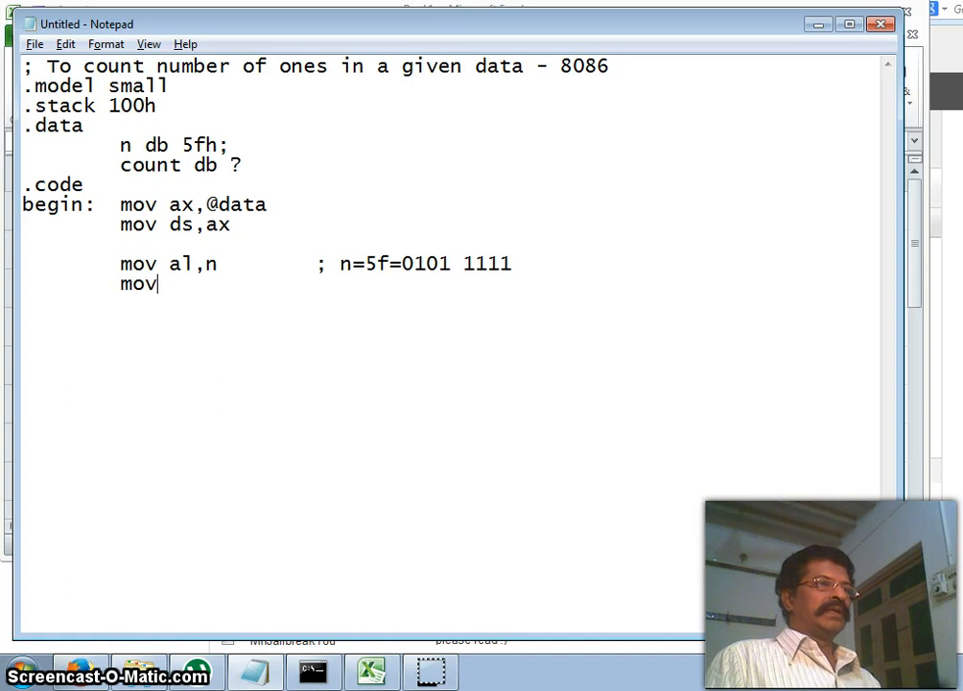
# Step: Write mov cx,08 with the comment 'counter for rotating 8 times'
pyautogui.write('cx,')
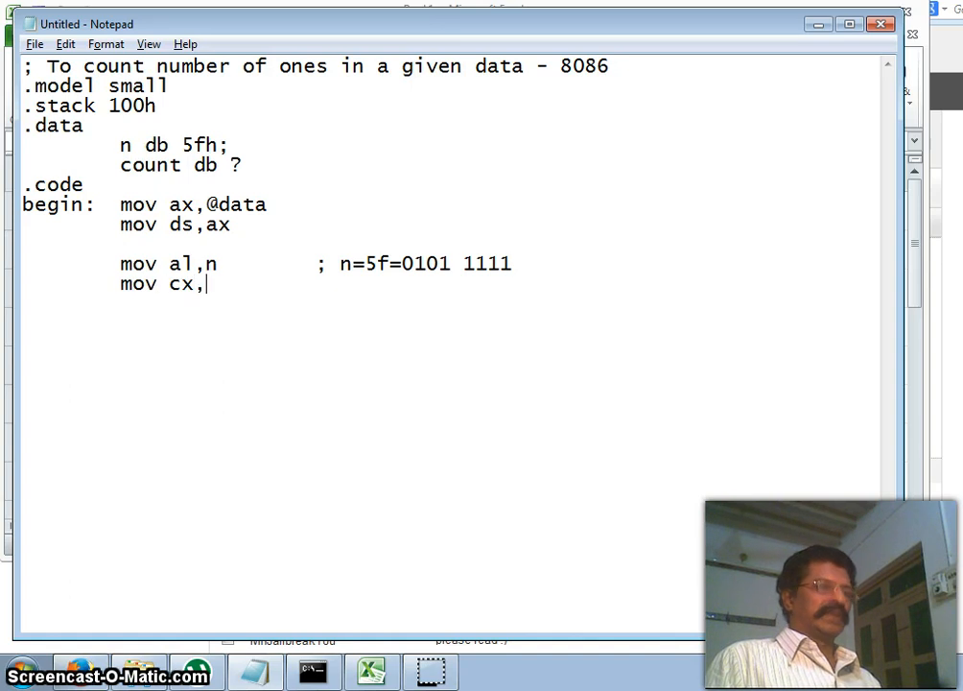
pyautogui.write('08')
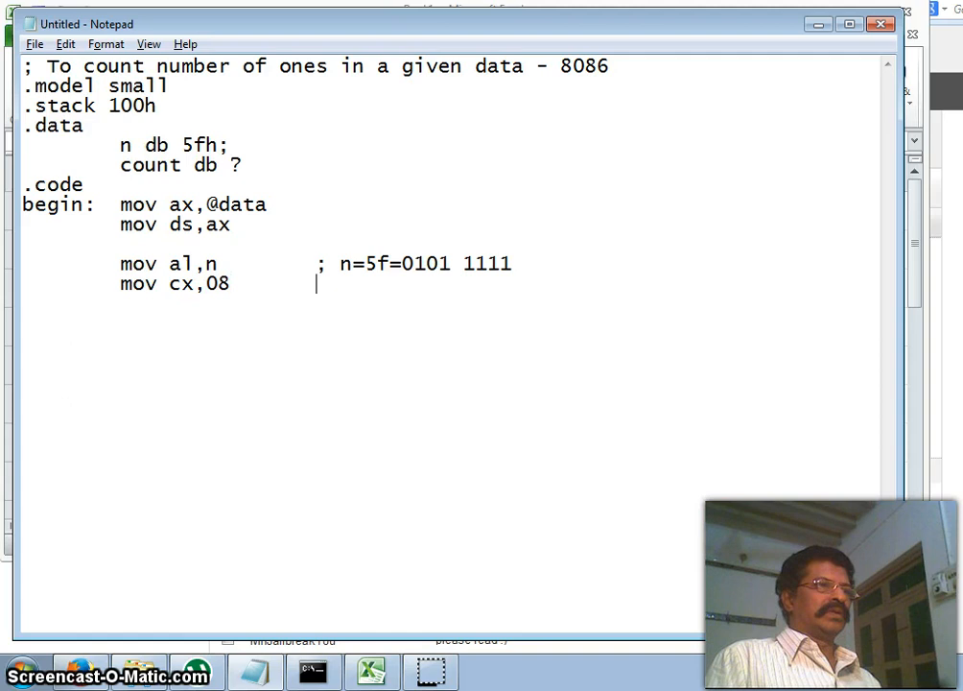
pyautogui.write('; c')
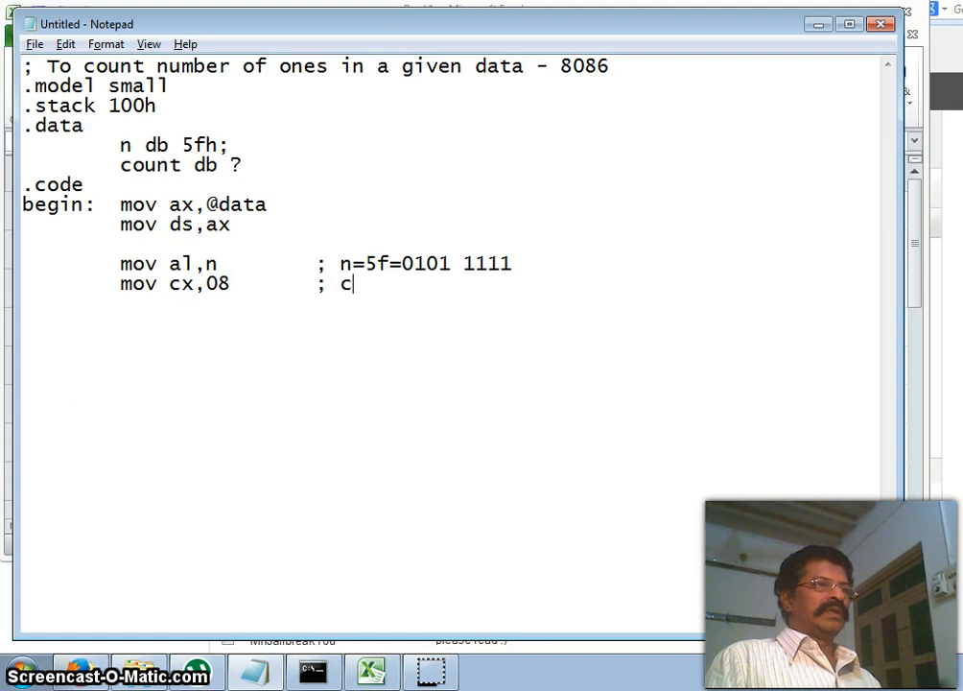
pyautogui.write('ounter for')
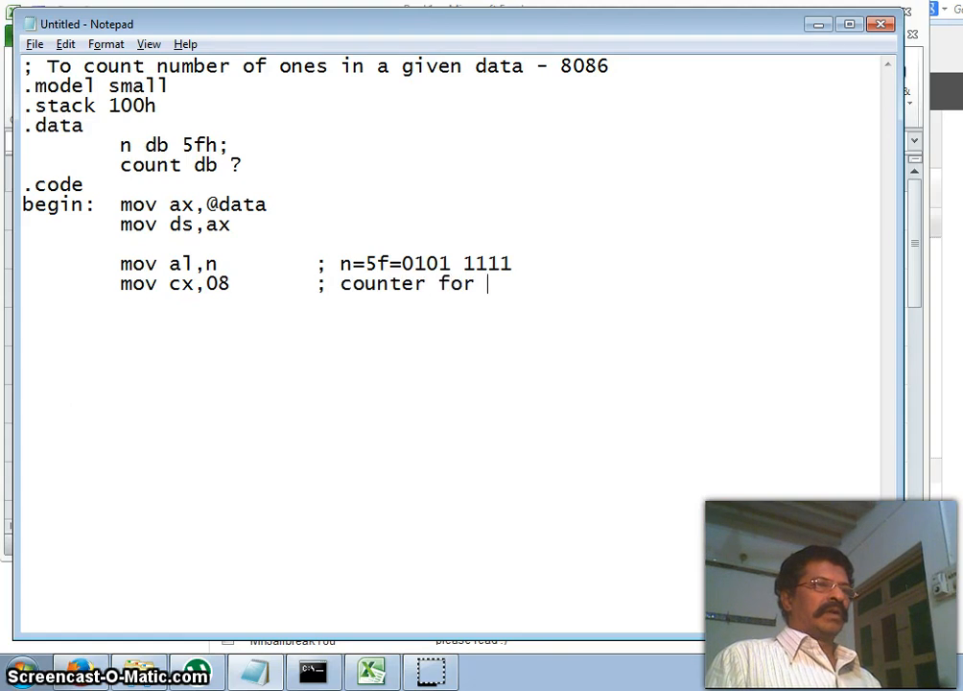
pyautogui.write('rotating')
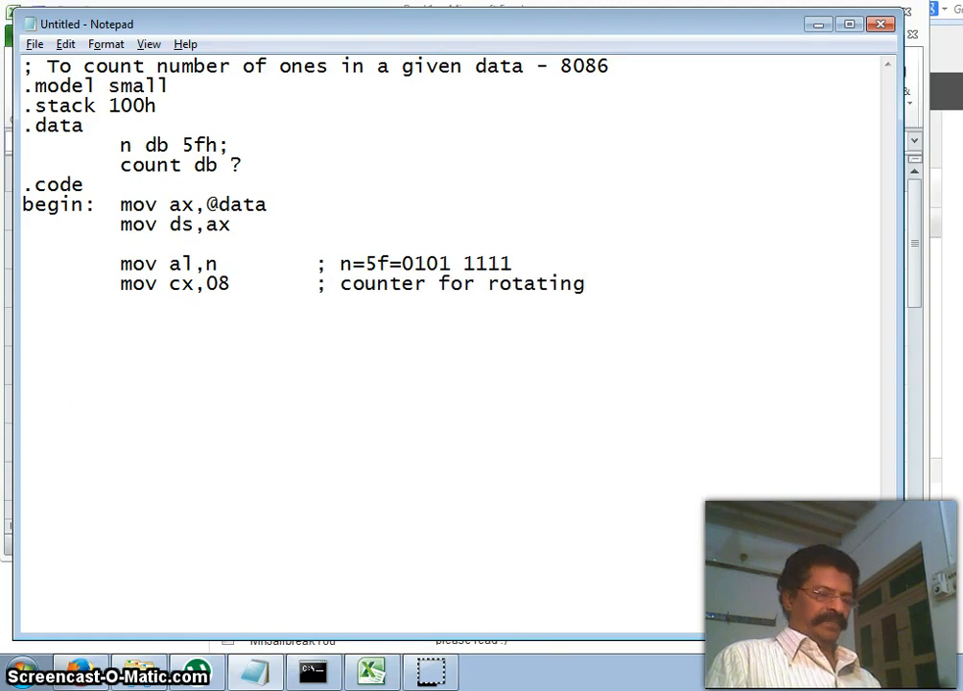
pyautogui.write('8 times')
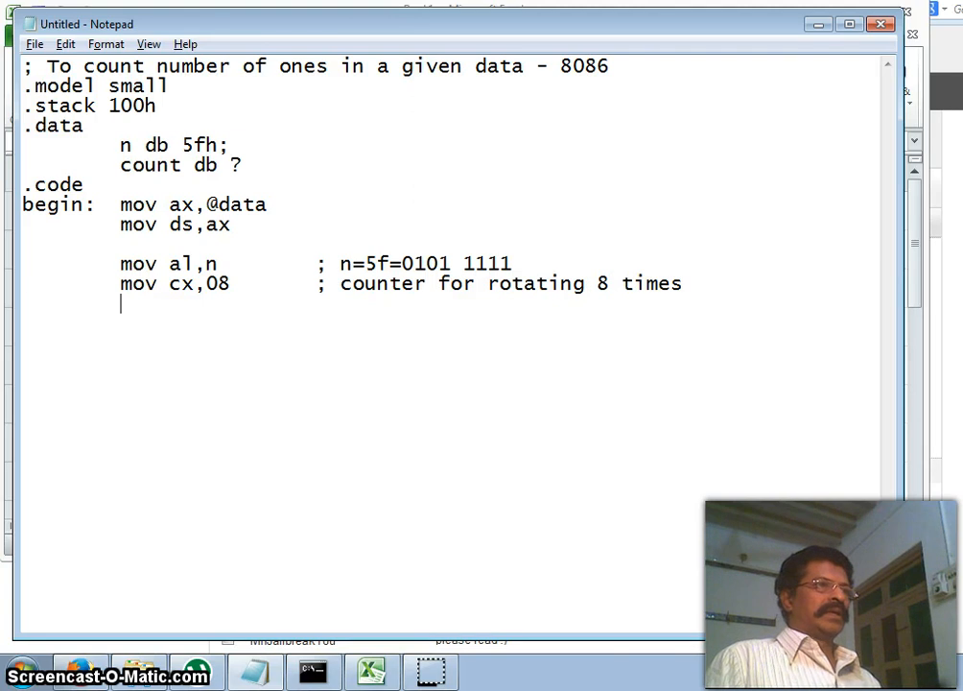
# Step: Write mov bl,0 with the comment 'counter to count number of 1s'
pyautogui.write('mov')
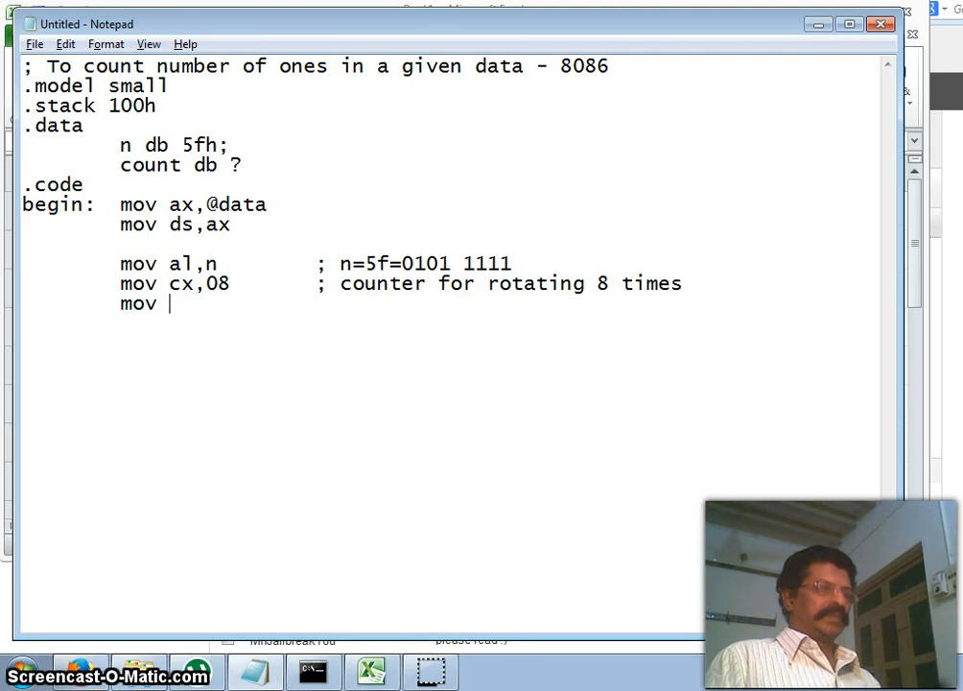
pyautogui.write('bl,0')
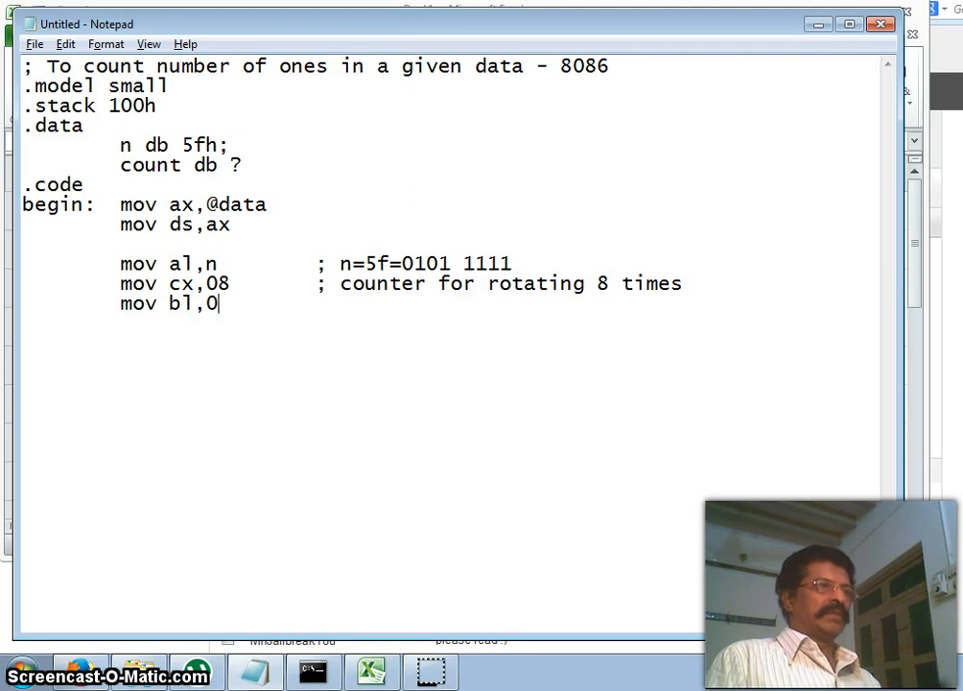
pyautogui.write('; counter')
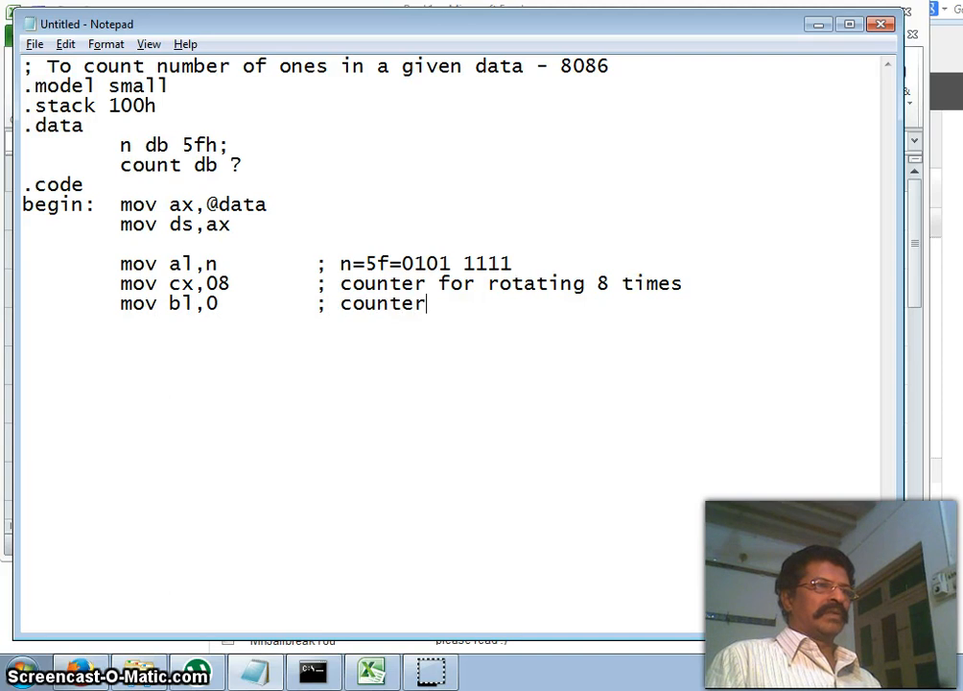
pyautogui.write('to count')
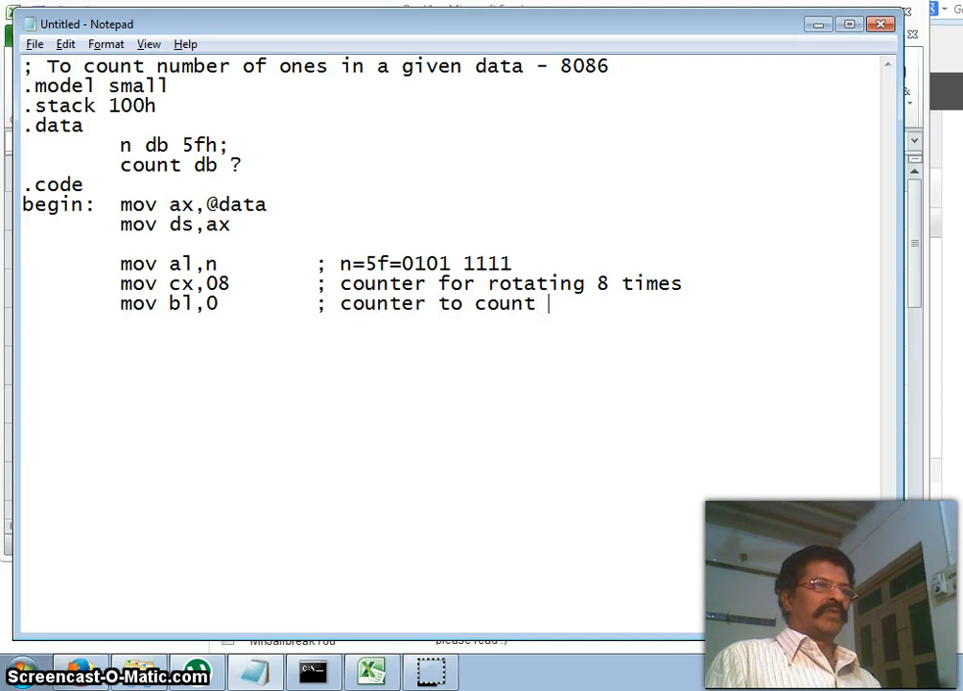
pyautogui.write('number of')
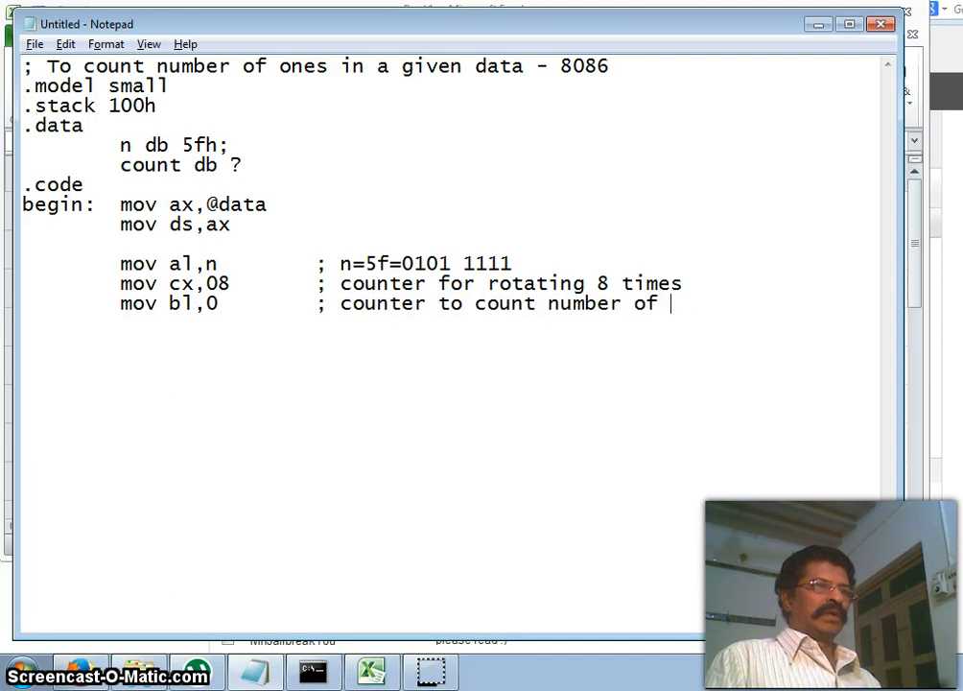
pyautogui.write('1s')
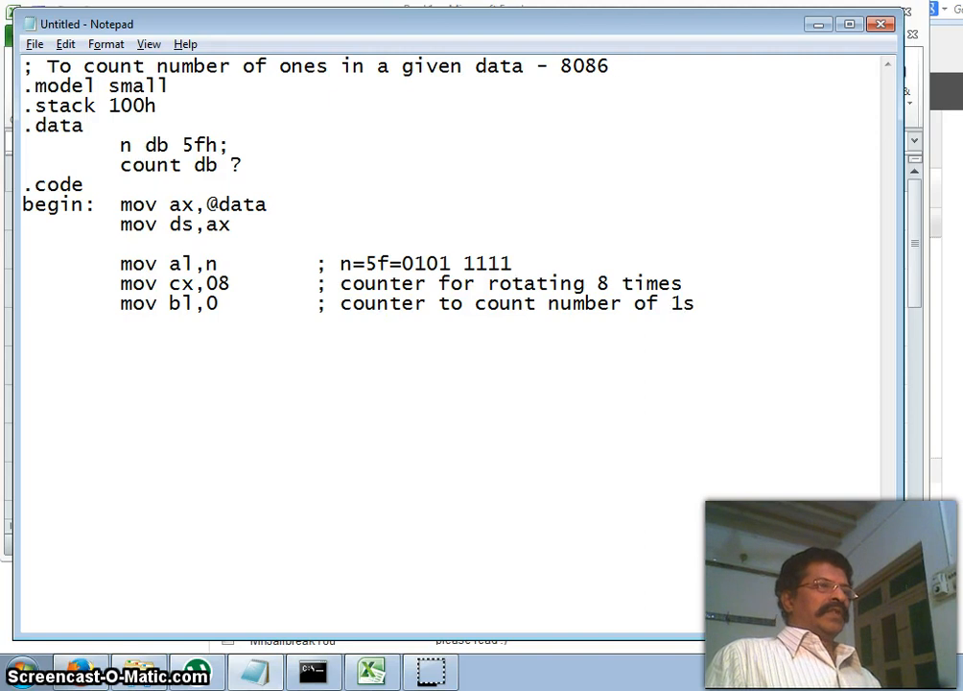
pyautogui.write('sh')
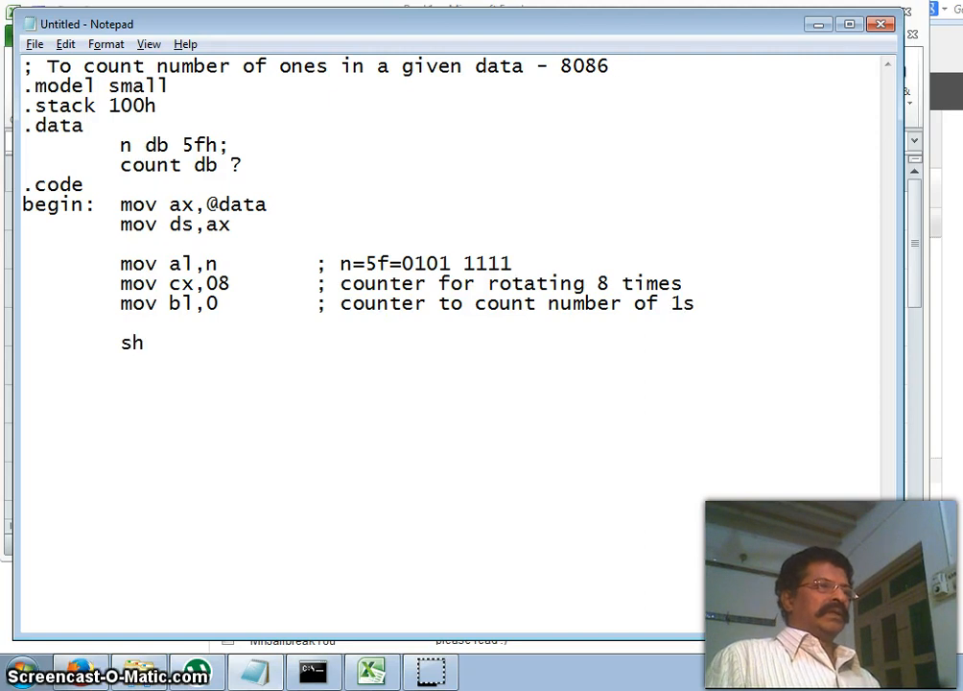
# Step: Write shr al,1 commented 'shift right al reg by 1 time'
pyautogui.write('hr')
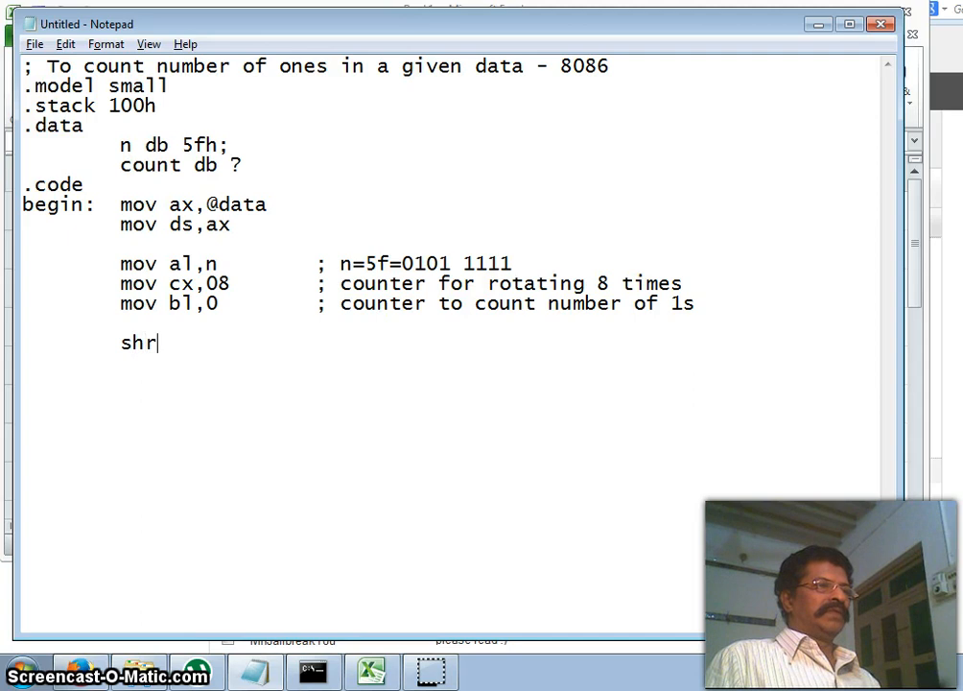
pyautogui.write('al')
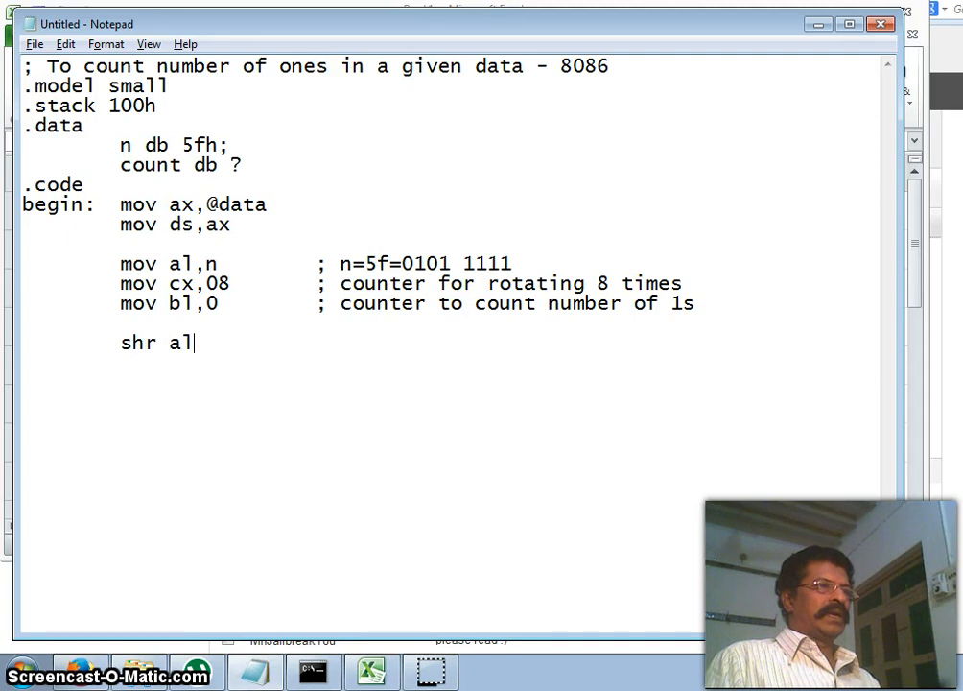
pyautogui.write(',1')
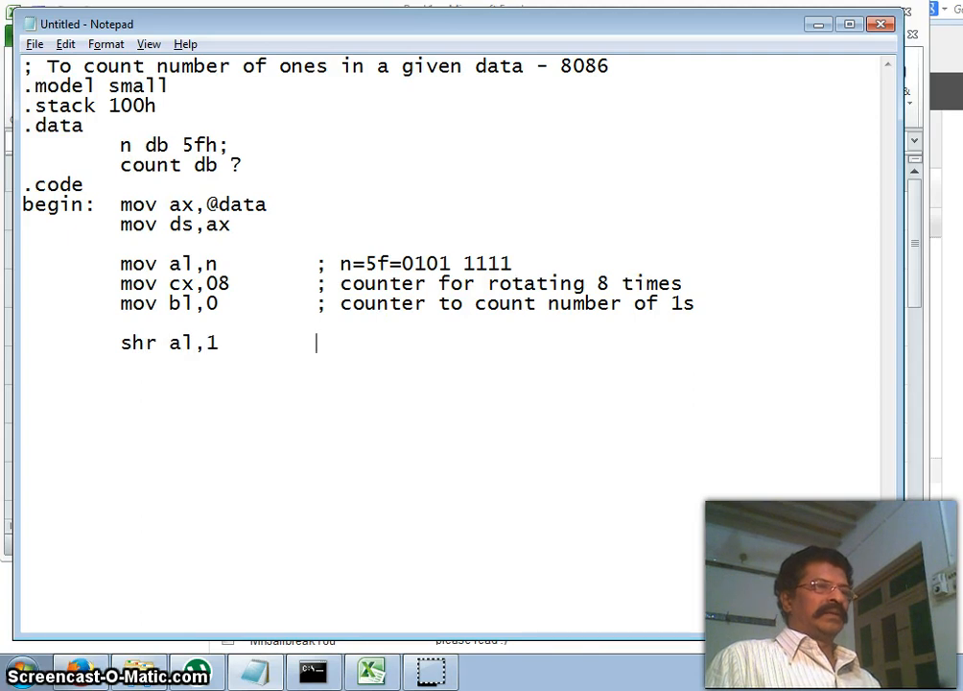
pyautogui.write(';')
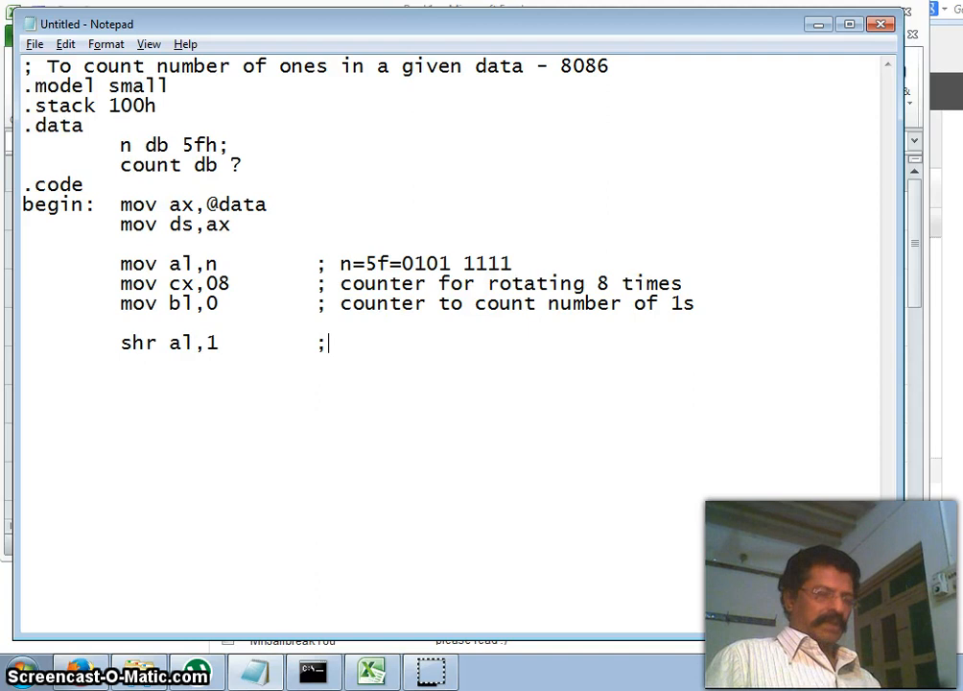
pyautogui.write('shift right')
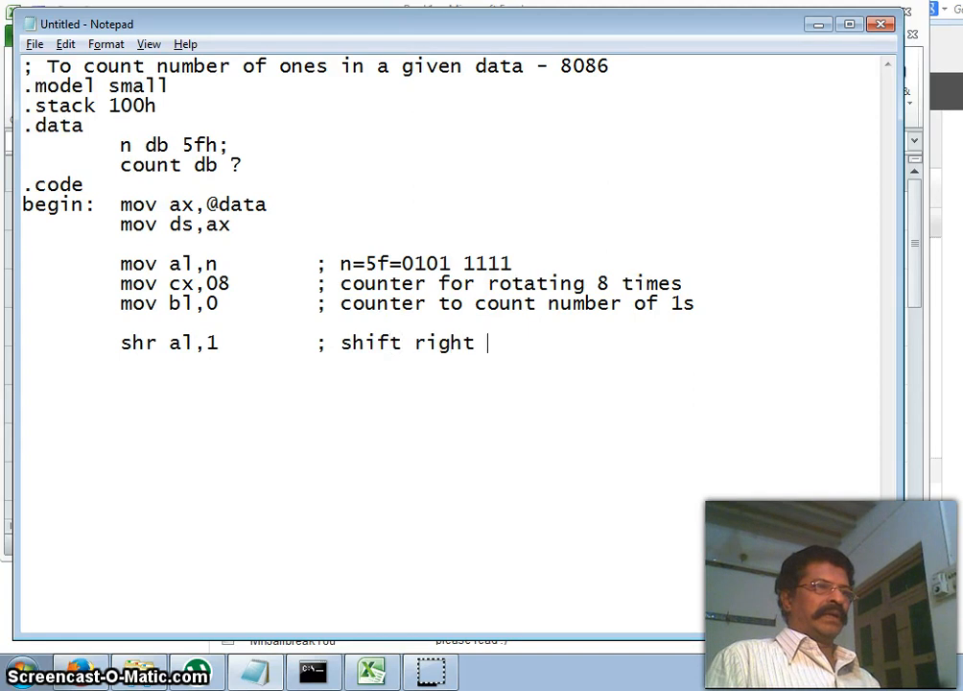
pyautogui.write('al')
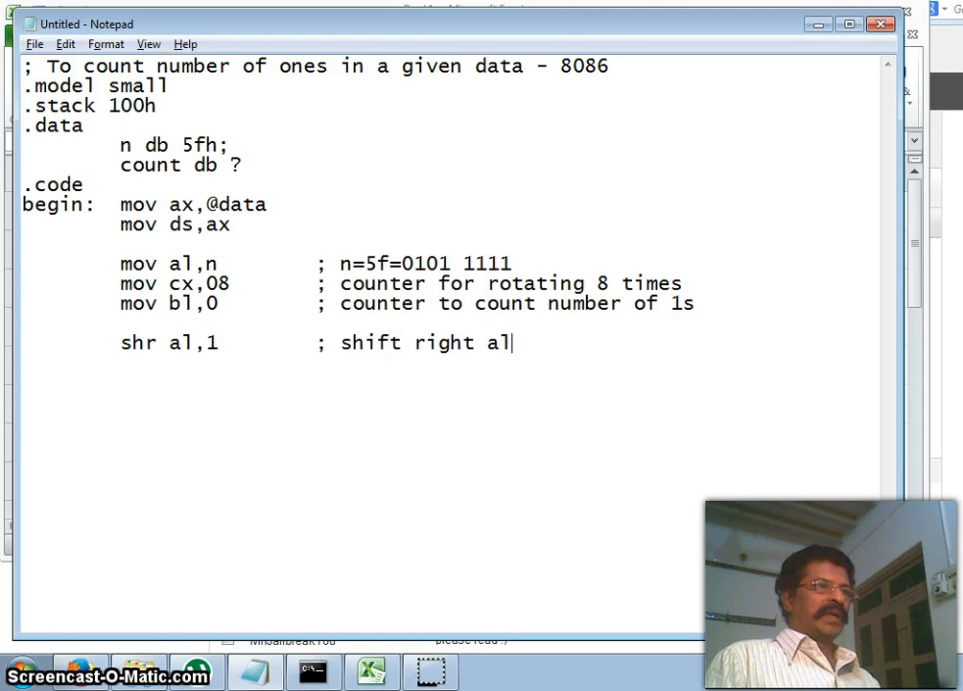
pyautogui.write('reg by')
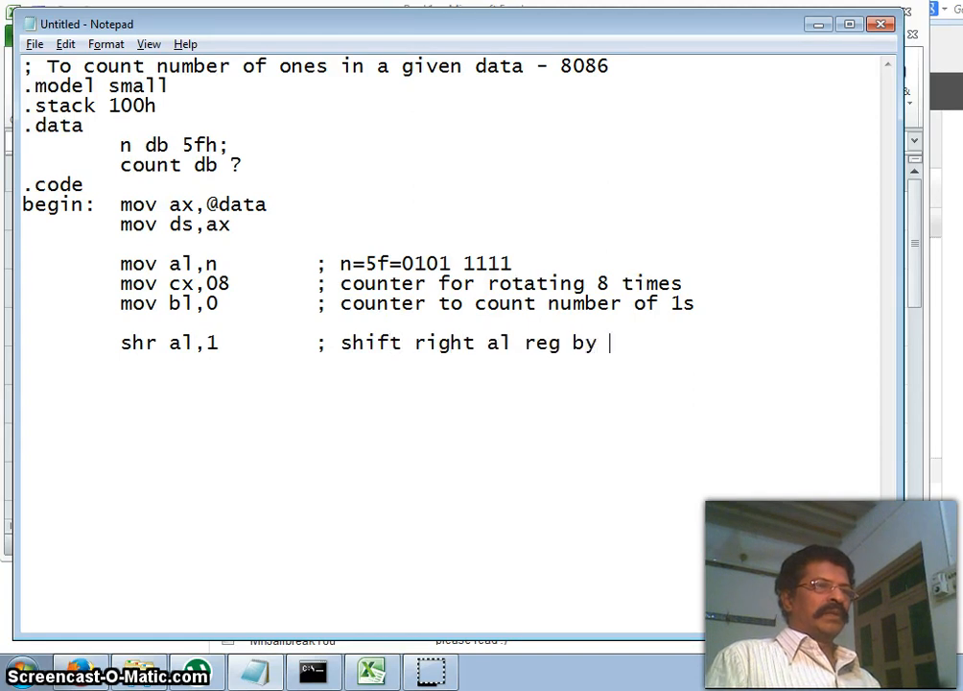
pyautogui.write('1 tim')
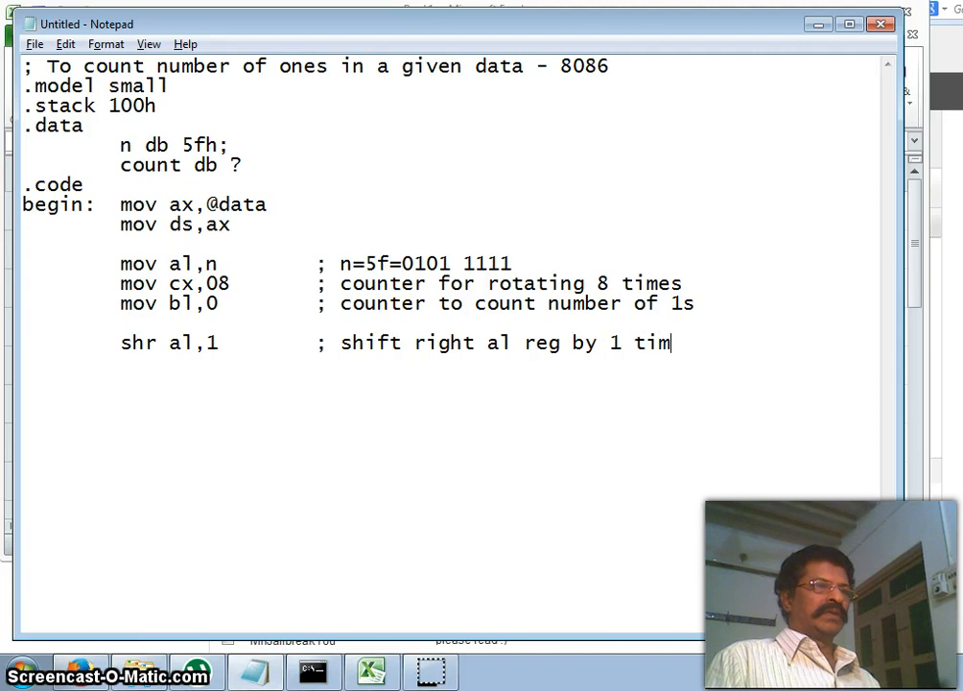
pyautogui.write('e')
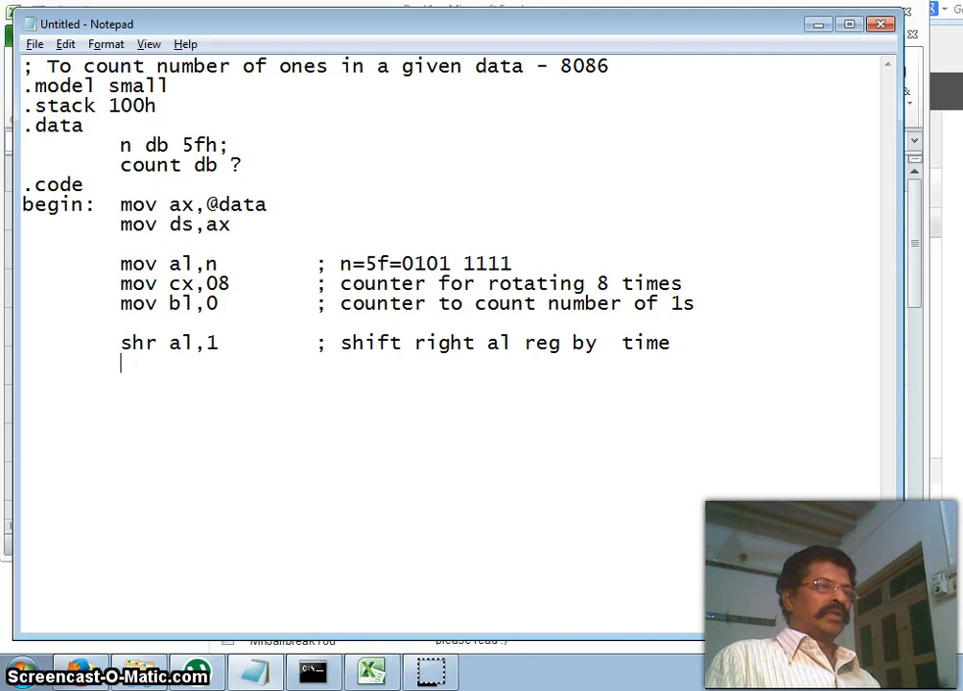
# Step: Add jnc noadd and inc bl commented 'if cy=1, counter=counter+1'
pyautogui.write('jnc')
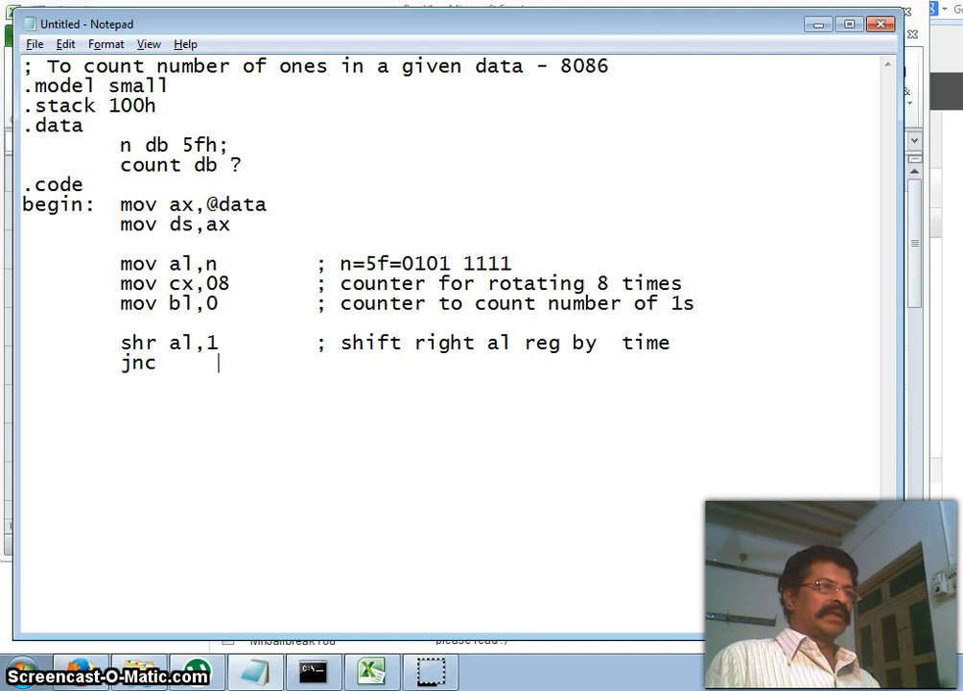
pyautogui.write('noadd')
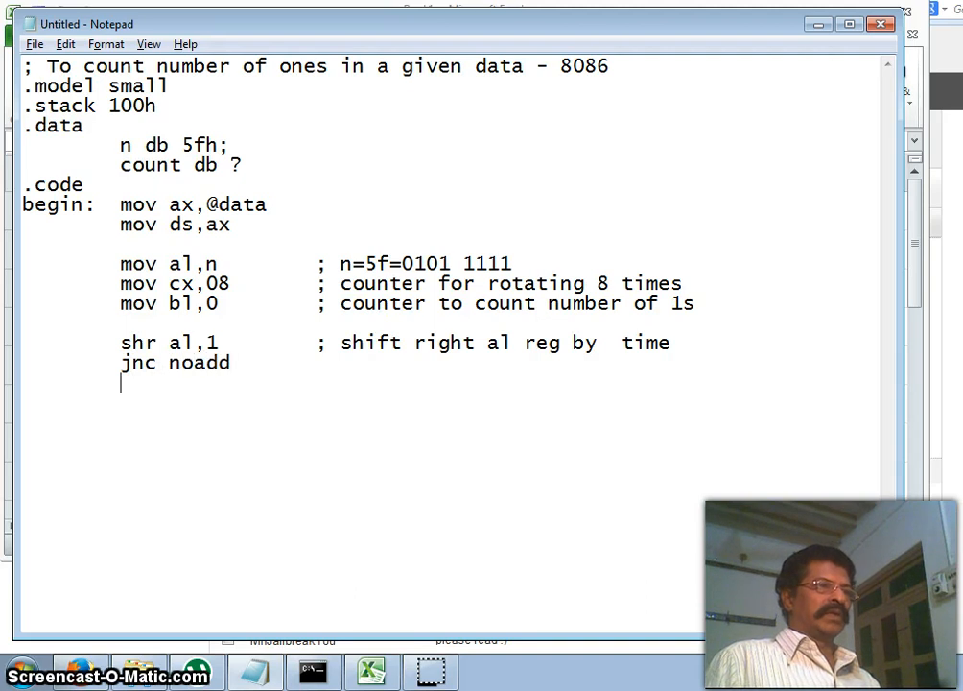
pyautogui.write('inc')
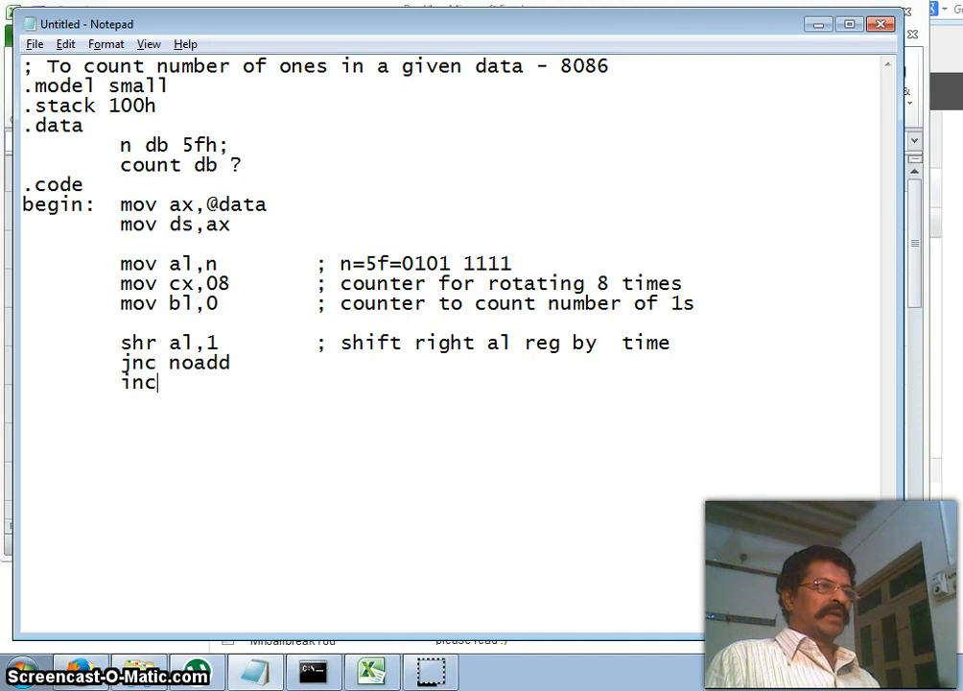
pyautogui.write('bl')
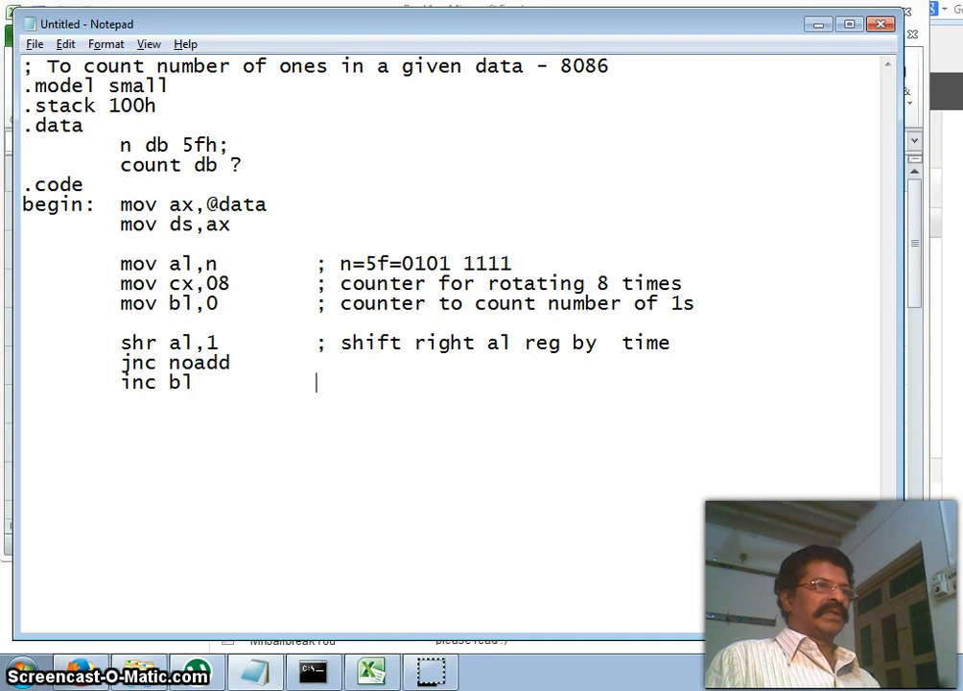
pyautogui.write('; if cy')
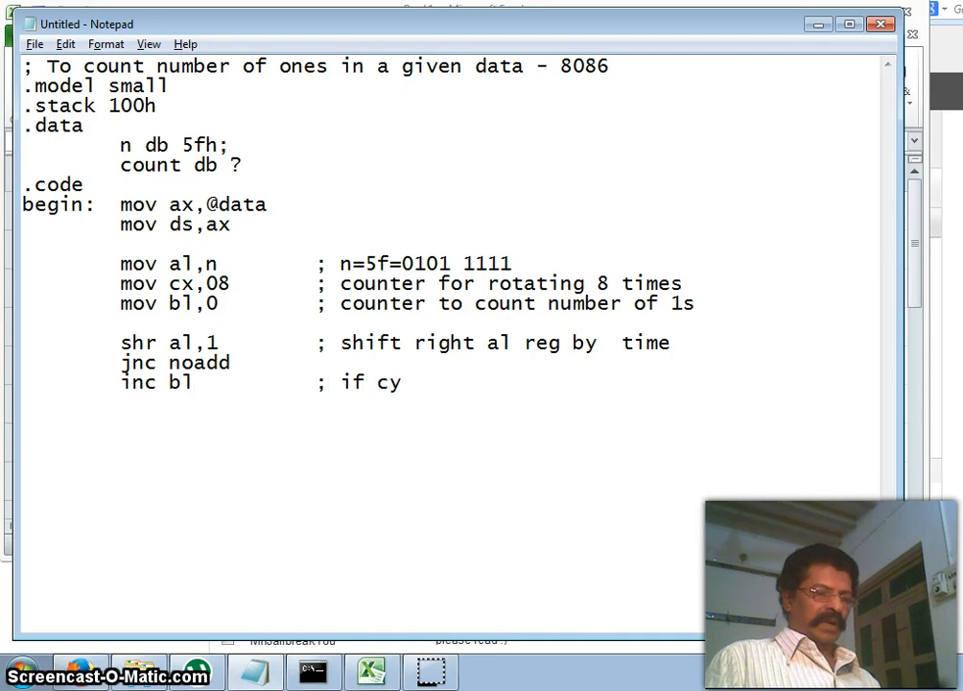
pyautogui.write('=1, counter')
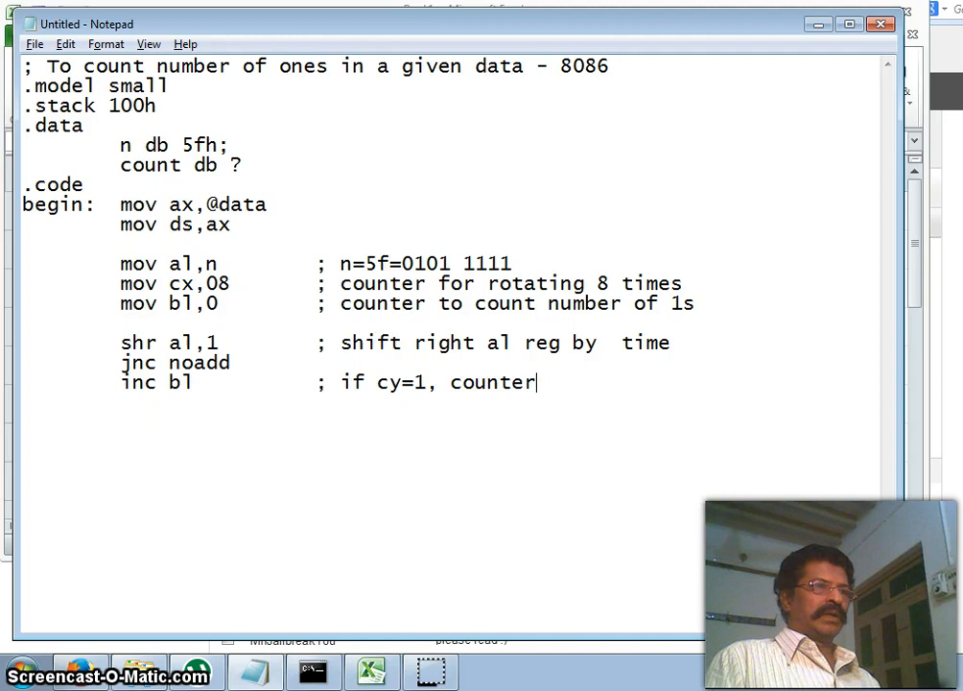
pyautogui.write('=counter')
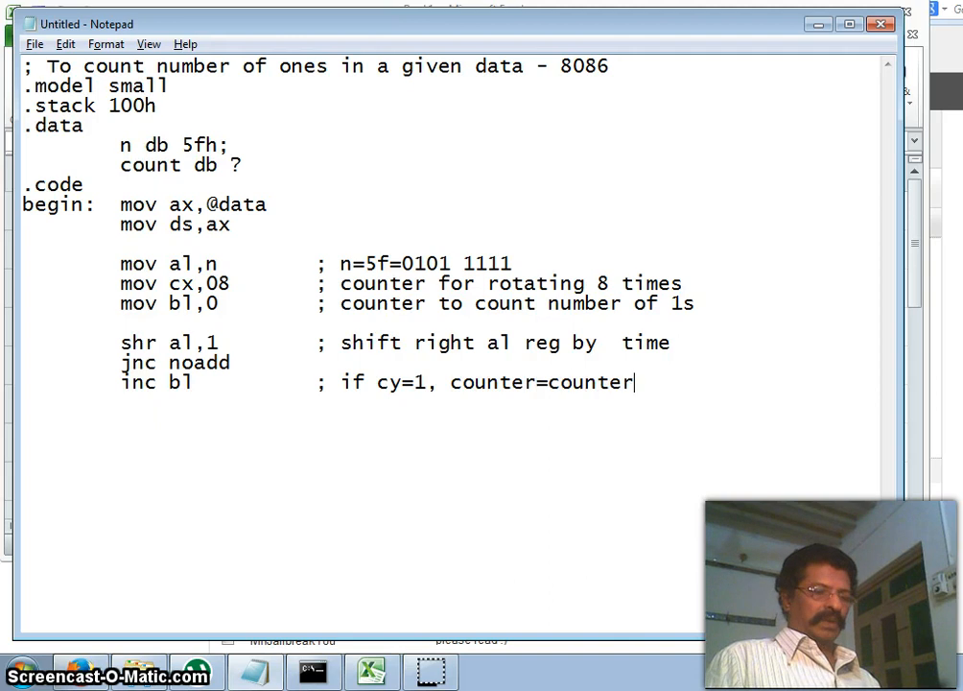
pyautogui.write('+1')
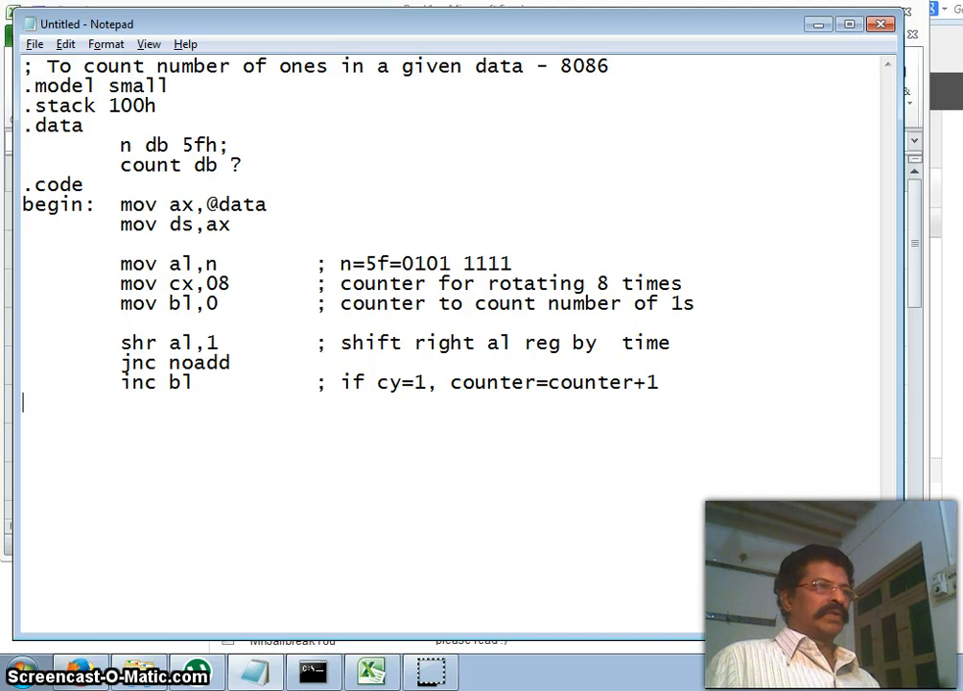
# Step: Add 'noadd: loop again' and the 'again:' label before shr
pyautogui.write('noadd')
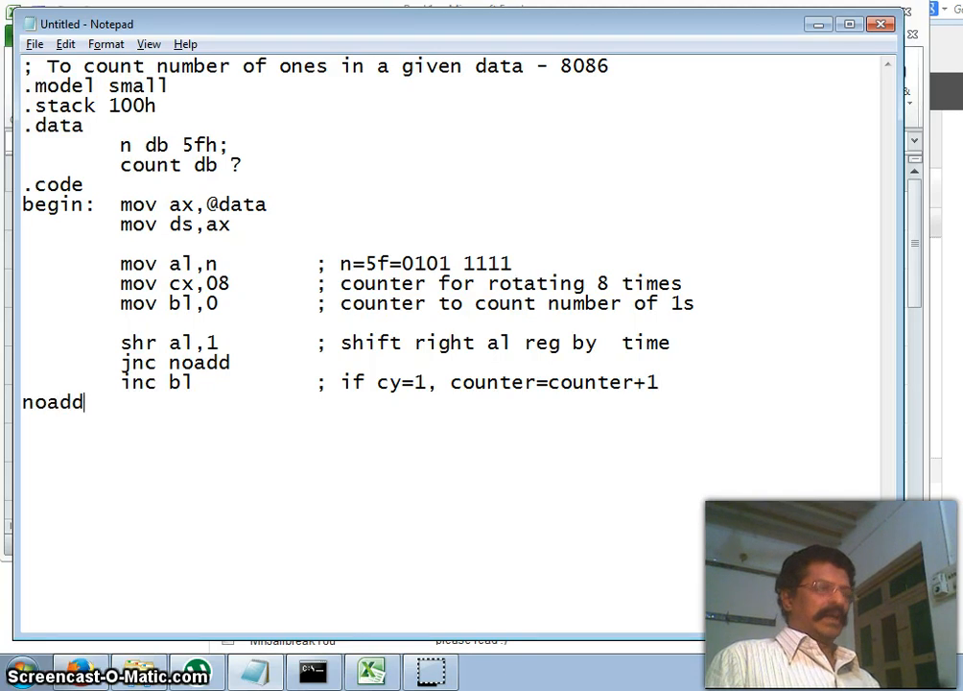
pyautogui.write(': loo')
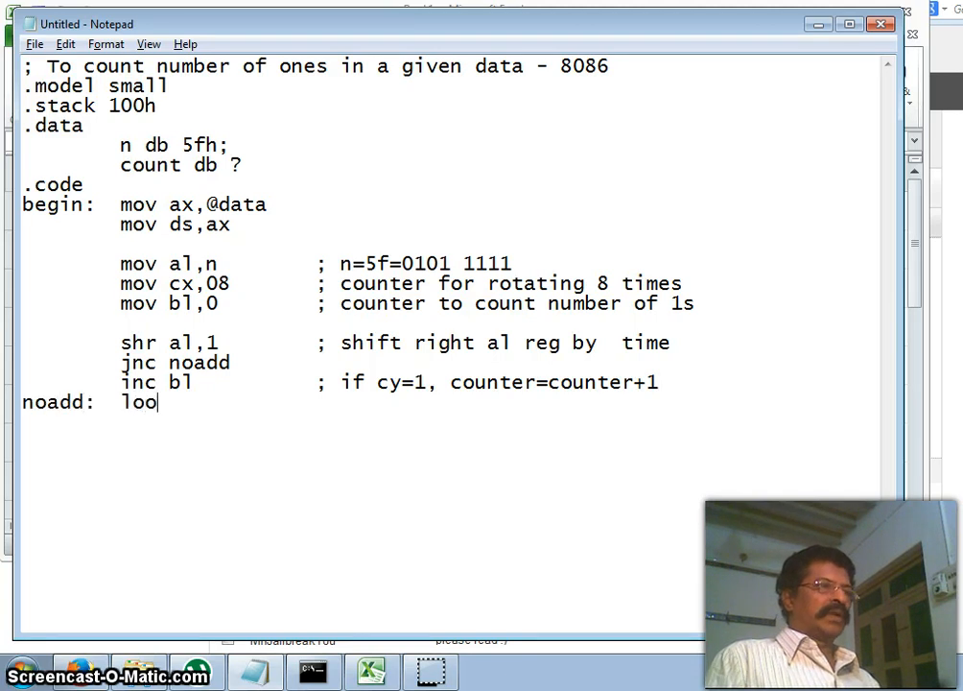
pyautogui.write('p agai')
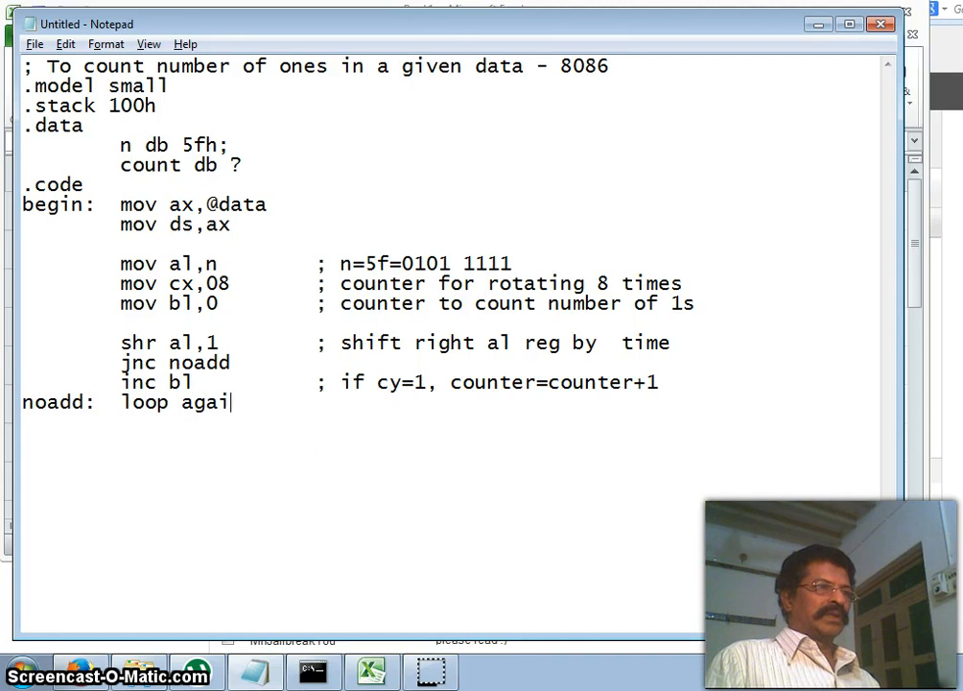
pyautogui.write('n')
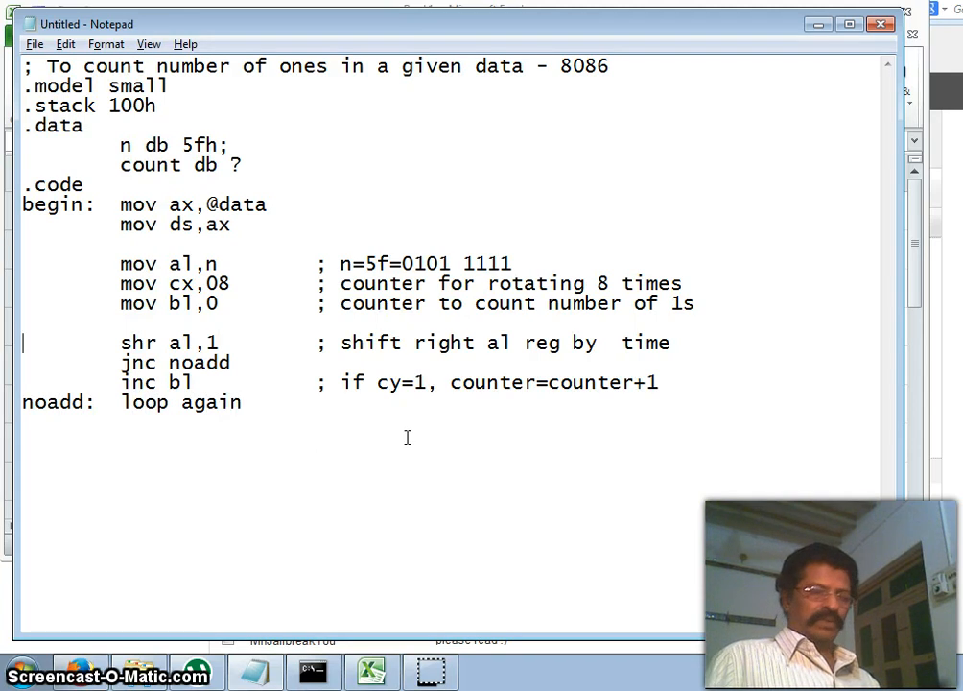
pyautogui.write('again:')
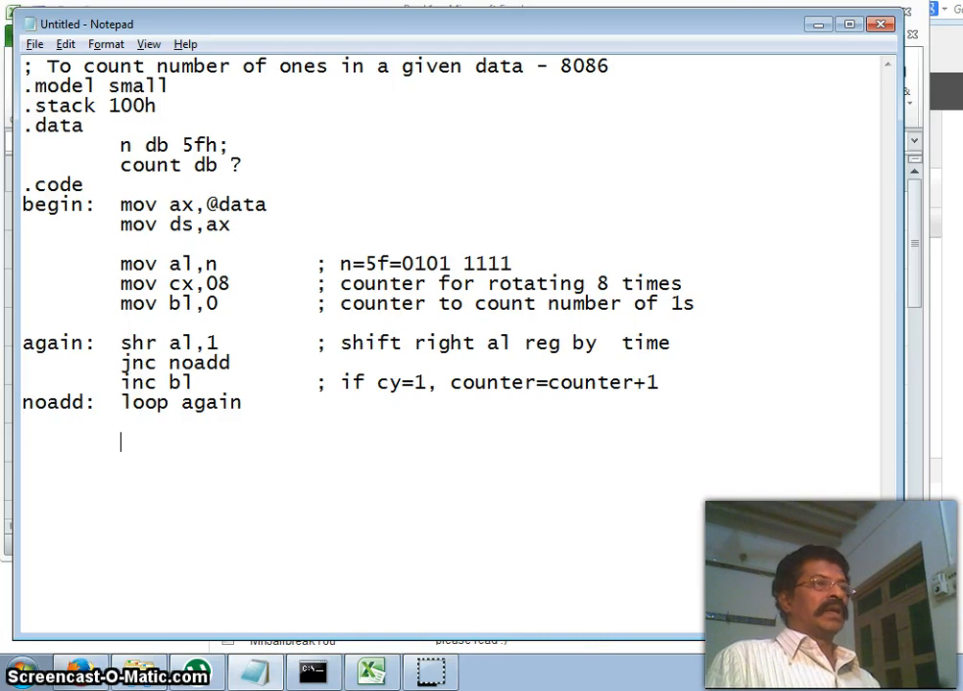
# Step: Write mov count,bl, mov ah,4ch, int 21h and end begin
pyautogui.write('mov')
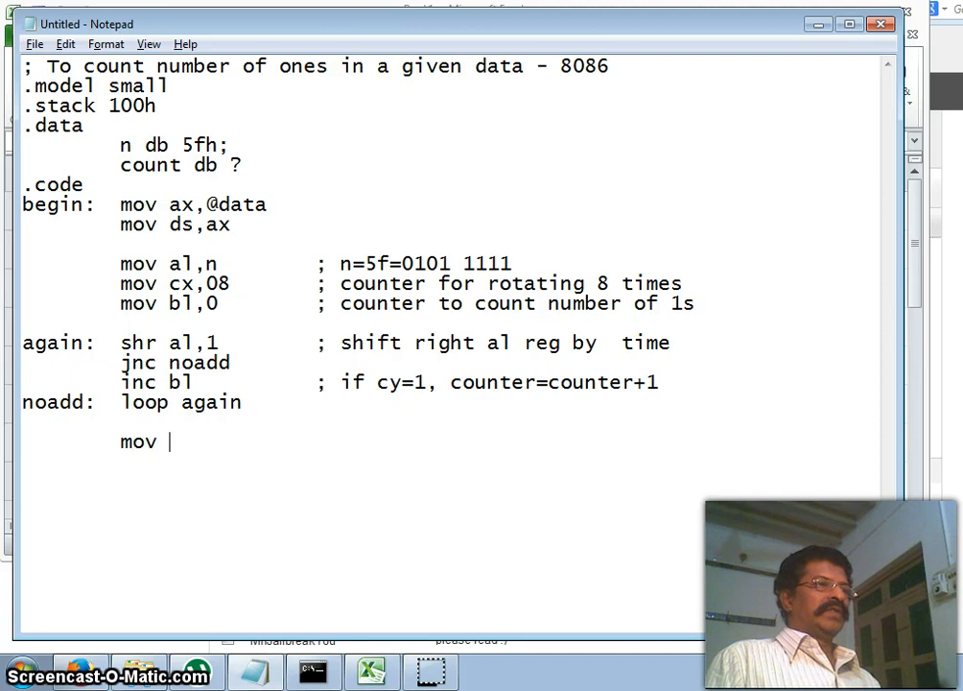
pyautogui.write('coun')
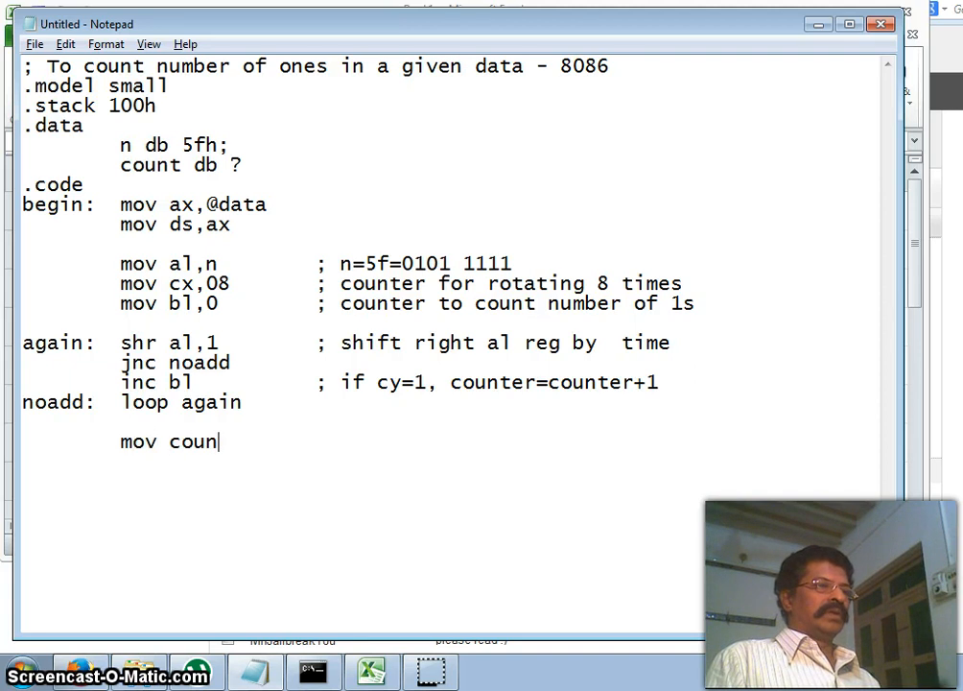
pyautogui.write('t,bl')
pyautogui.click(297, 481)
pyautogui.write('mov')
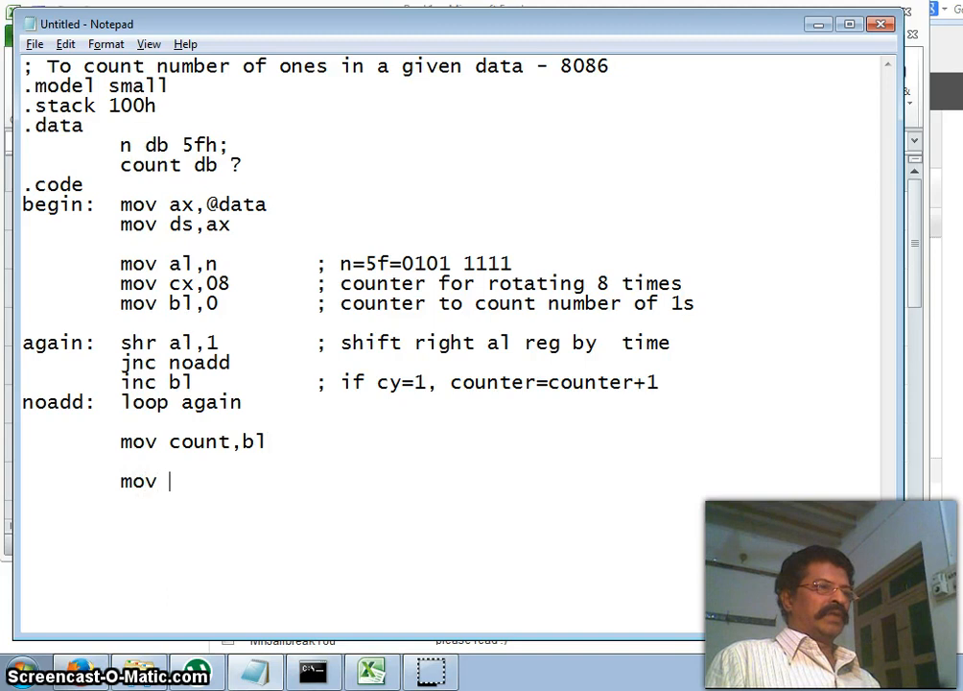
pyautogui.write('ah,4ch')
pyautogui.write('int 21h')
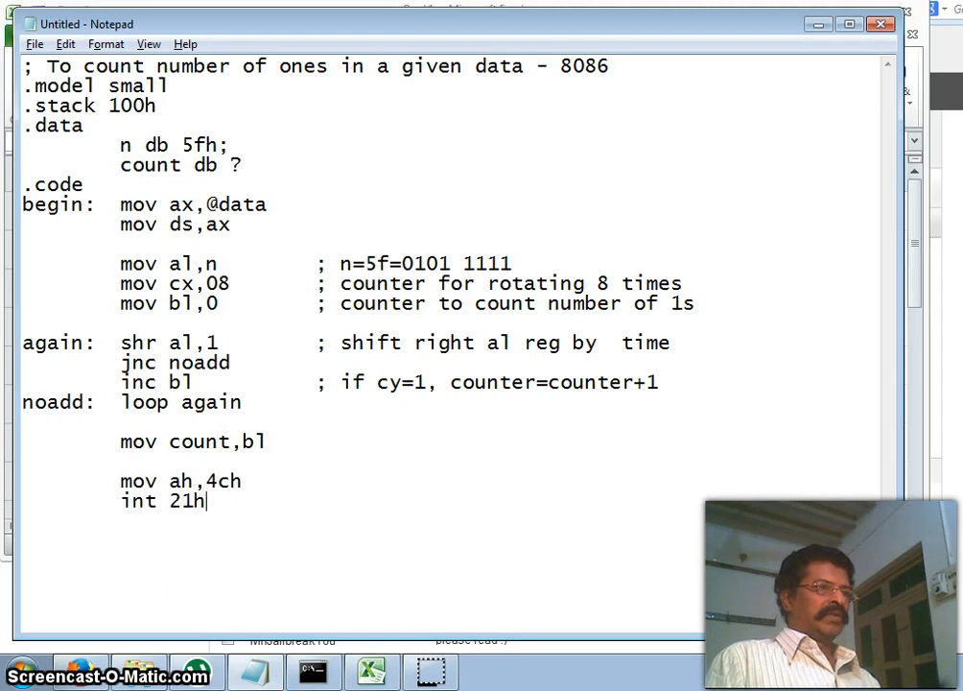
pyautogui.write('end begin')
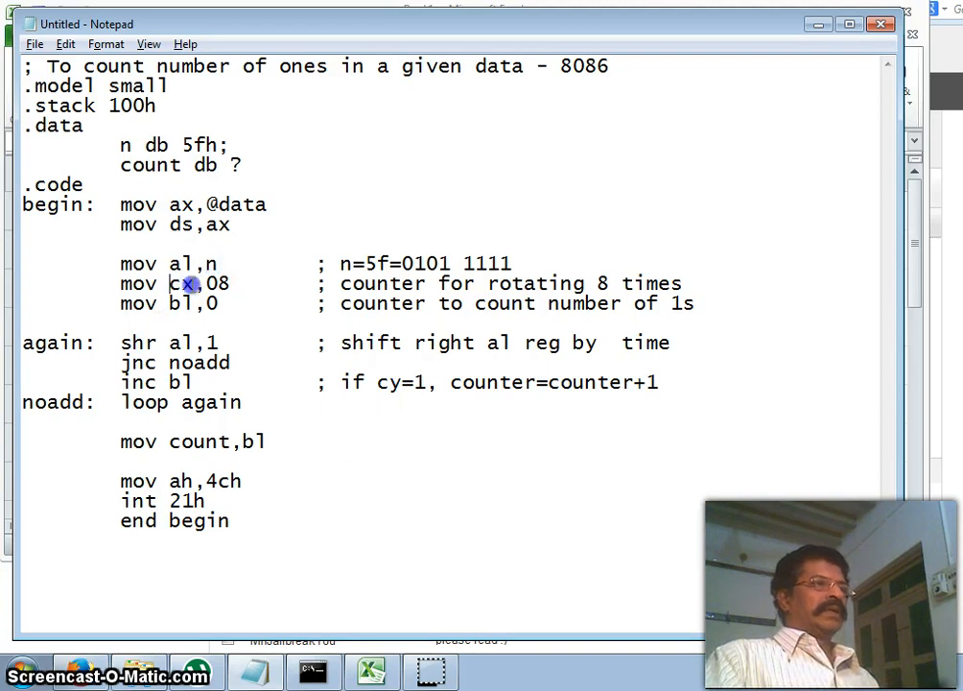
pyautogui.doubleClick(192, 303)
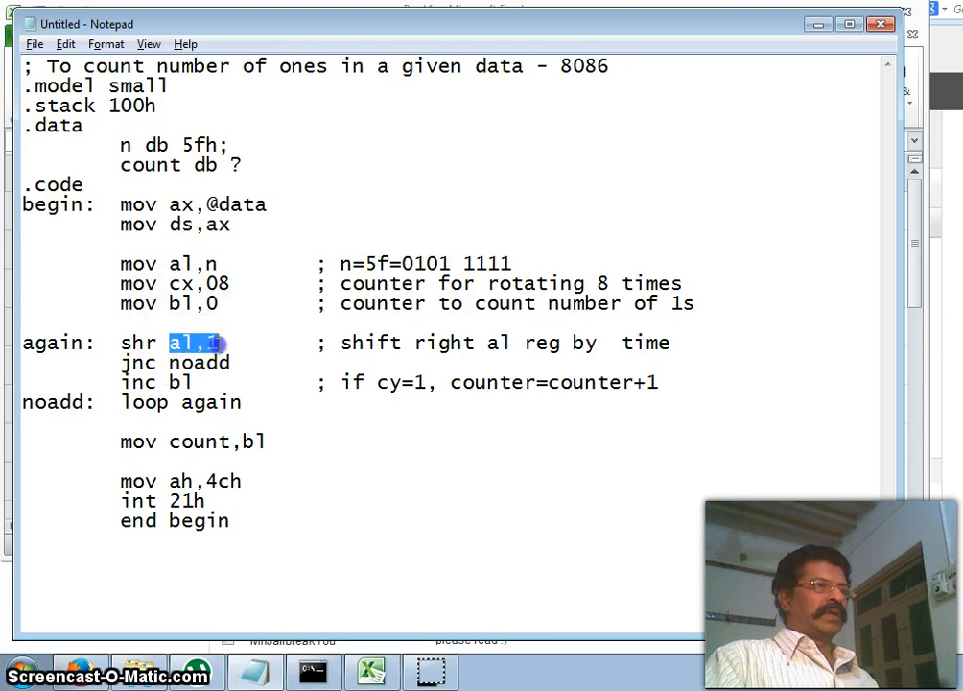
# Step: Highlight the noadd target and loop again instruction to review the loop
pyautogui.doubleClick(200, 363)
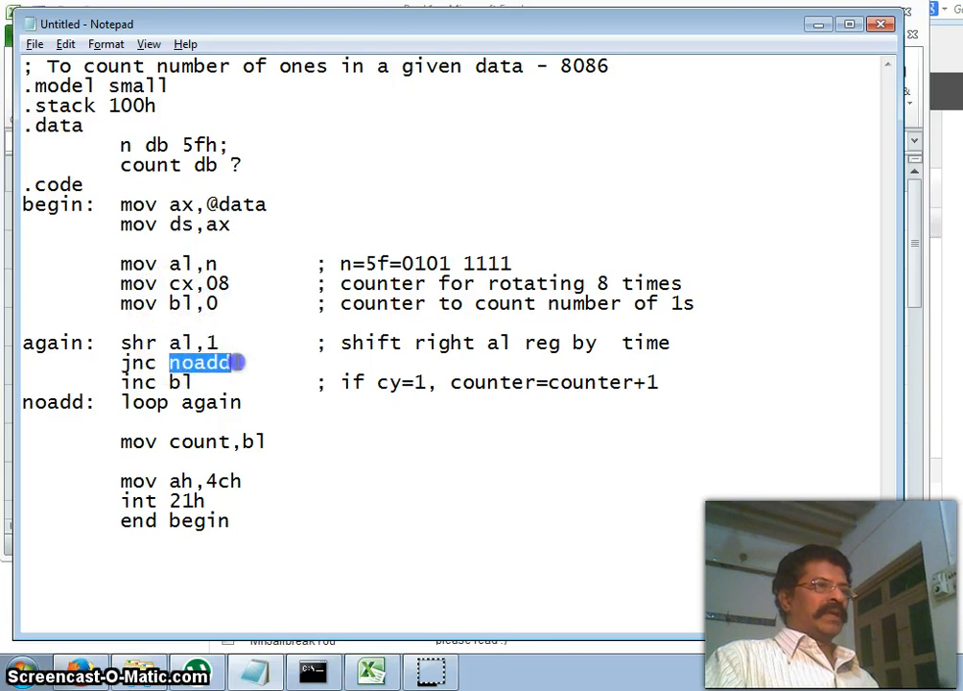
pyautogui.doubleClick(153, 402)
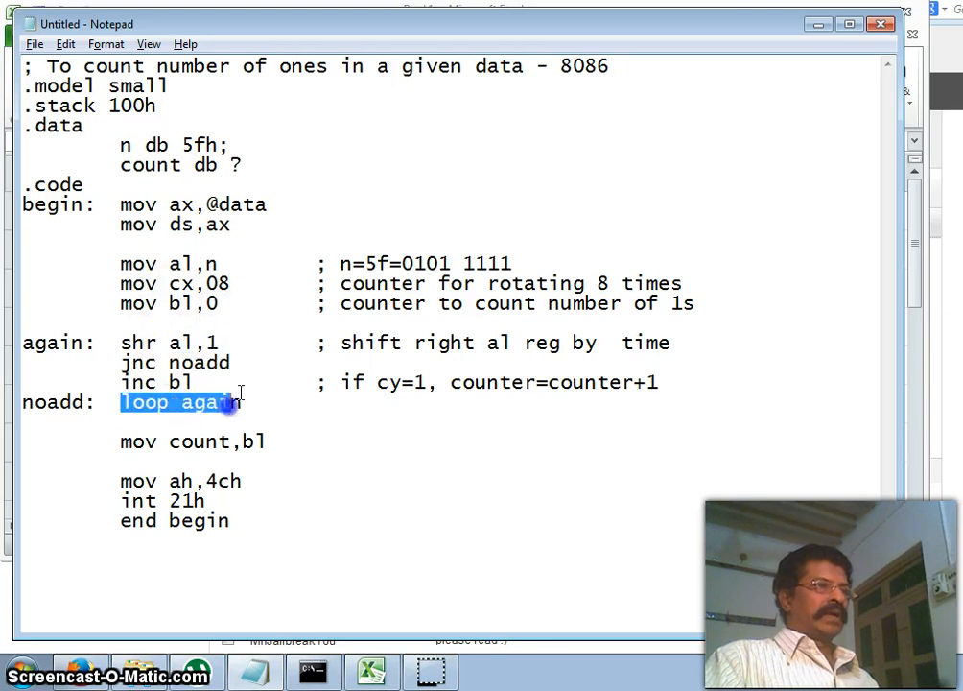
pyautogui.click(192, 382)
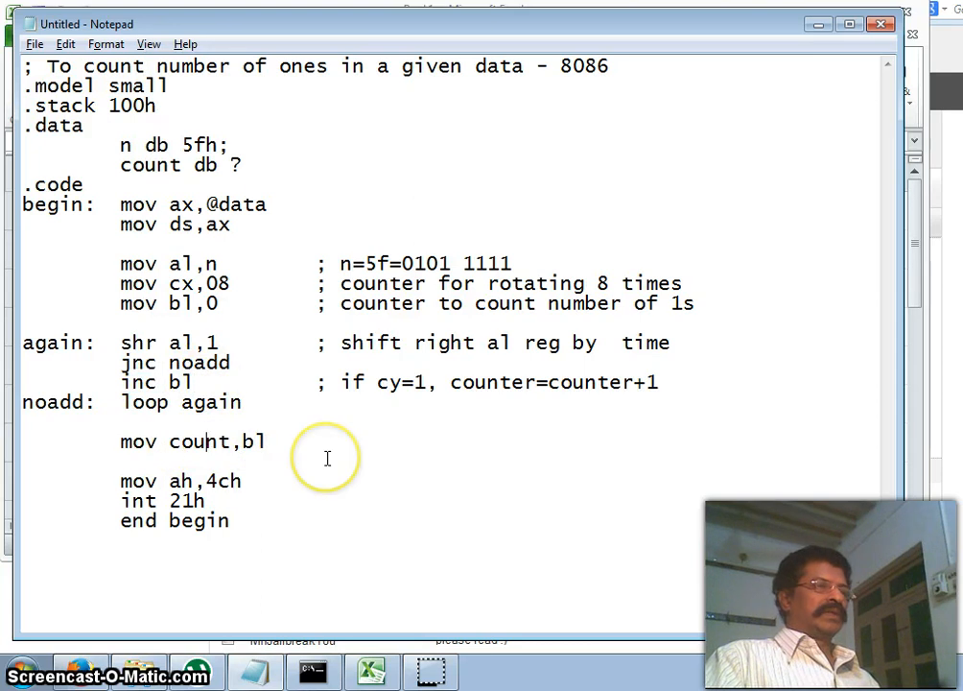
# Step: Save the program as count.asm in the E:\masm folder
pyautogui.click(34, 44)
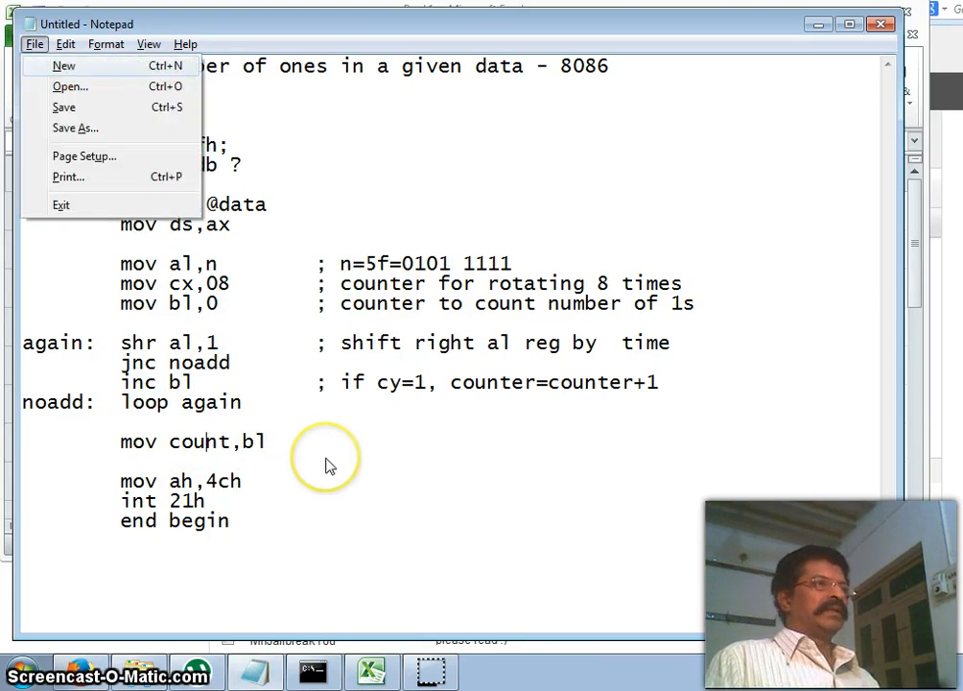
pyautogui.click(74, 128)
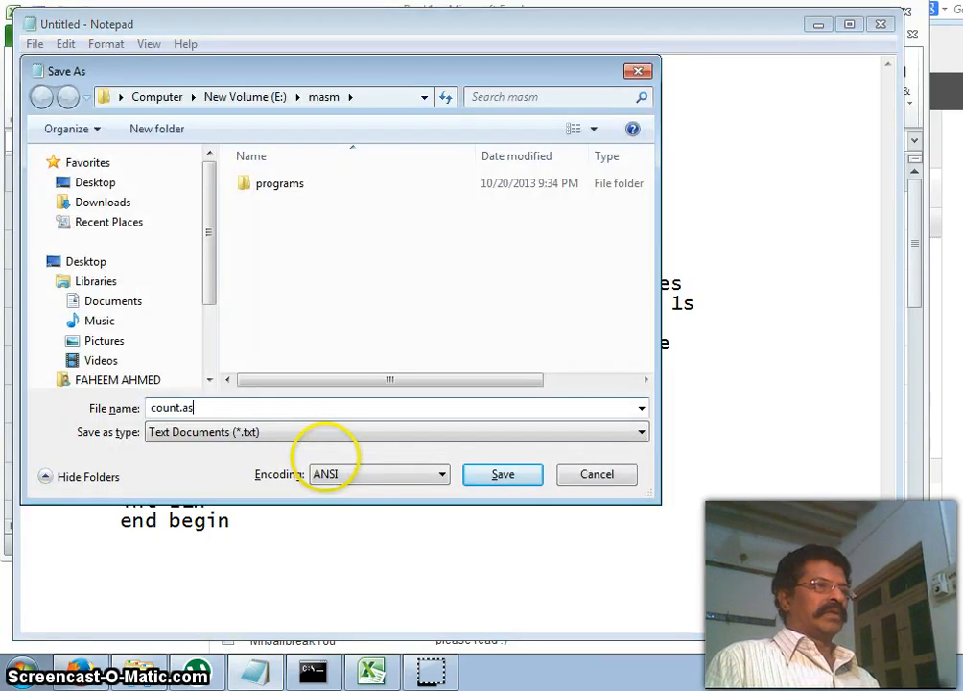
pyautogui.click(503, 474)
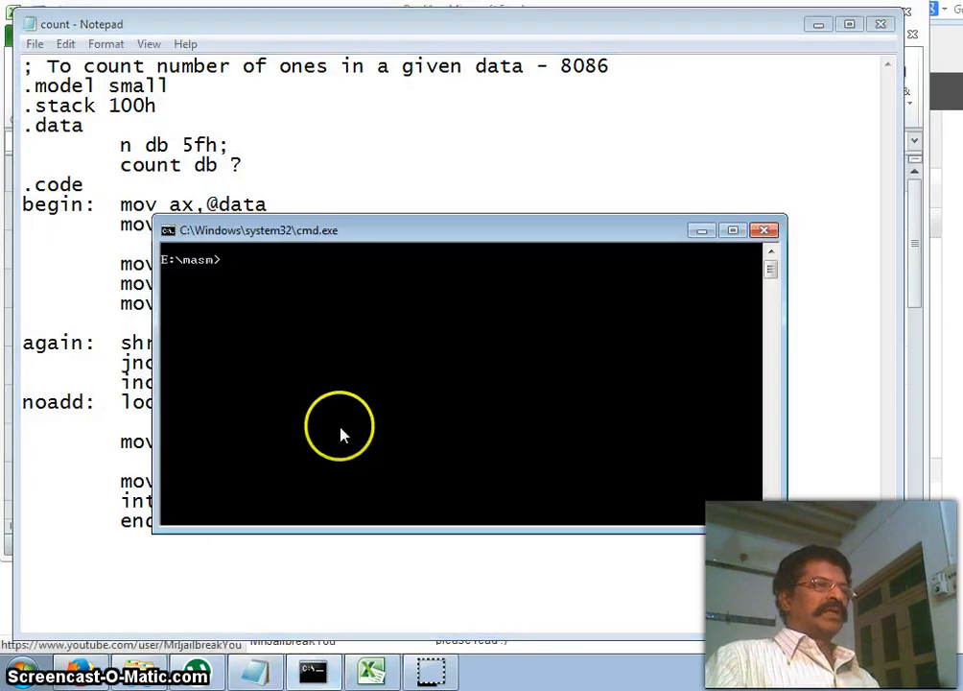
# Step: Assemble count.asm with tasm and link the count object module
pyautogui.write('tasm')
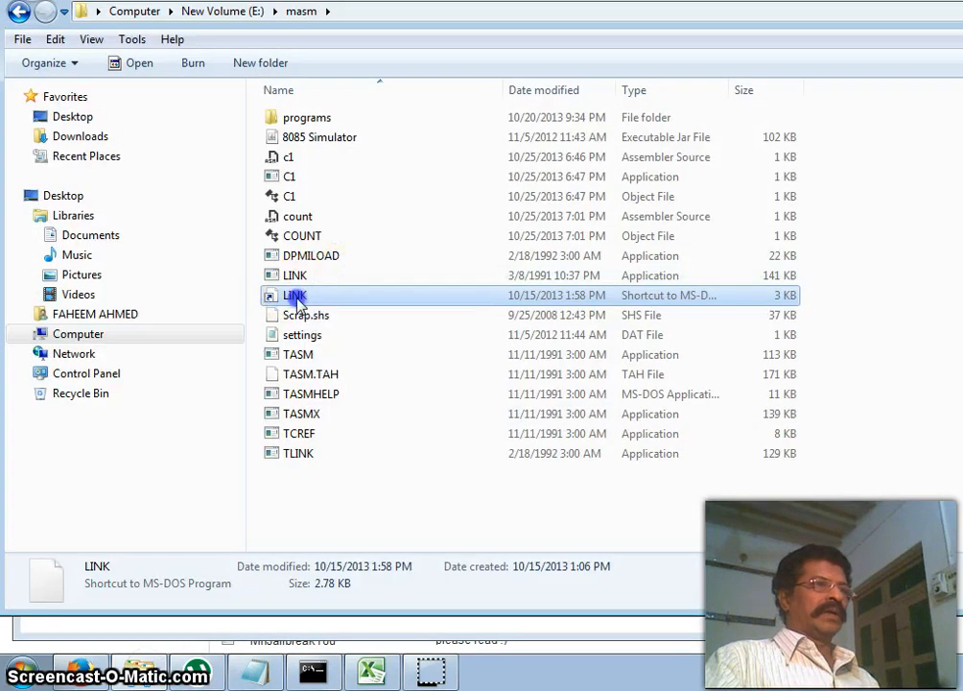
pyautogui.doubleClick(294, 295)
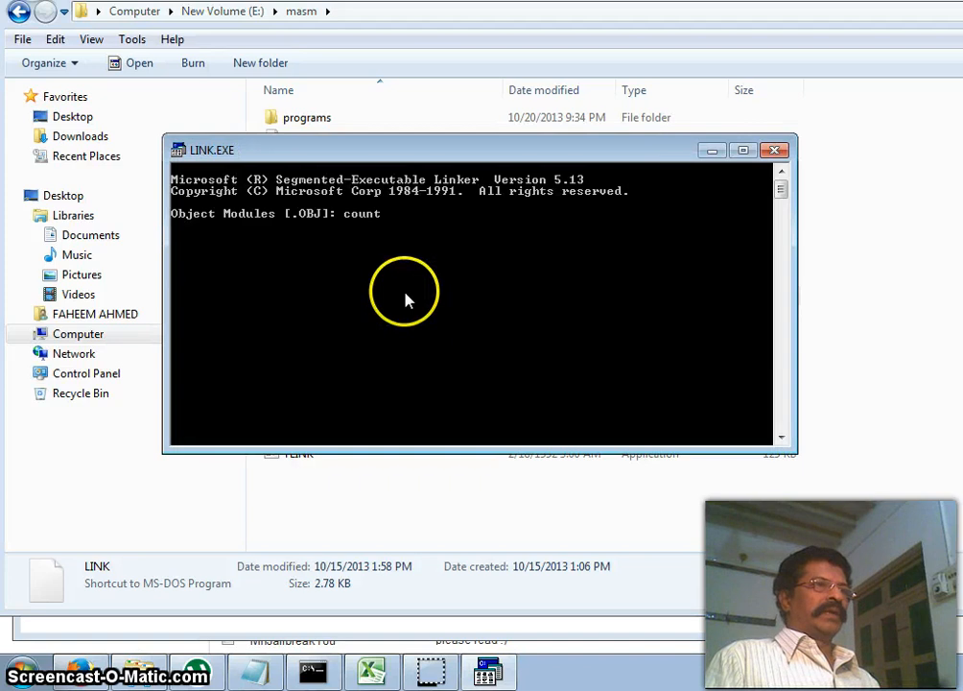
pyautogui.press('Return')
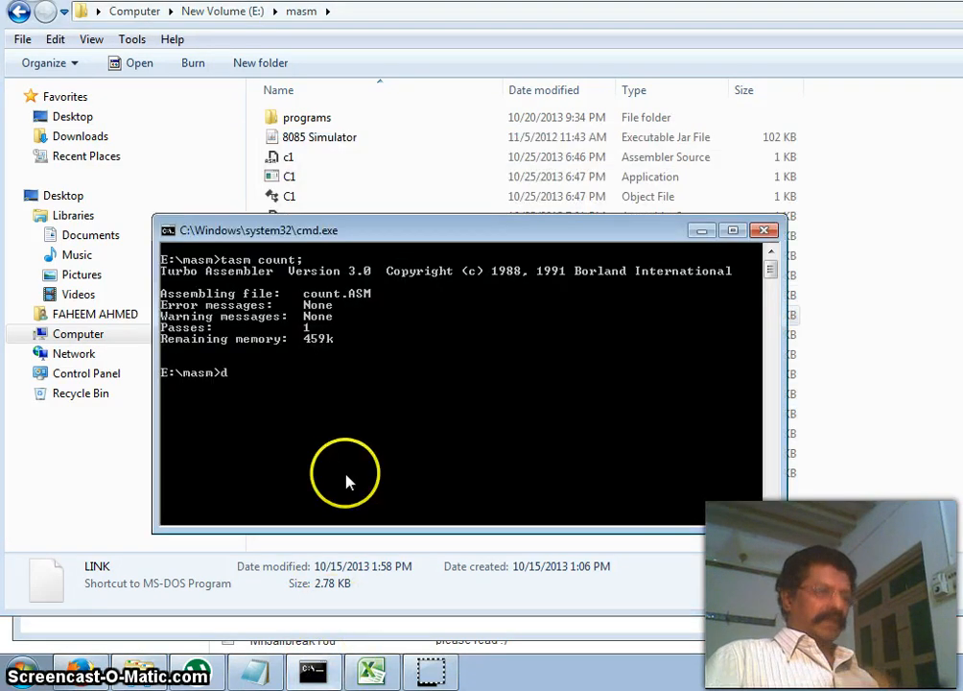
# Step: Run count.exe under debug and dump memory at 0bdd:0
pyautogui.write('ebug count.exe')
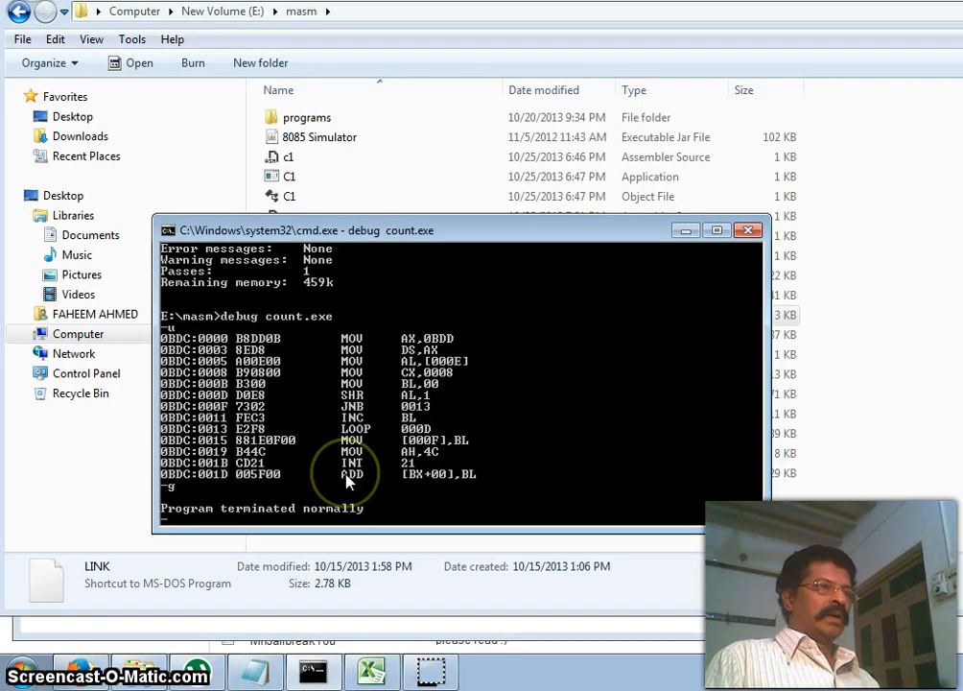
pyautogui.write('d')
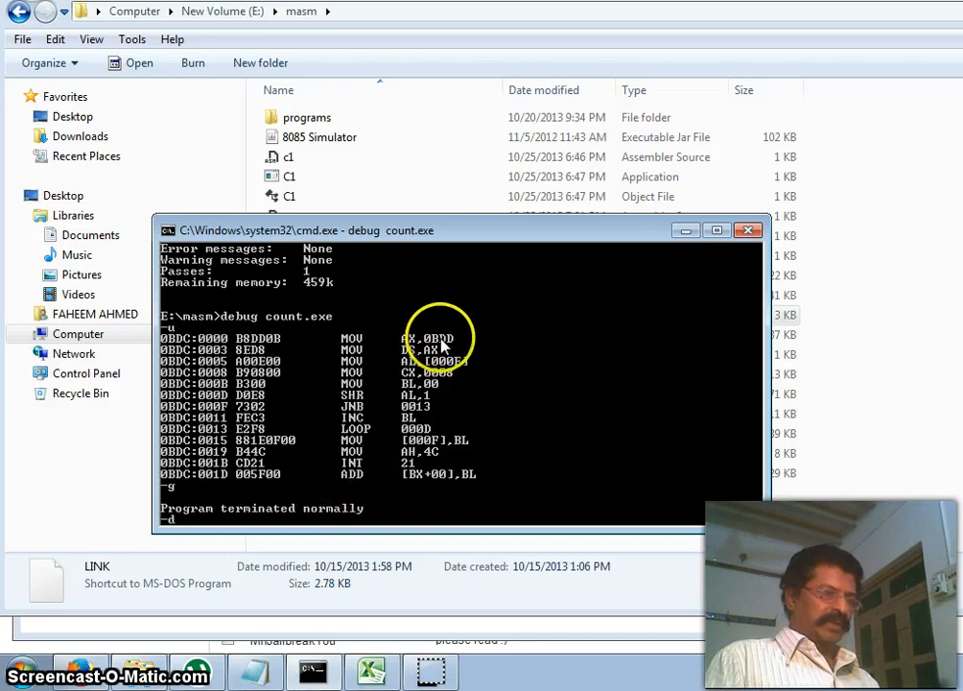
pyautogui.write('0bdd')
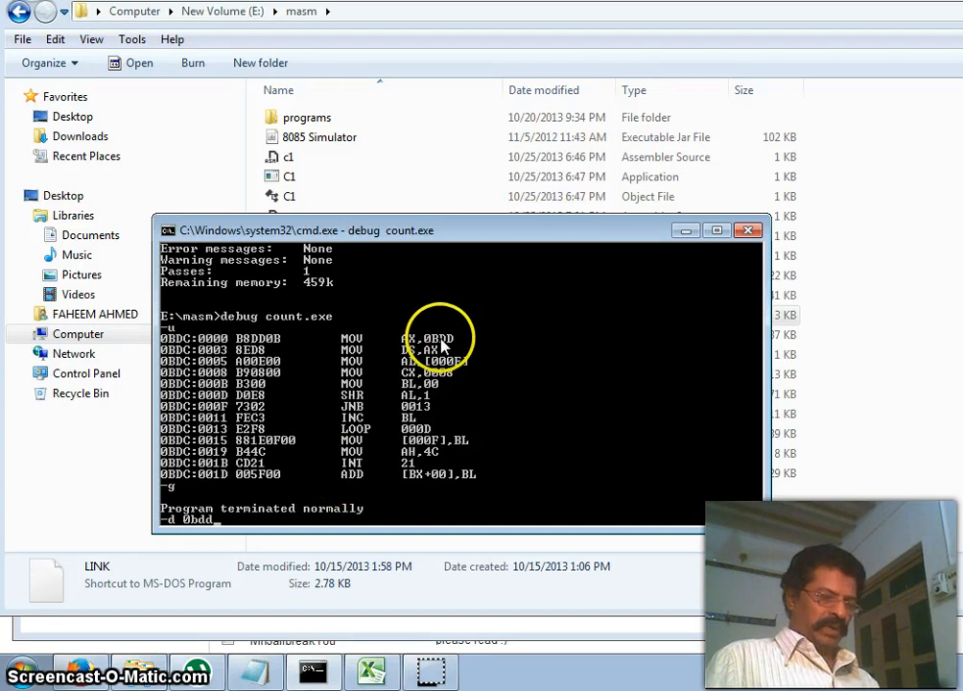
pyautogui.press('Return')
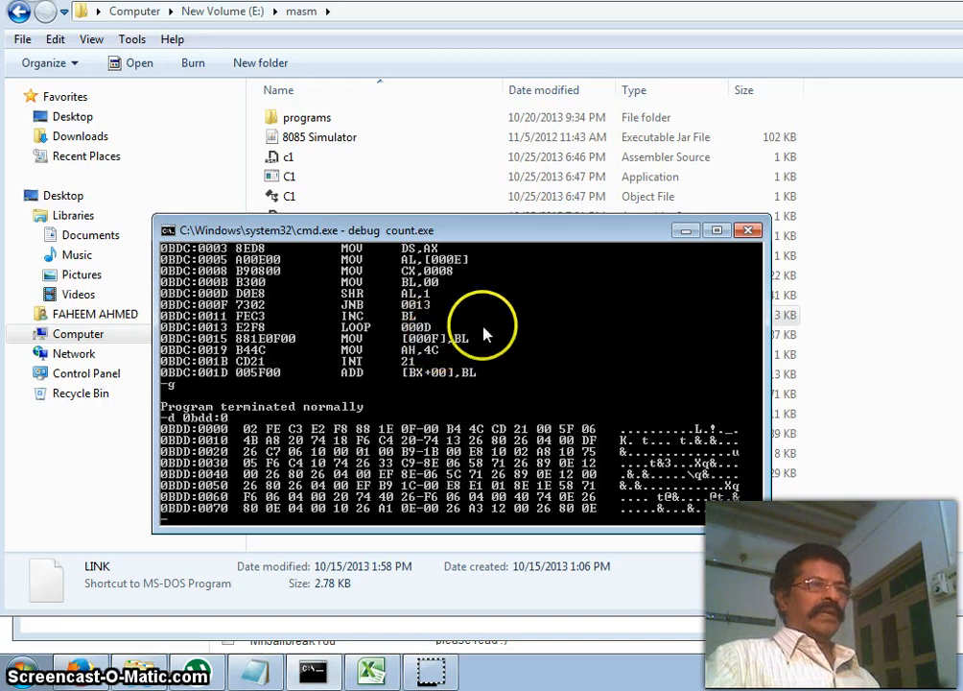
pyautogui.moveTo(564, 426)
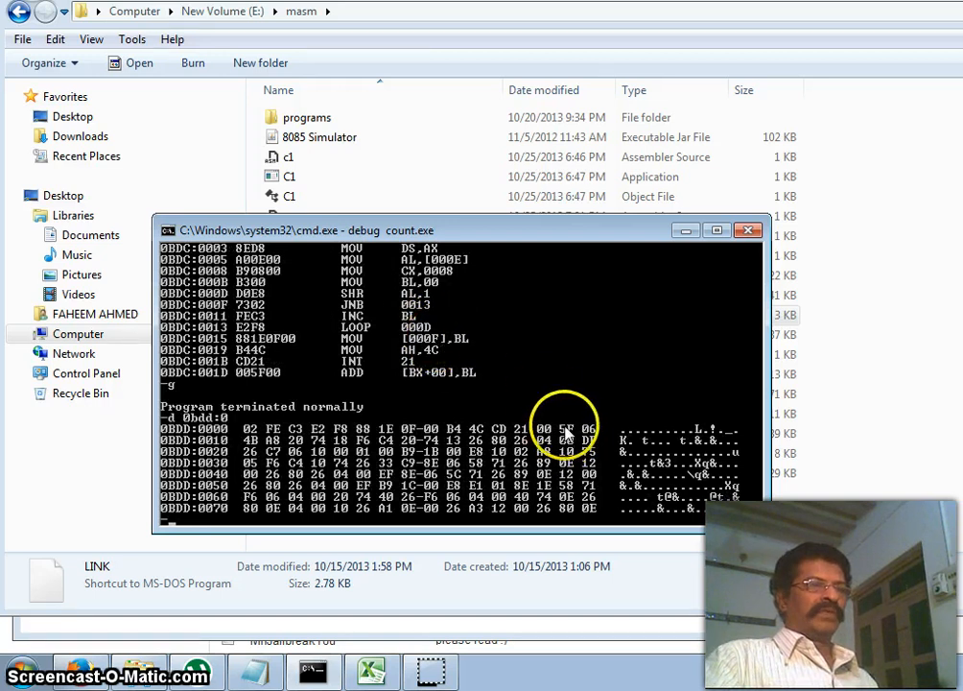
pyautogui.moveTo(561, 389)
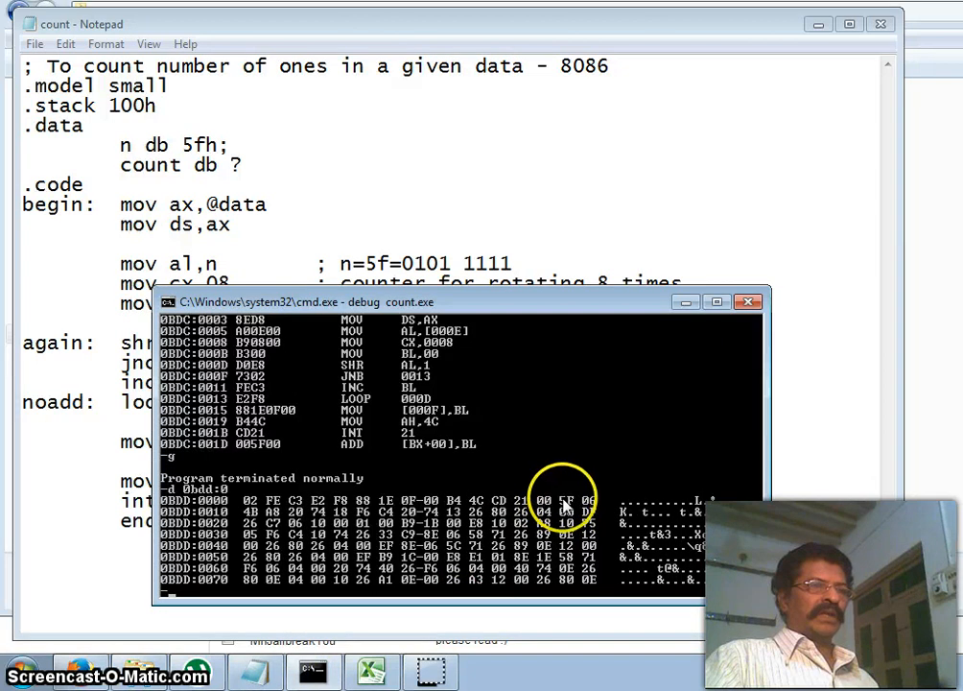
pyautogui.moveTo(594, 504)
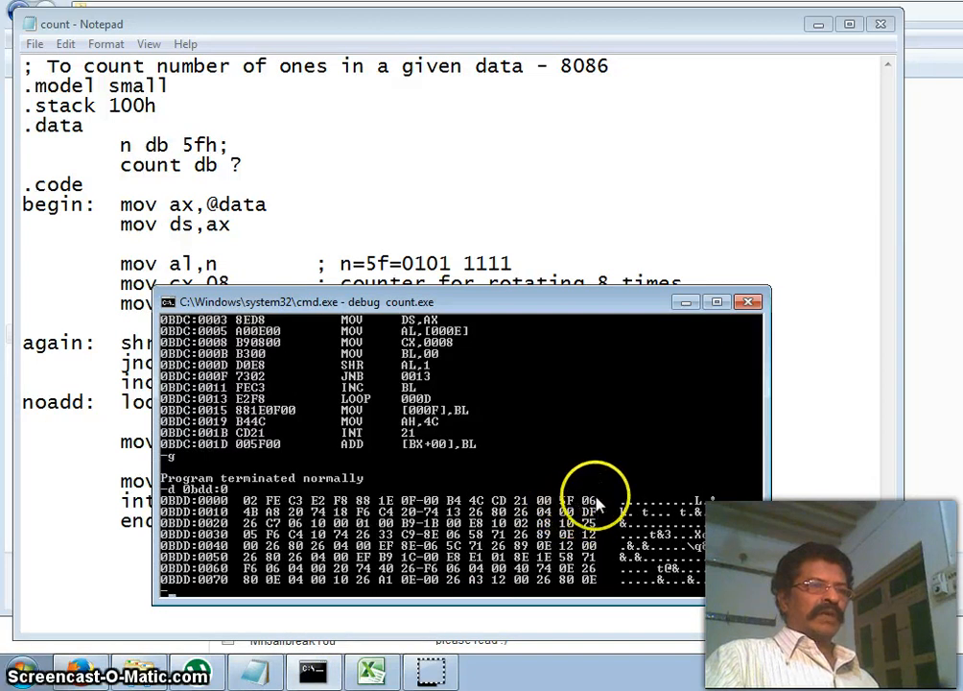
pyautogui.moveTo(586, 509)
pyautogui.write('AA')
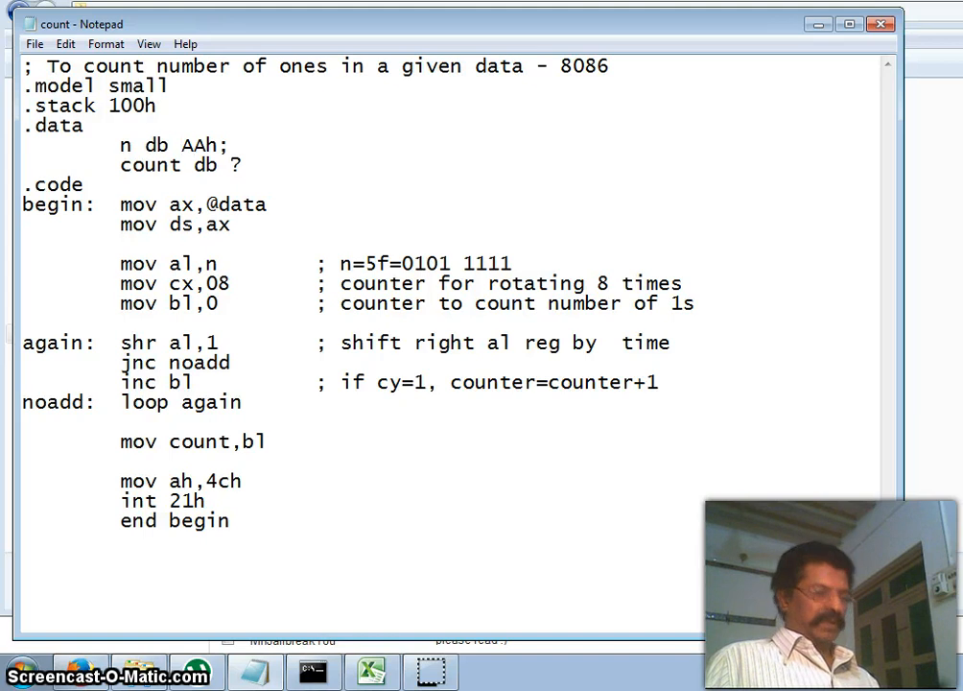
# Step: Replace n's value in the n db line with FFh and save the source
pyautogui.click(190, 144)
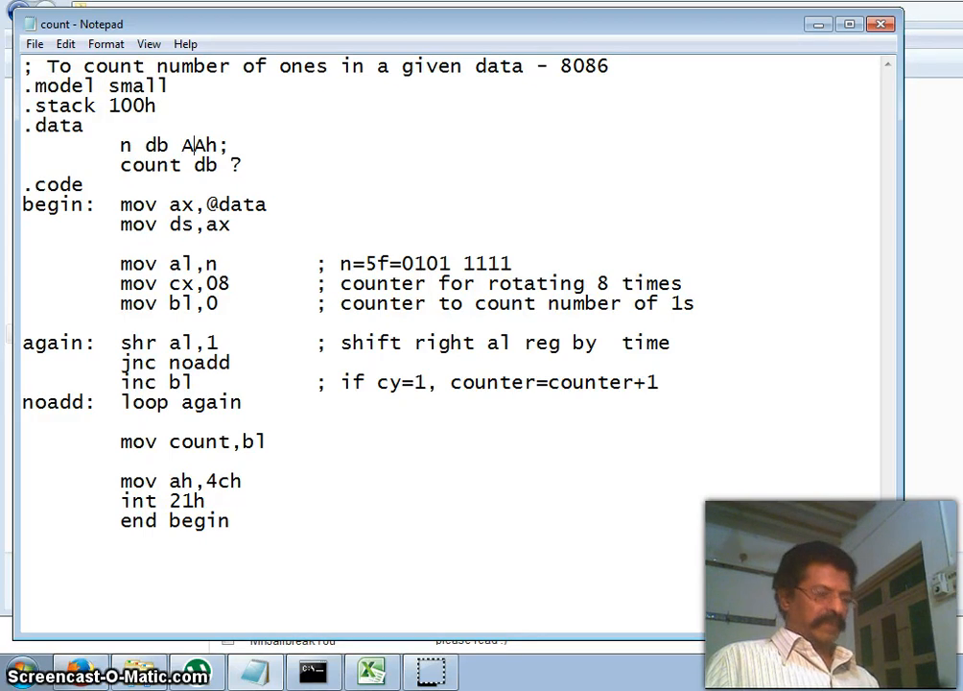
pyautogui.write('A7h')
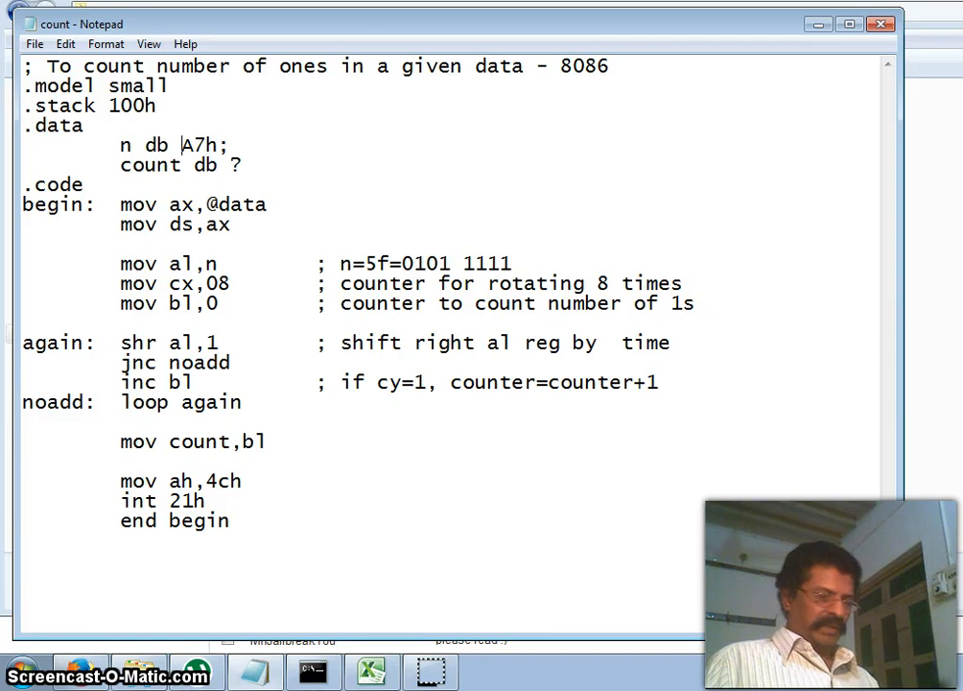
pyautogui.write('FF')
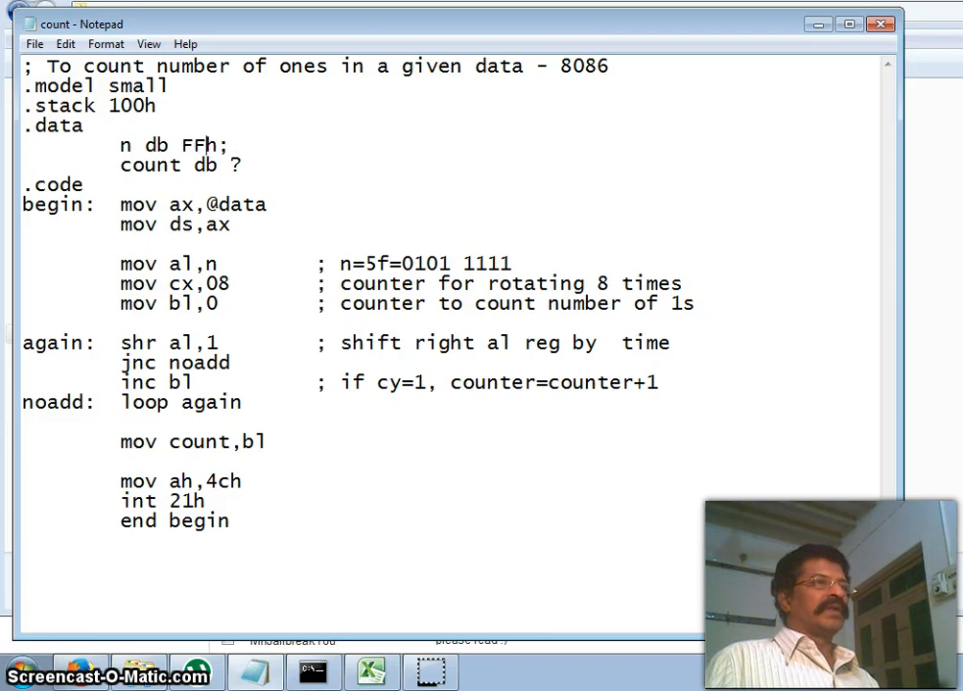
pyautogui.write('0')
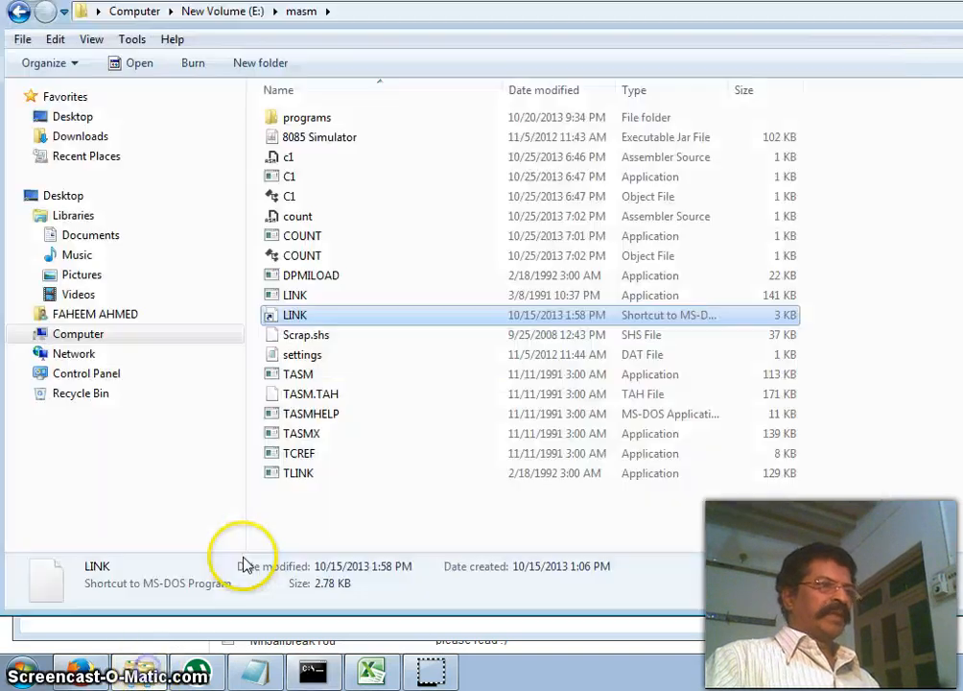
# Step: Relink the count program, run count.exe in debug, and dump memory at 0bdd:0 showing FF counts 08
pyautogui.doubleClick(294, 315)
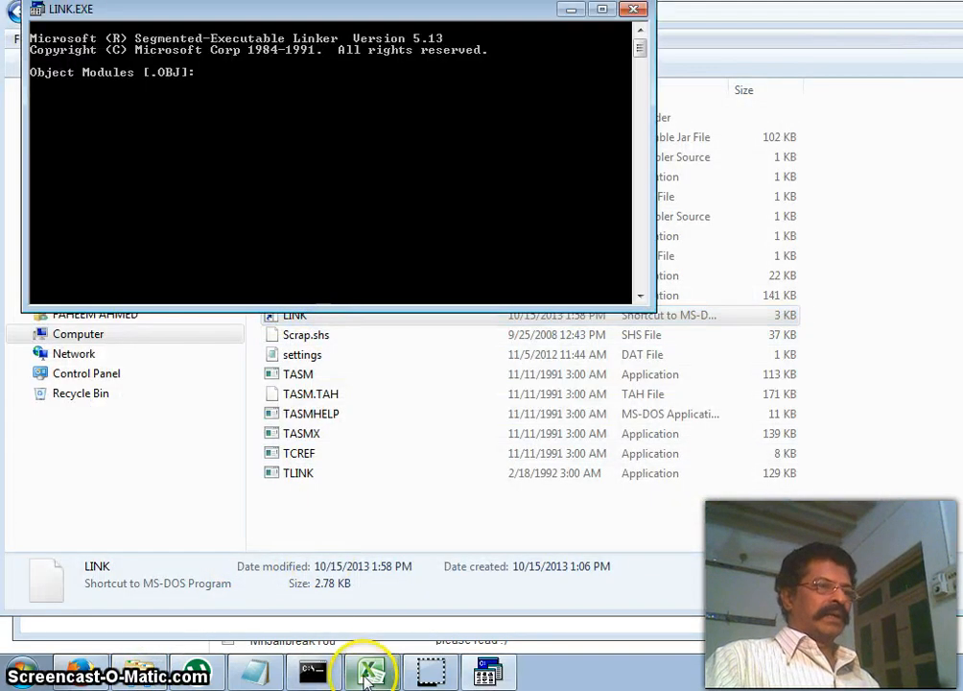
pyautogui.write('count;')
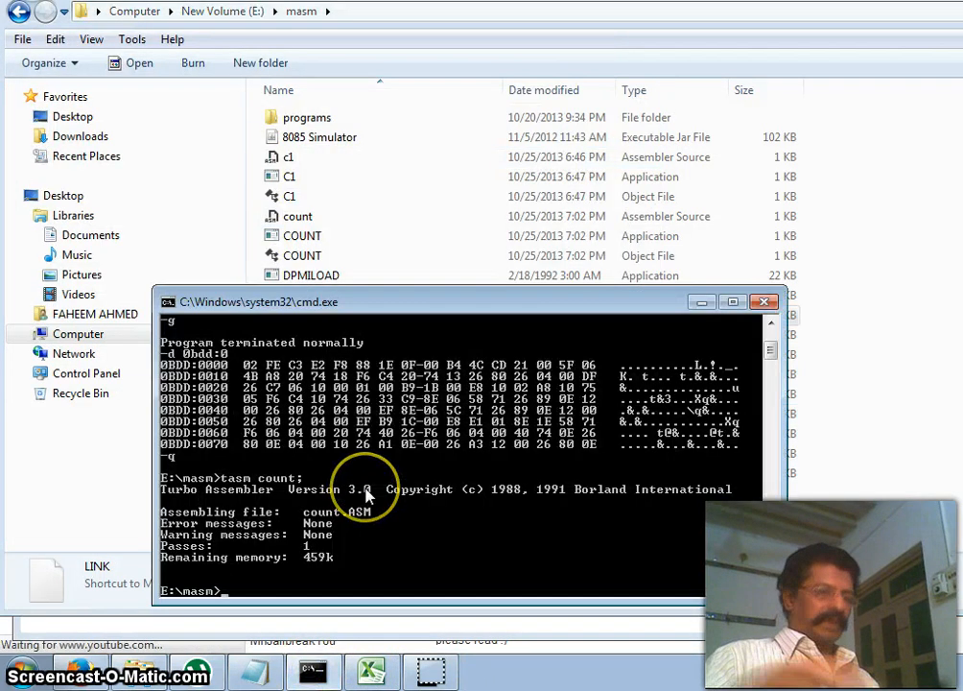
pyautogui.write('debug count.exe')
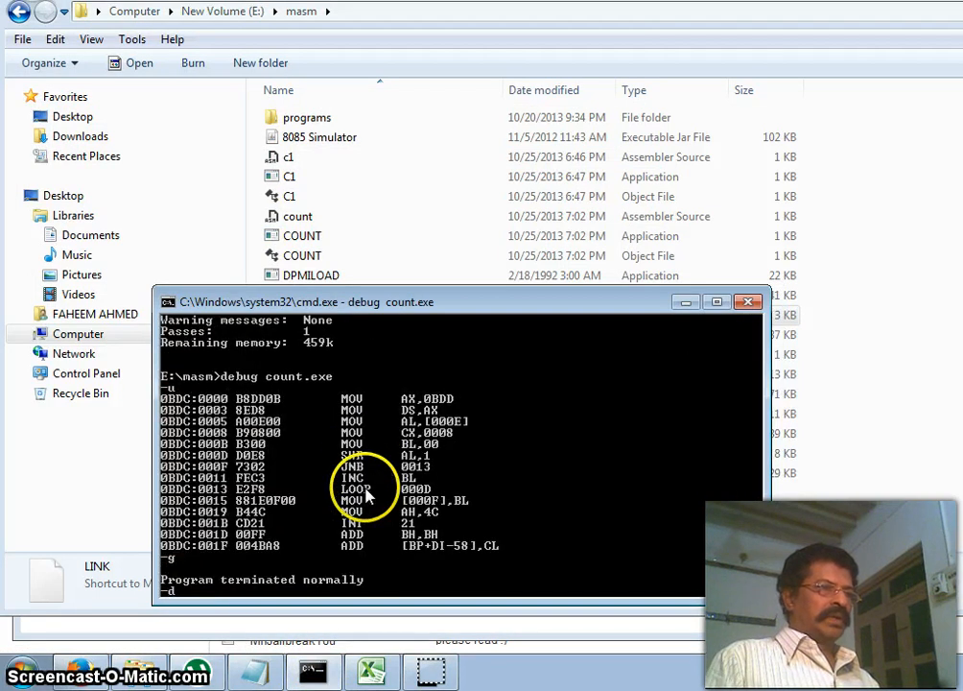
pyautogui.write('0bdd:0')
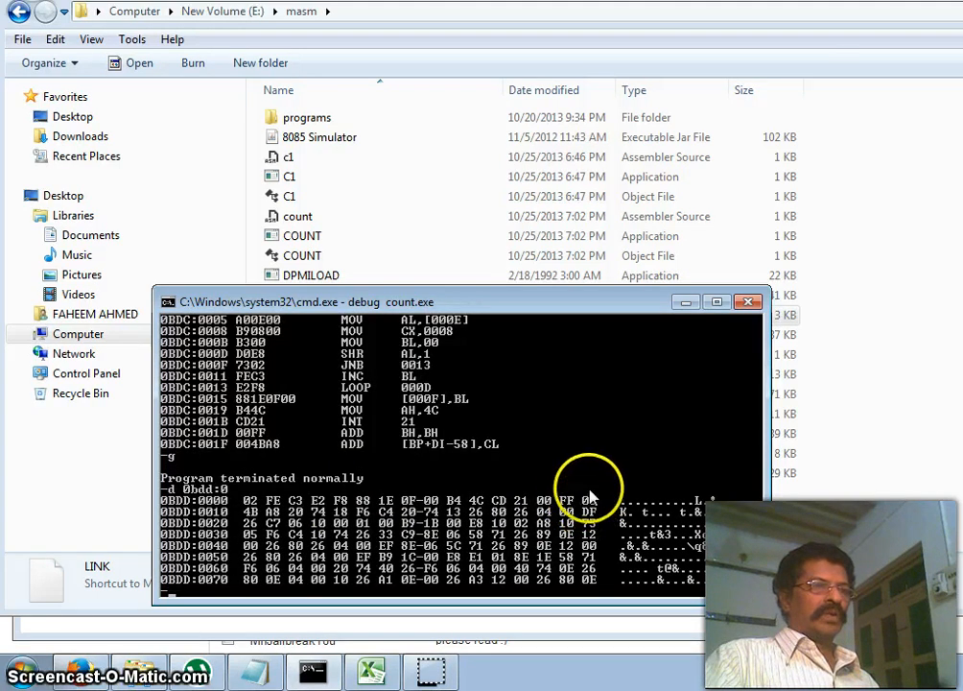
pyautogui.moveTo(528, 389)
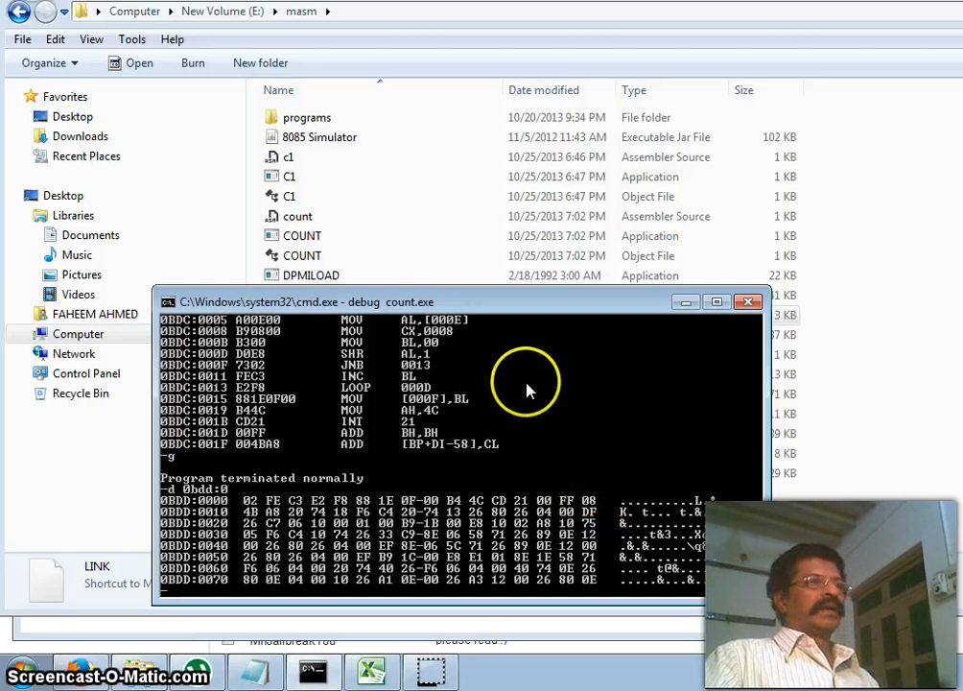
pyautogui.moveTo(391, 447)
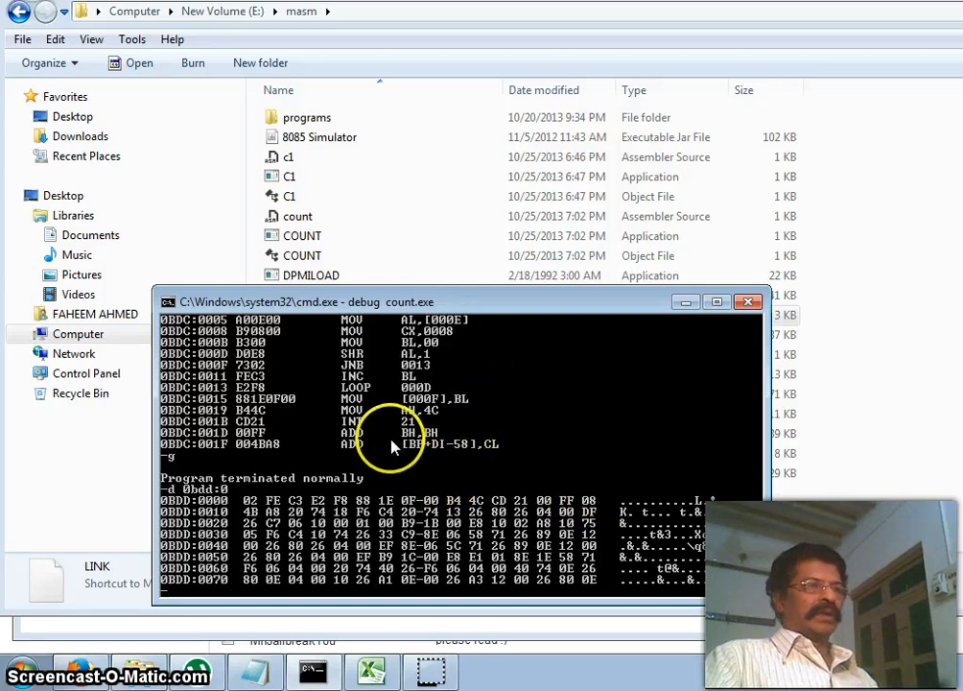
pyautogui.moveTo(321, 490)
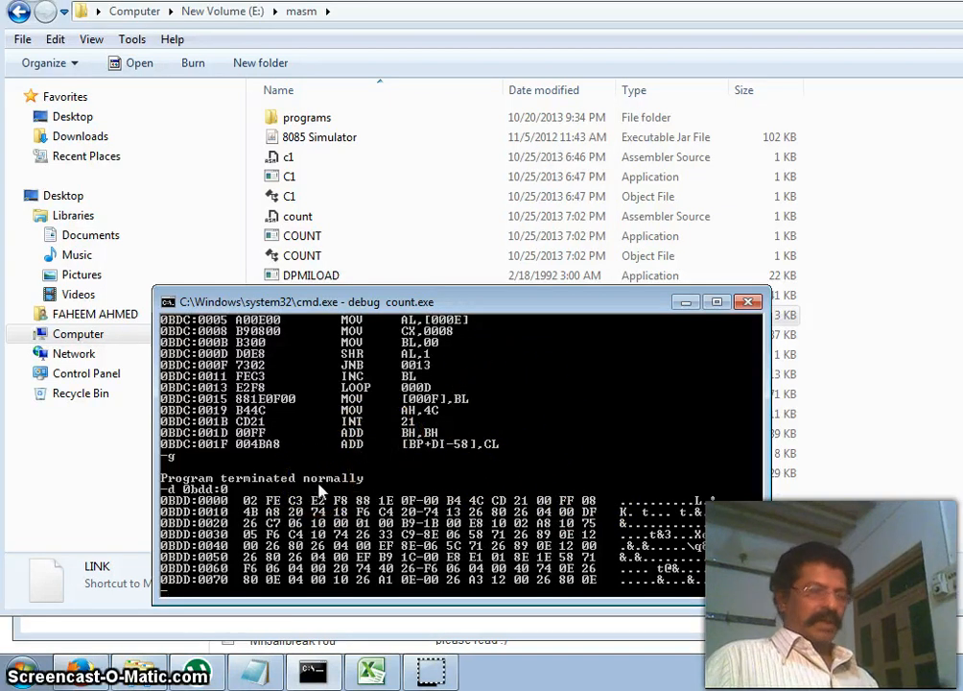